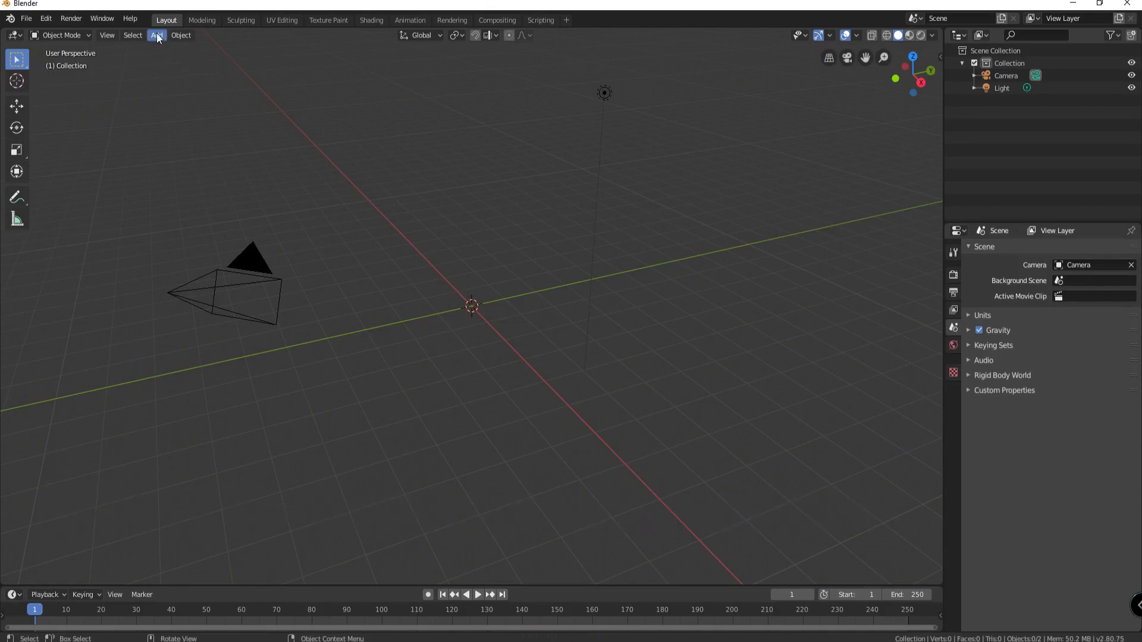
Add a text object at the origin and orbit to view it head-on from the front.
click(156, 35)
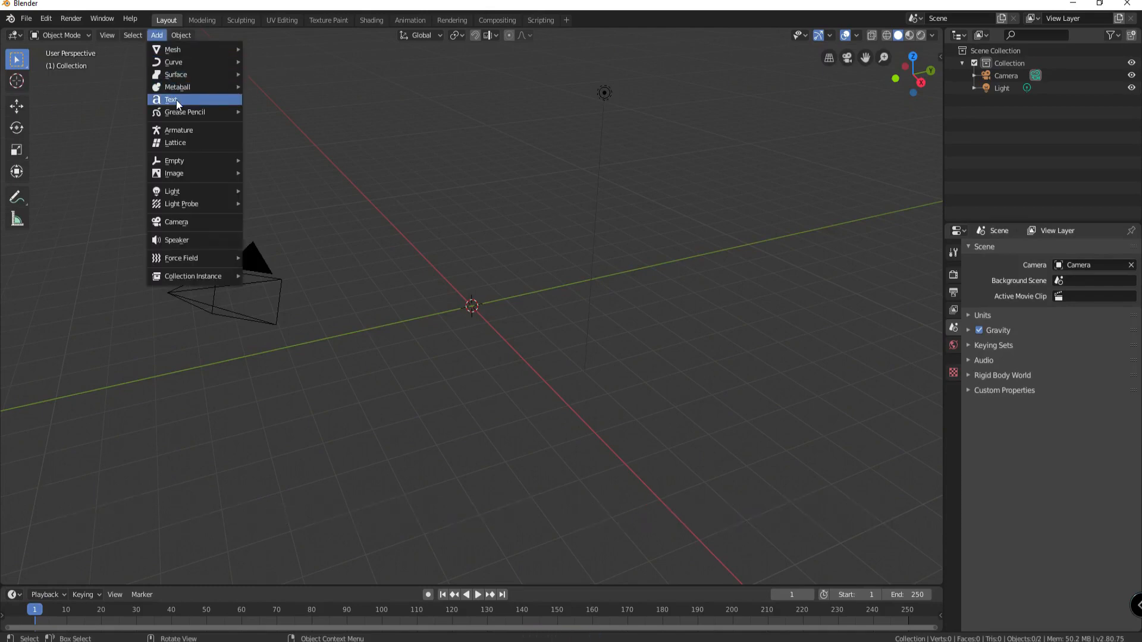
click(170, 100)
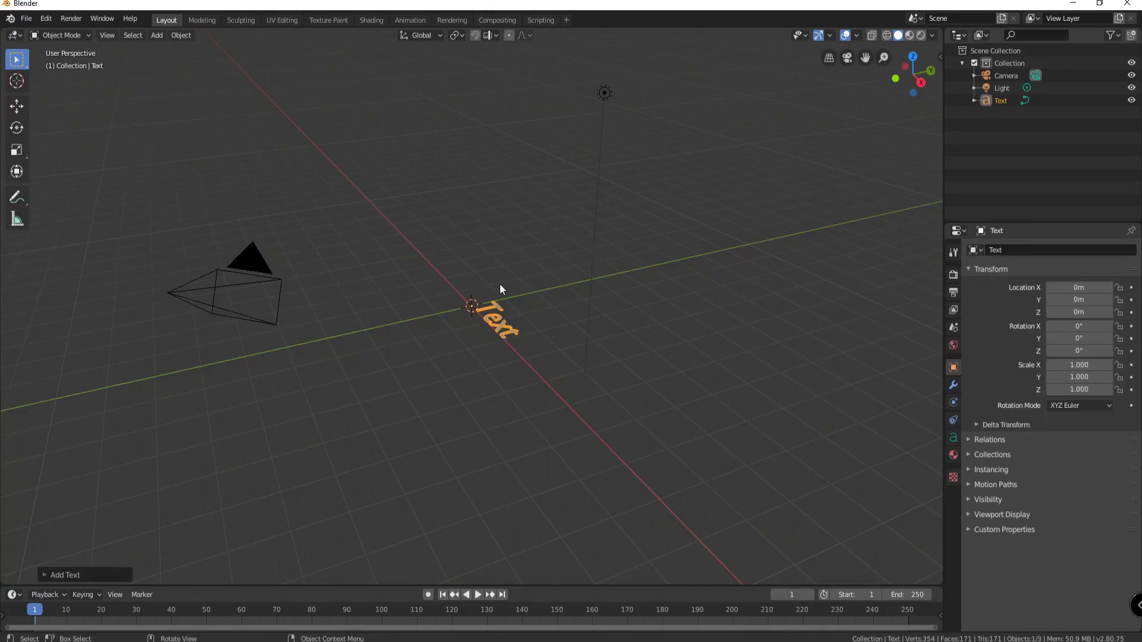
mouse_move(521, 363)
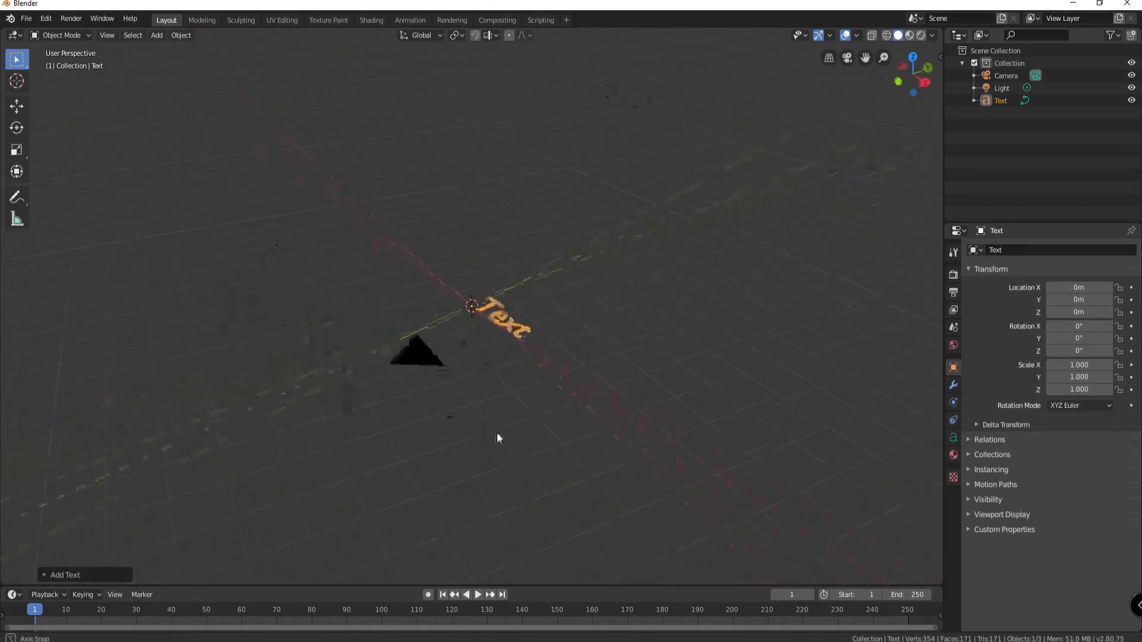
drag(499, 438, 563, 450)
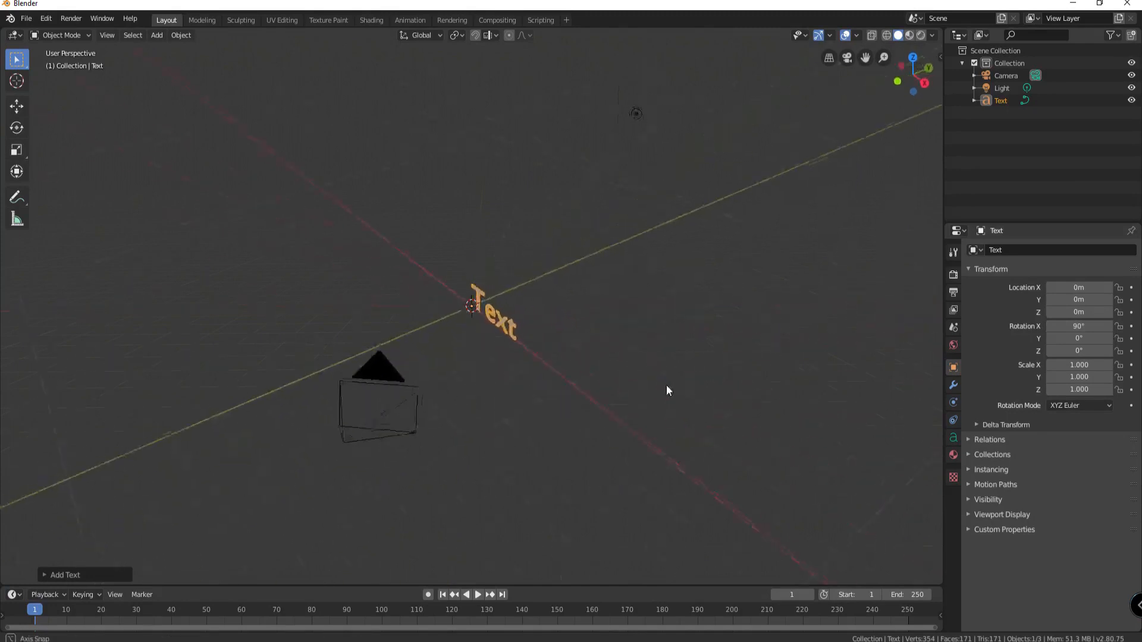
drag(666, 392, 863, 389)
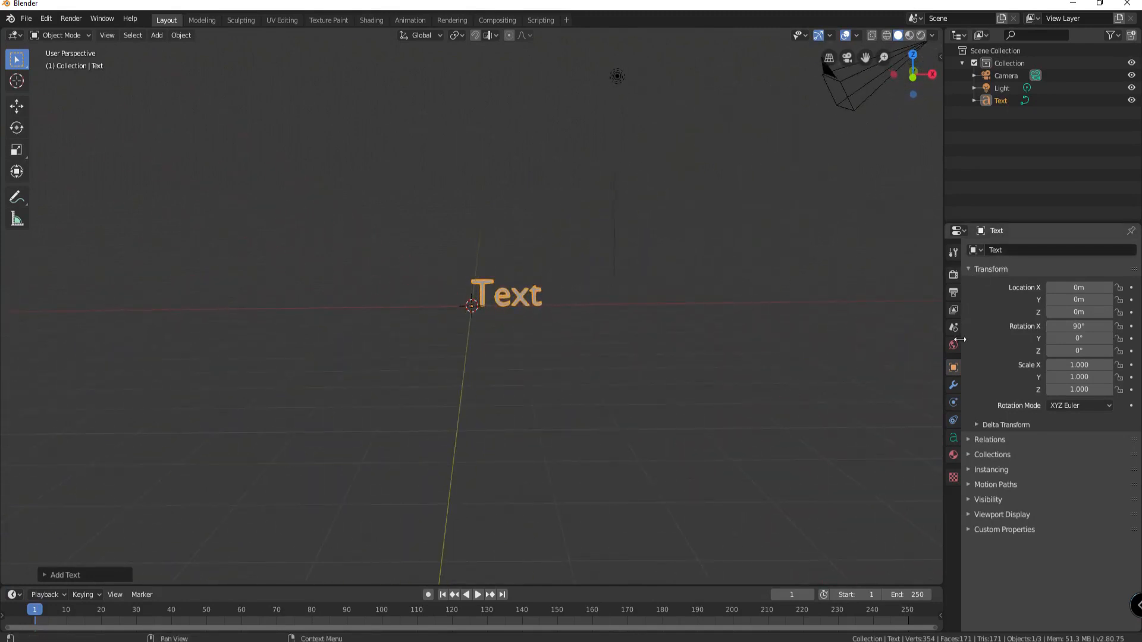
mouse_move(953, 437)
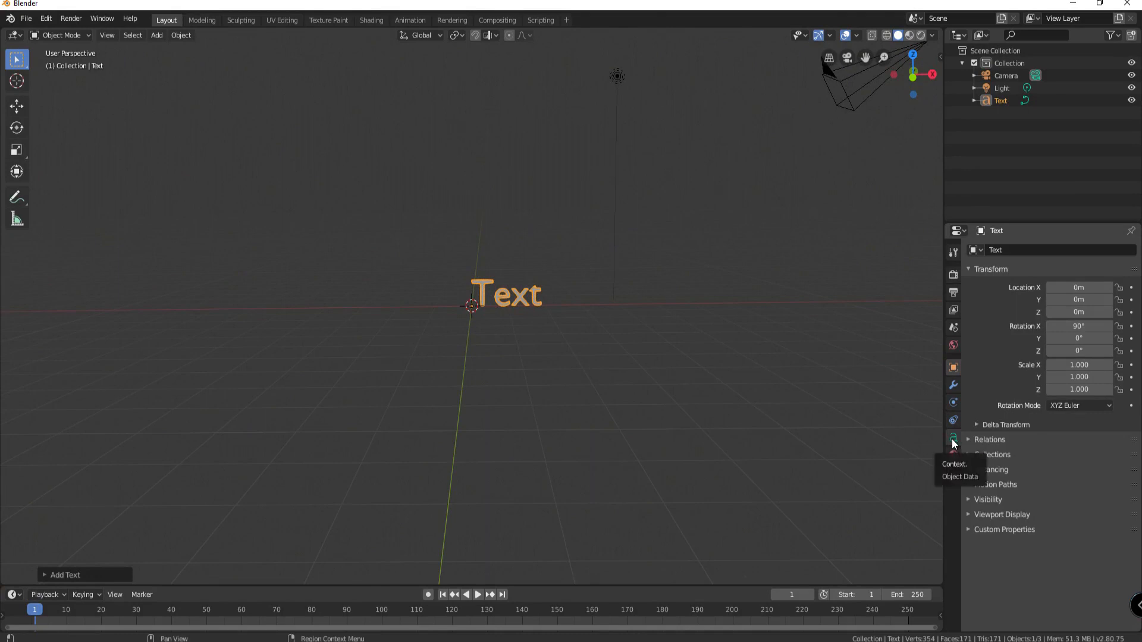
Show the text object's data properties with shape, font and paragraph settings.
click(952, 438)
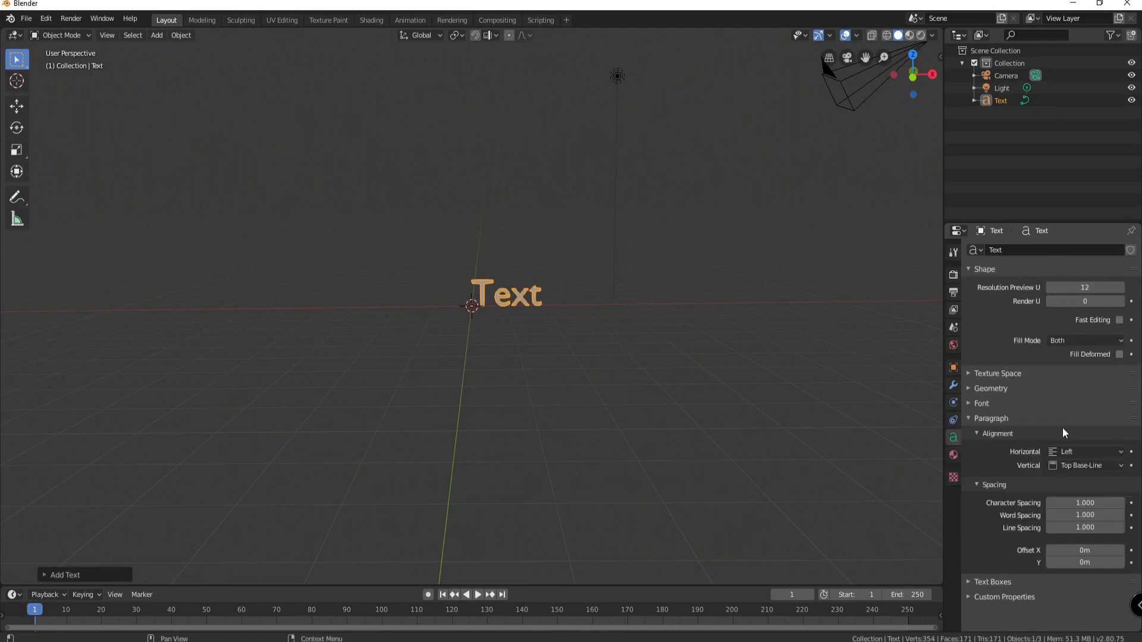
mouse_move(1051, 424)
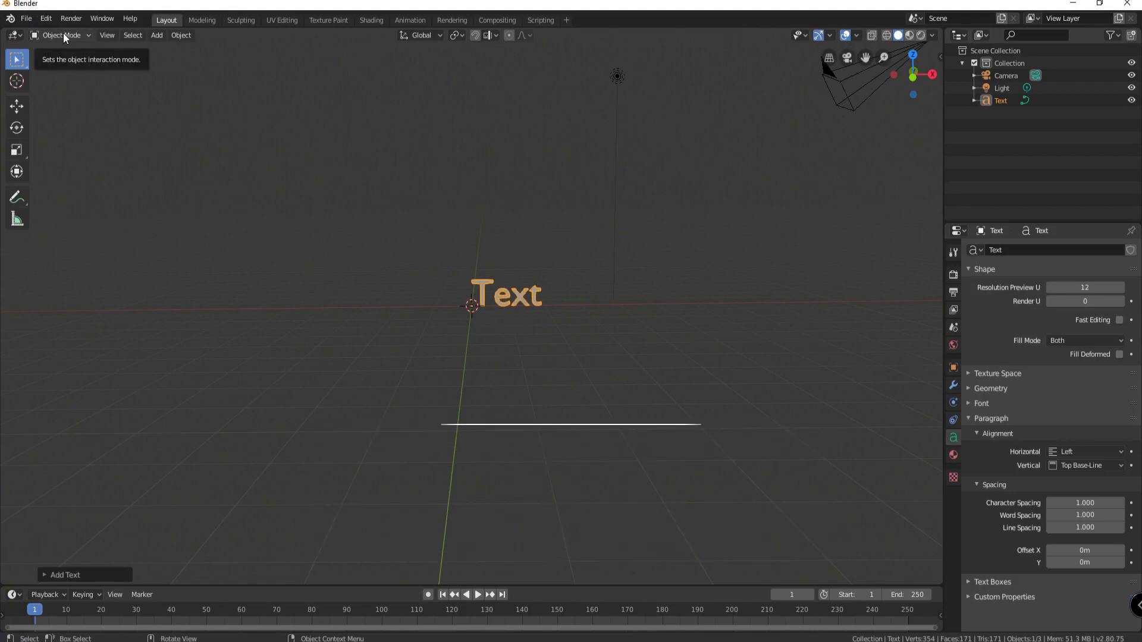
In Edit Mode replace the placeholder word so the text reads SENSEI, then return to Object Mode.
click(62, 35)
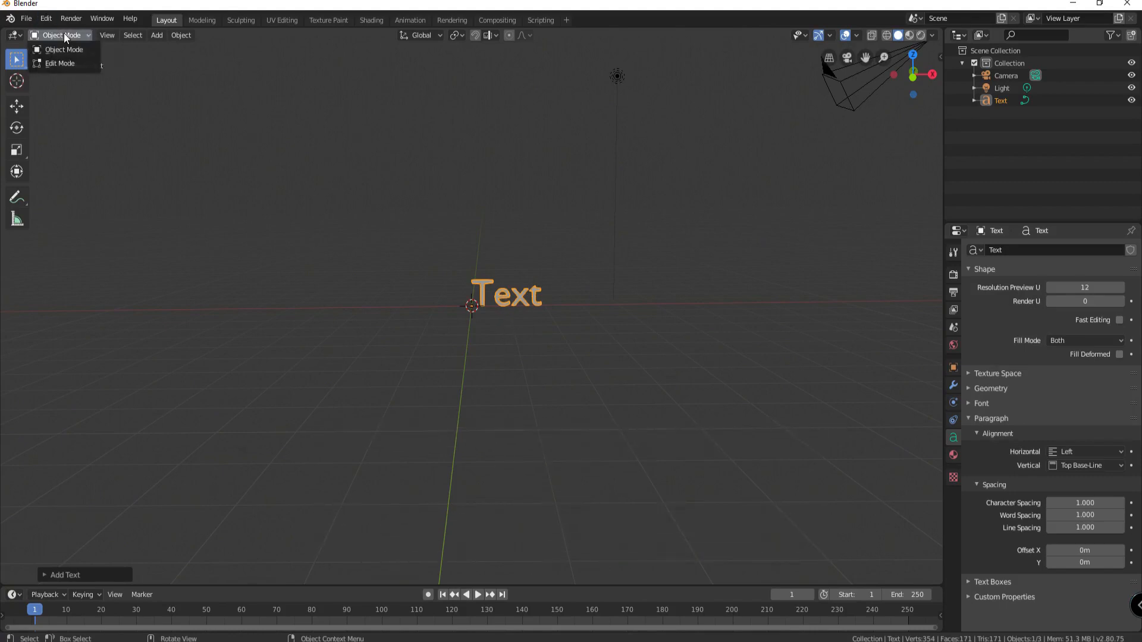
click(59, 64)
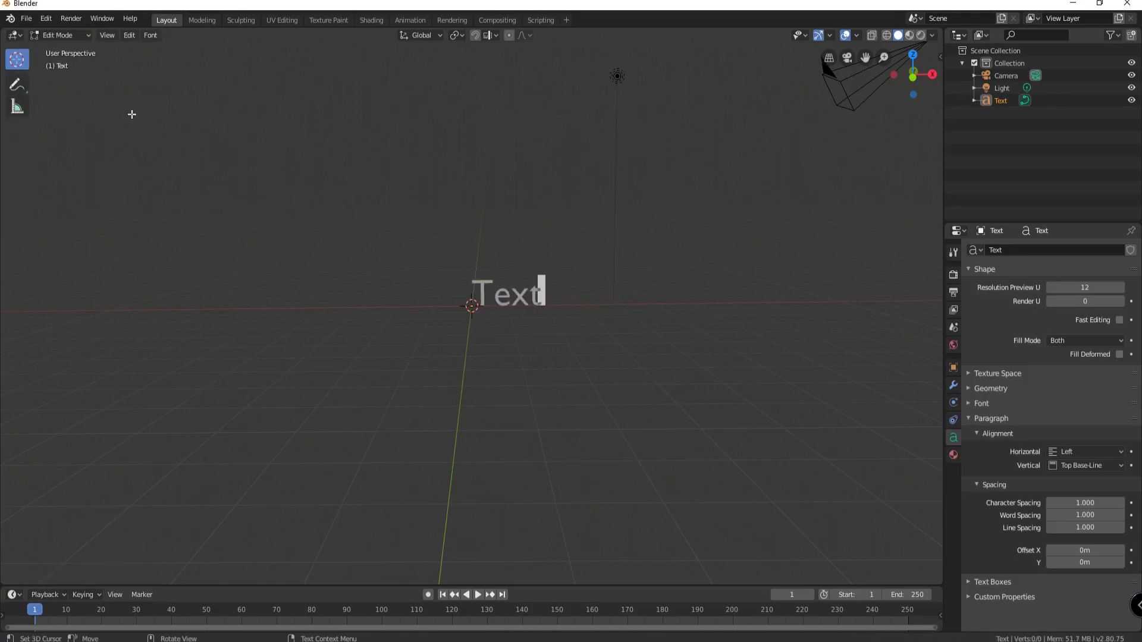
mouse_move(560, 355)
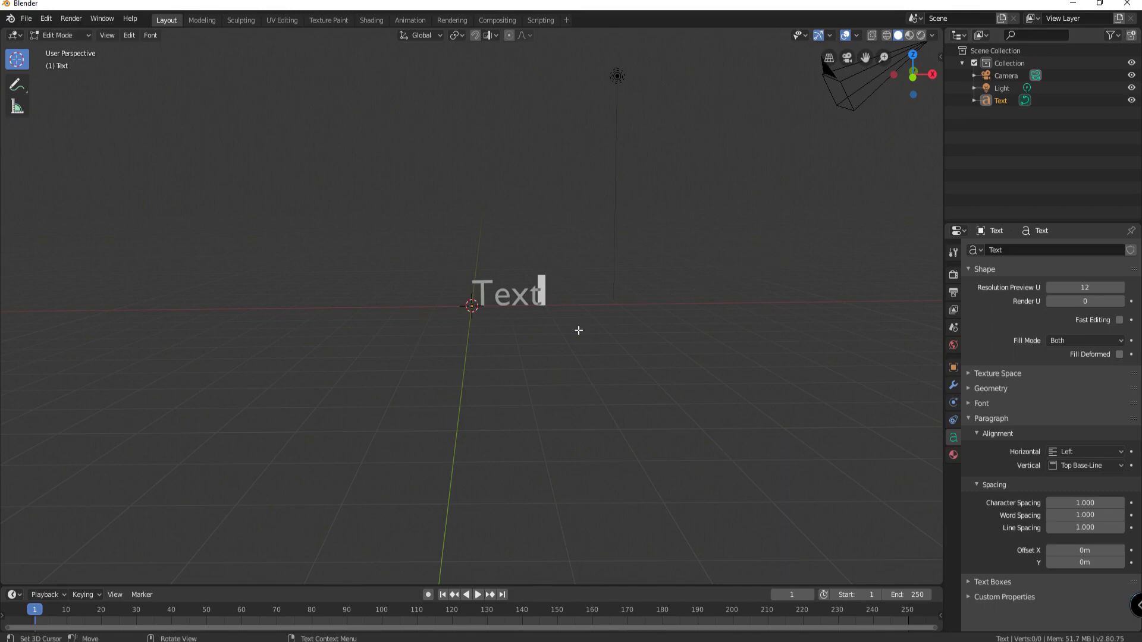
key(BackSpace)
text(SE)
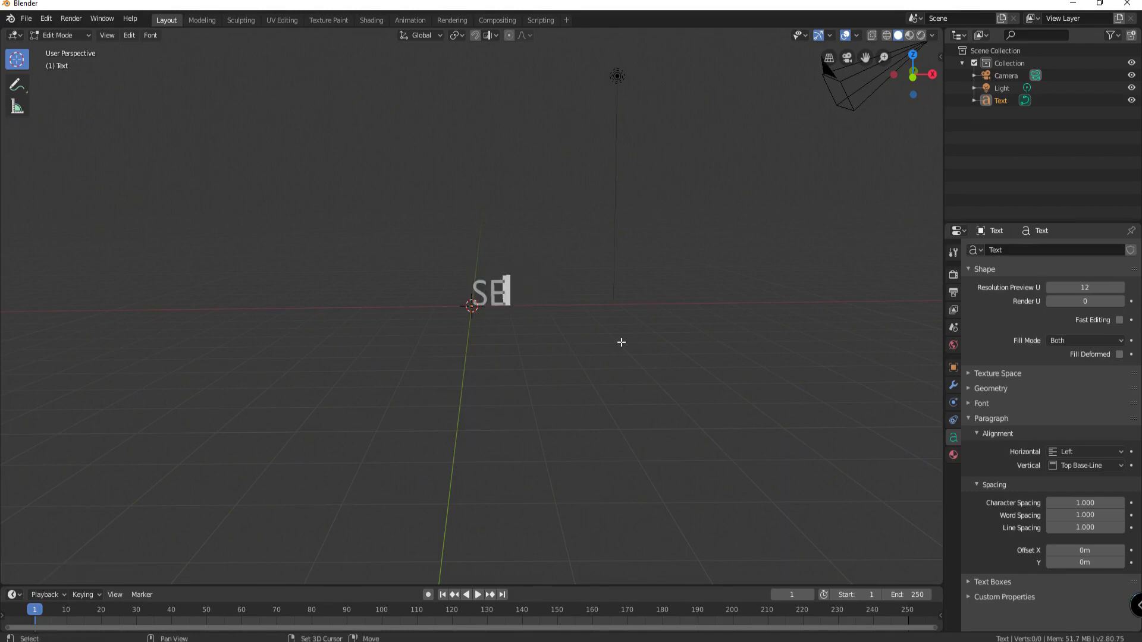
text(NSE)
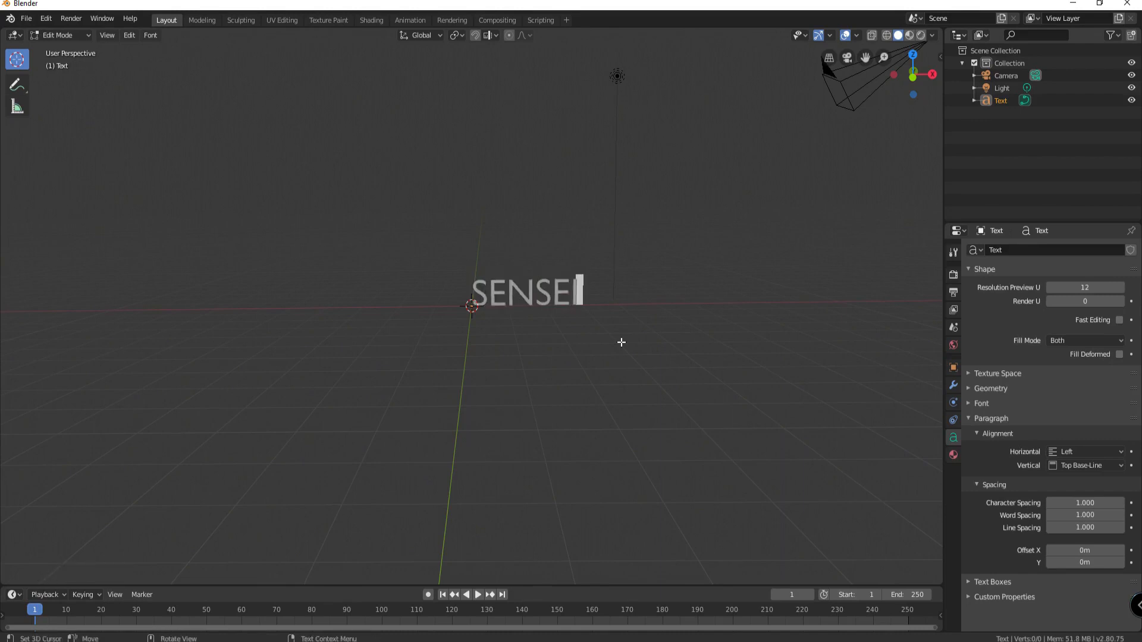
click(58, 35)
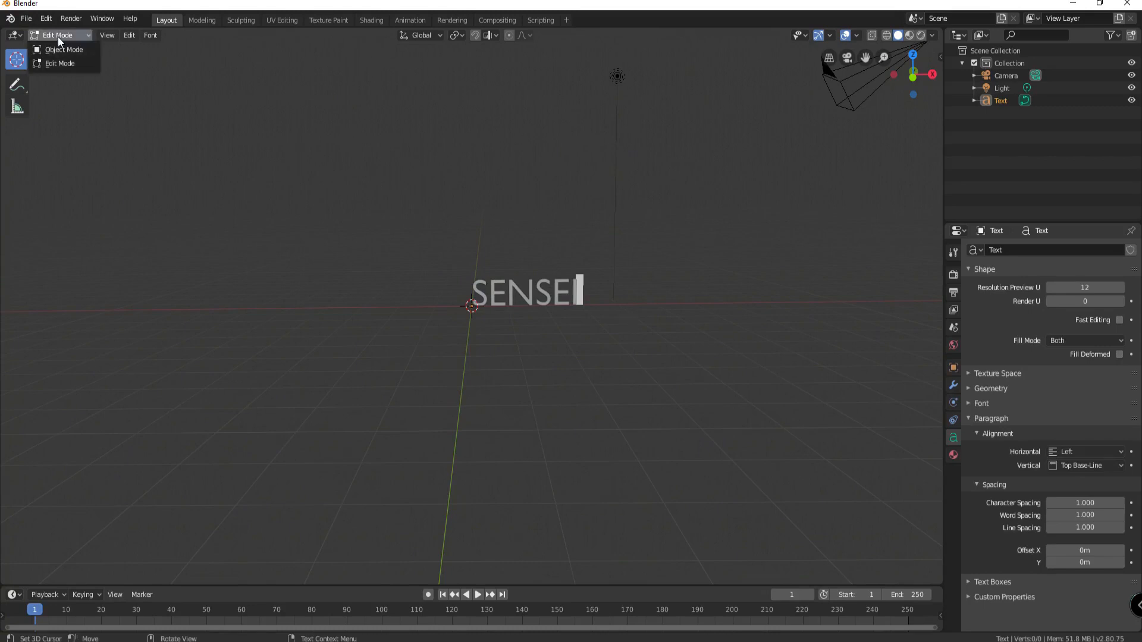
click(64, 49)
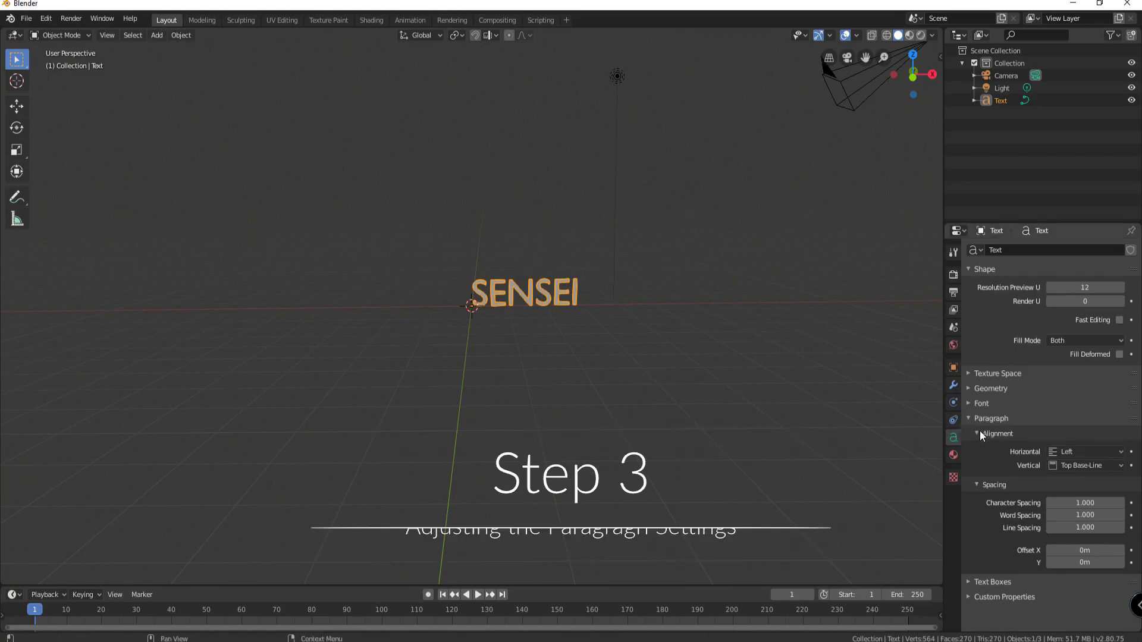
Set the paragraph's horizontal alignment to Center so SENSEI sits centred on its origin.
click(1084, 452)
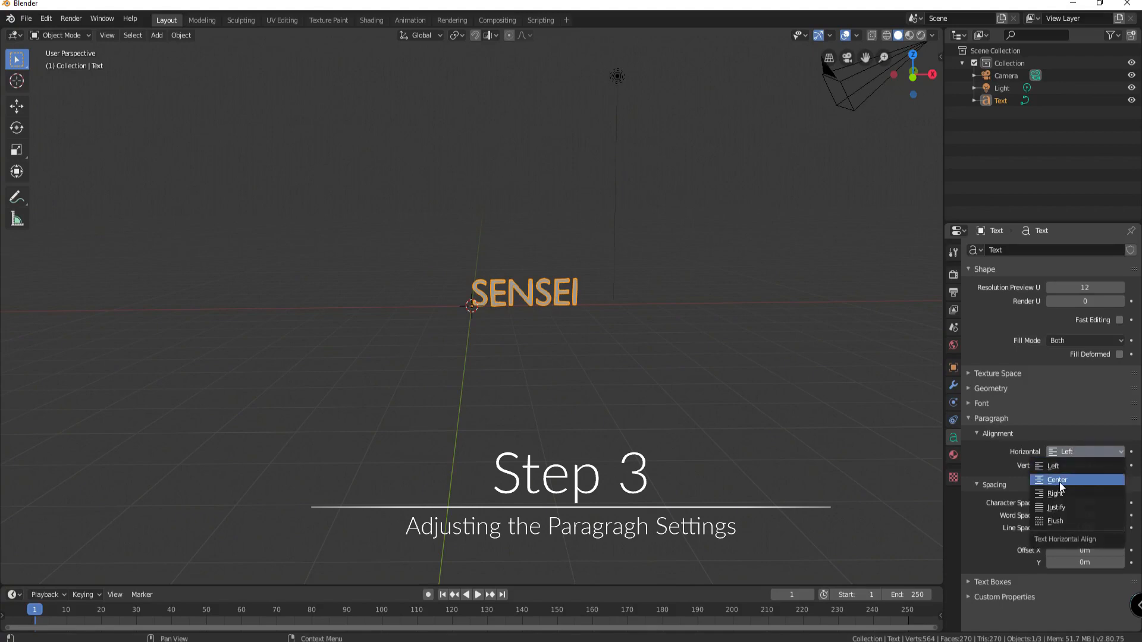
click(1056, 479)
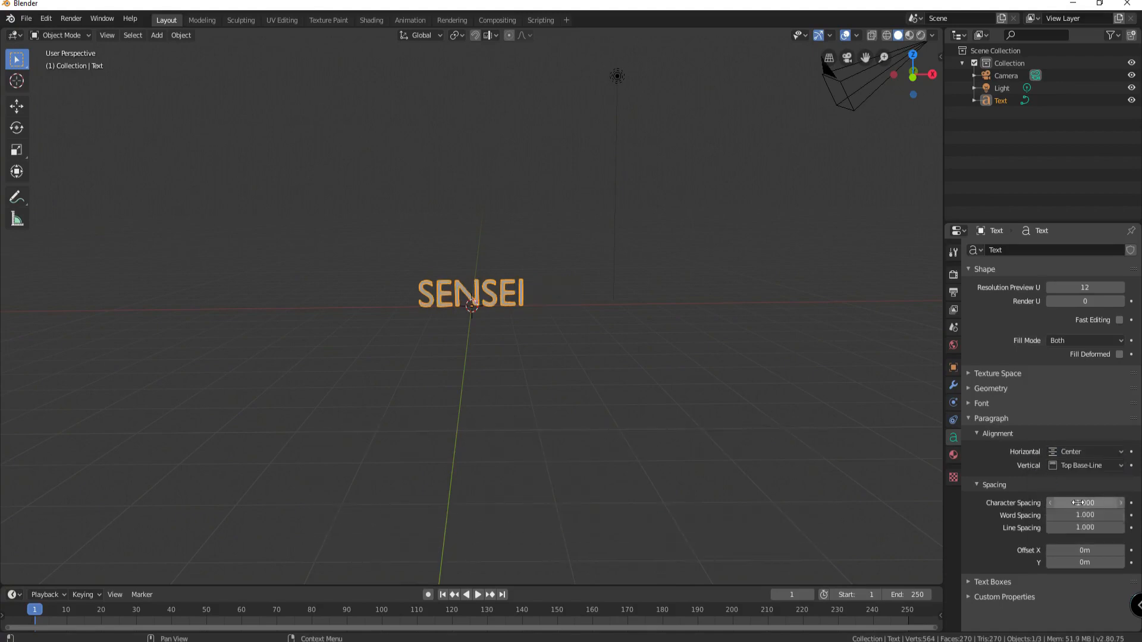
text(1.3)
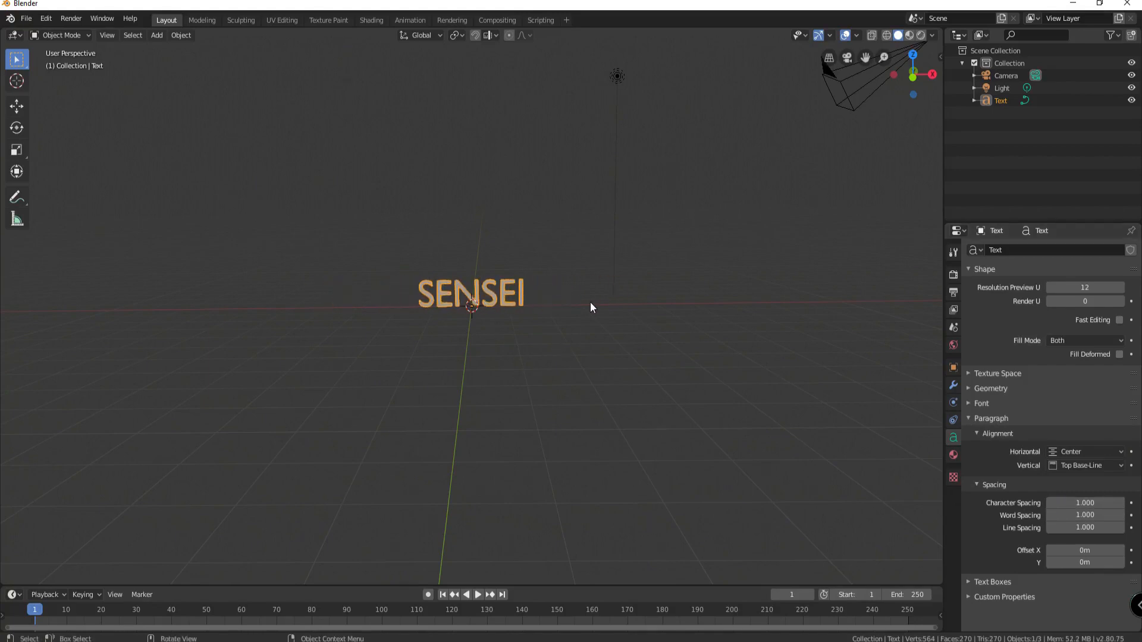
mouse_move(555, 333)
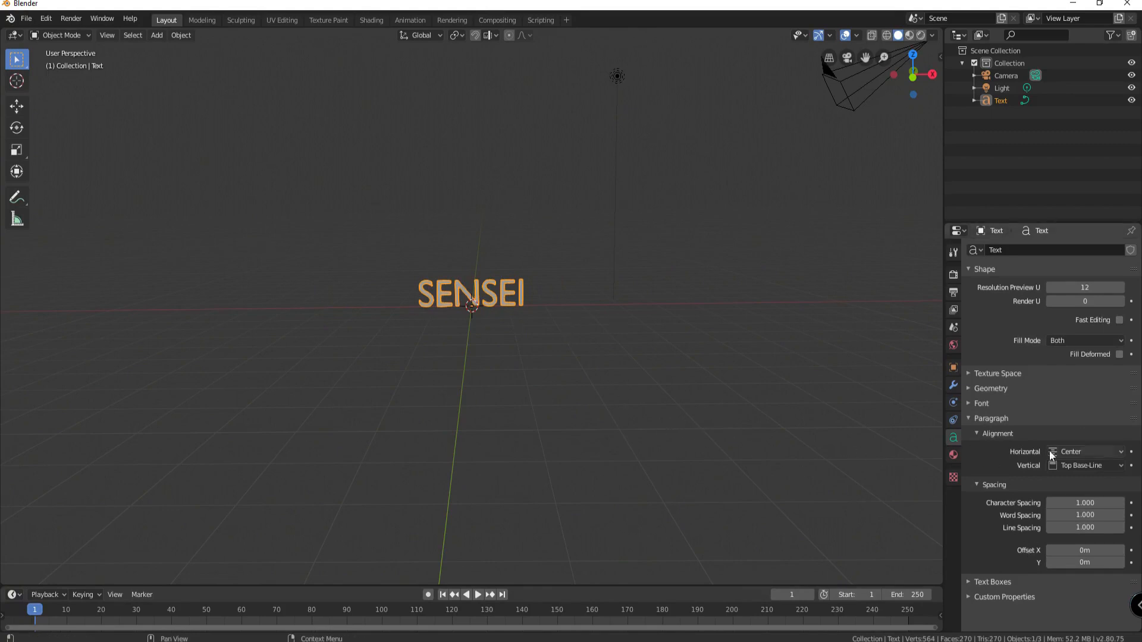
click(970, 418)
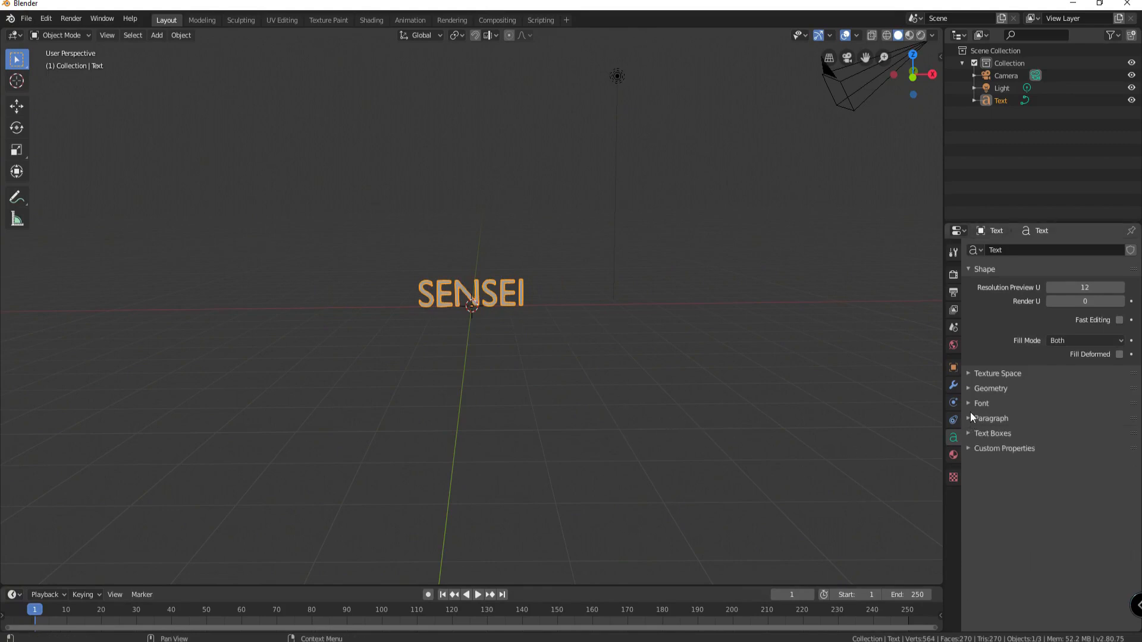
Load Arial Black as the Regular font at size 4 with zero shear and view the text at an angle.
click(981, 403)
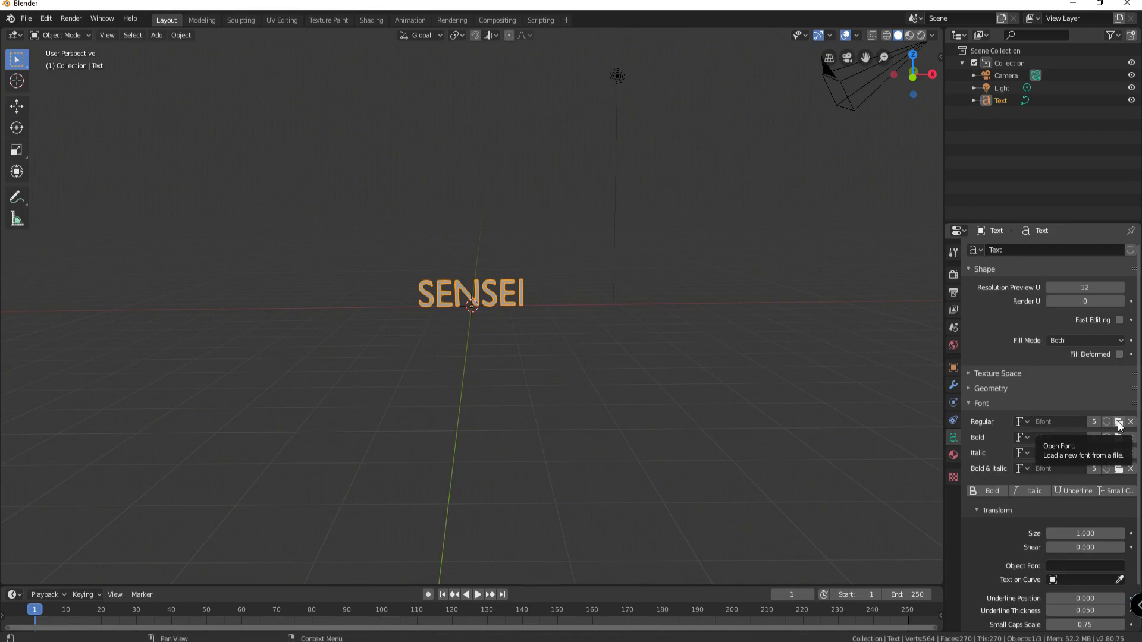
click(1063, 421)
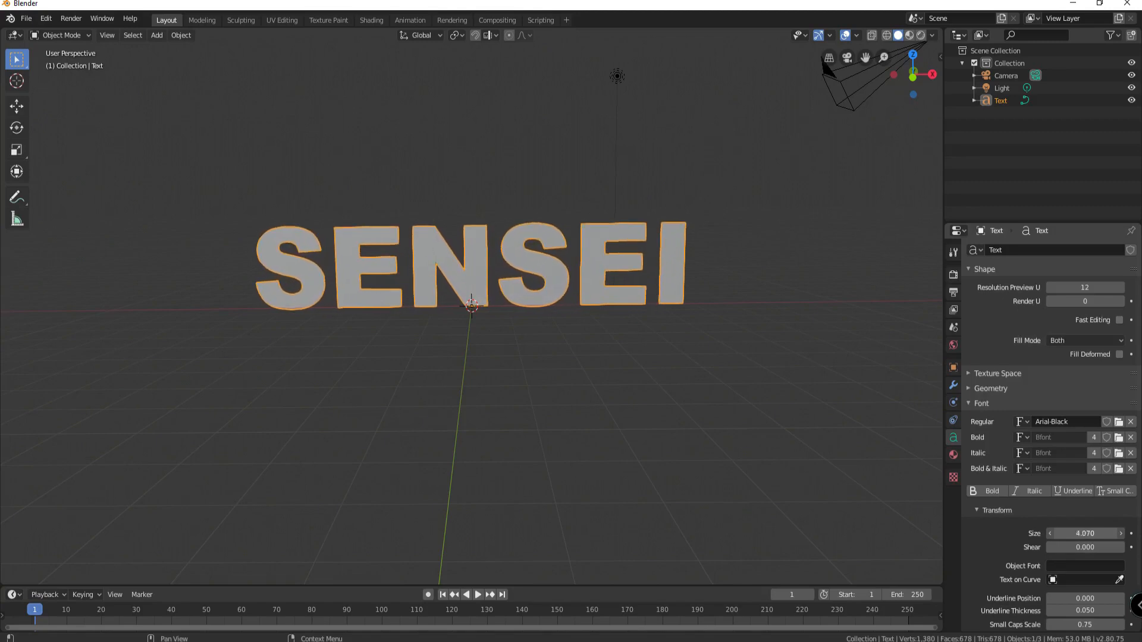
drag(1092, 533, 1081, 533)
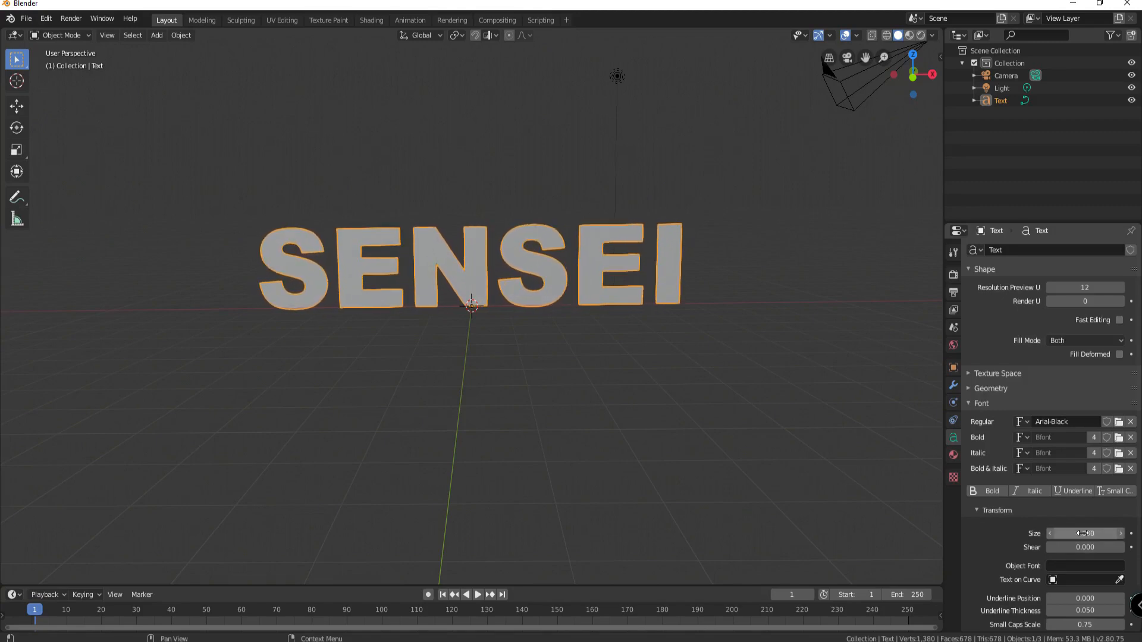
drag(1084, 547, 1107, 547)
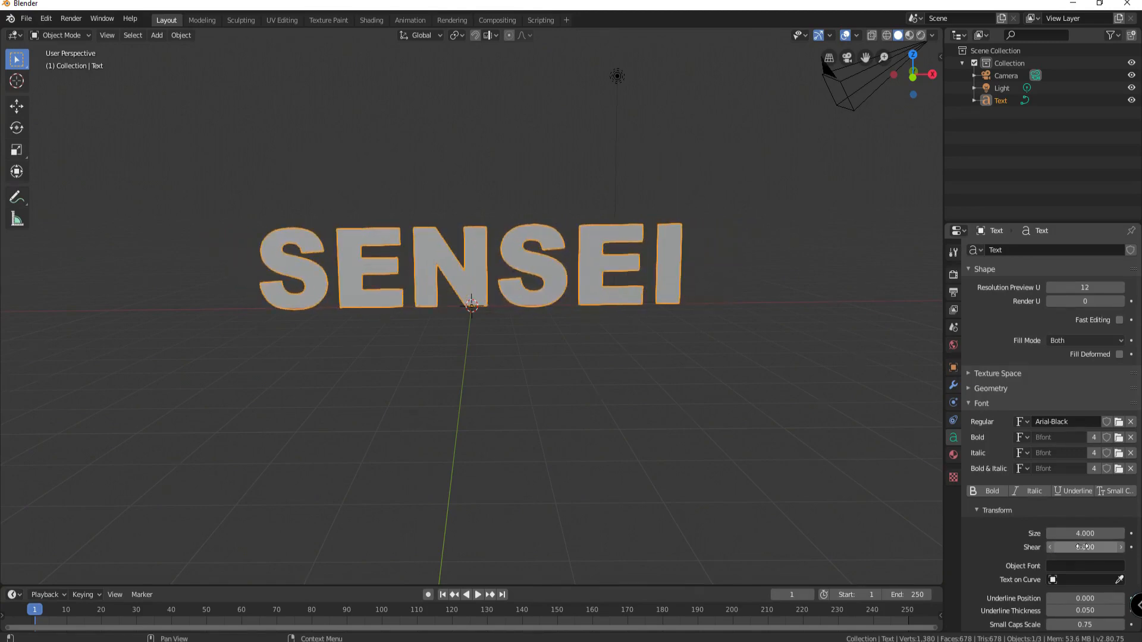
click(1084, 547)
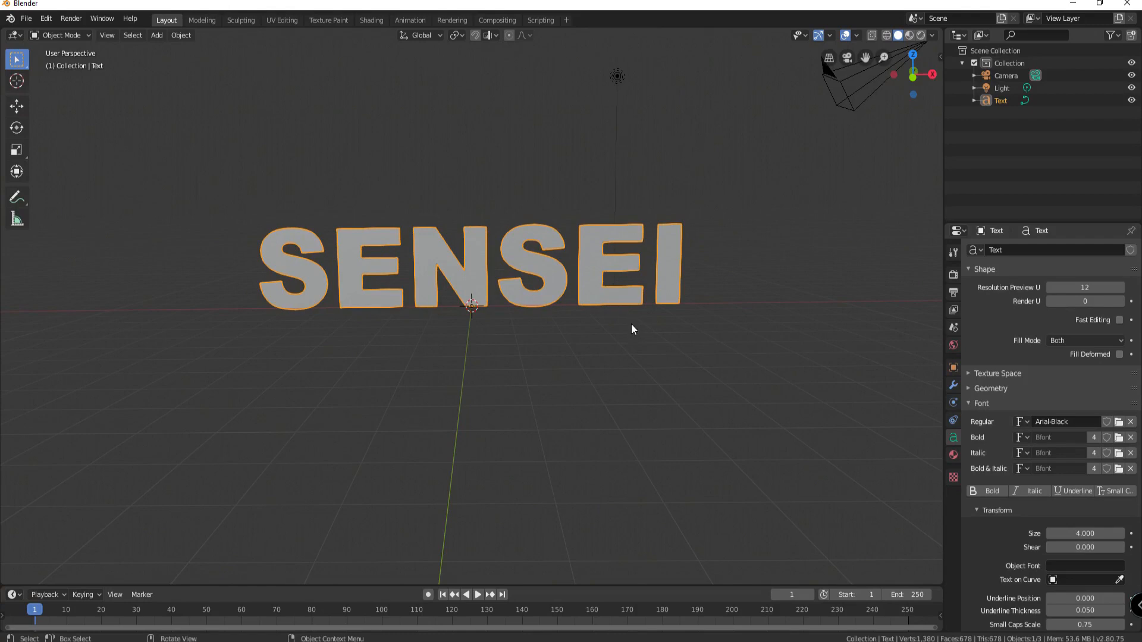
drag(633, 329, 685, 365)
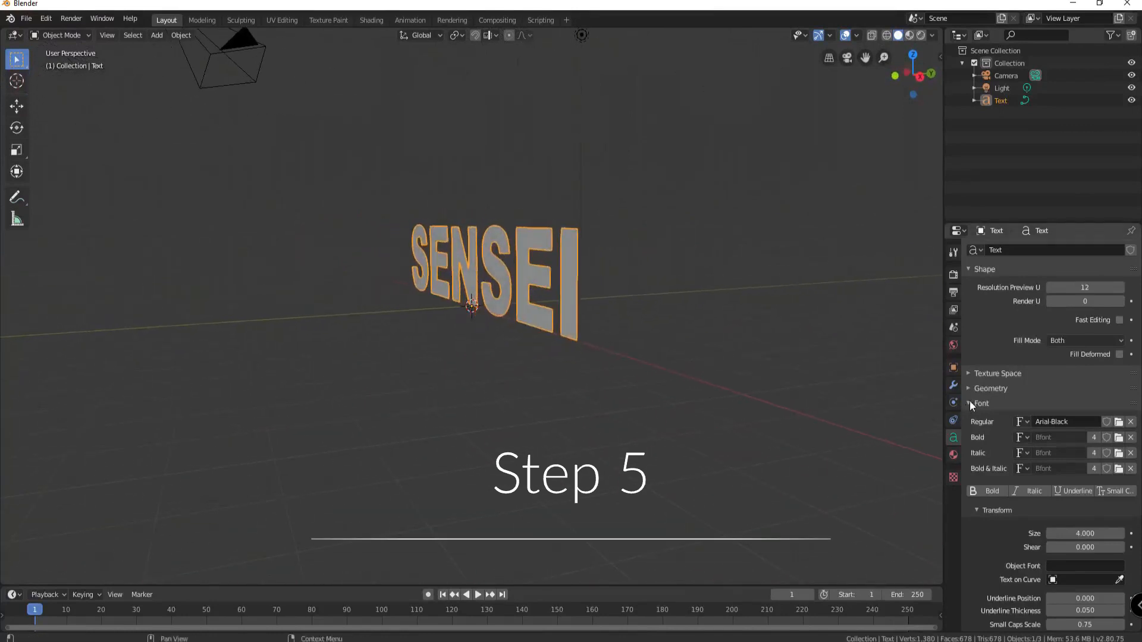
In the Geometry settings extrude the letters to 0.5 m thickness.
click(980, 403)
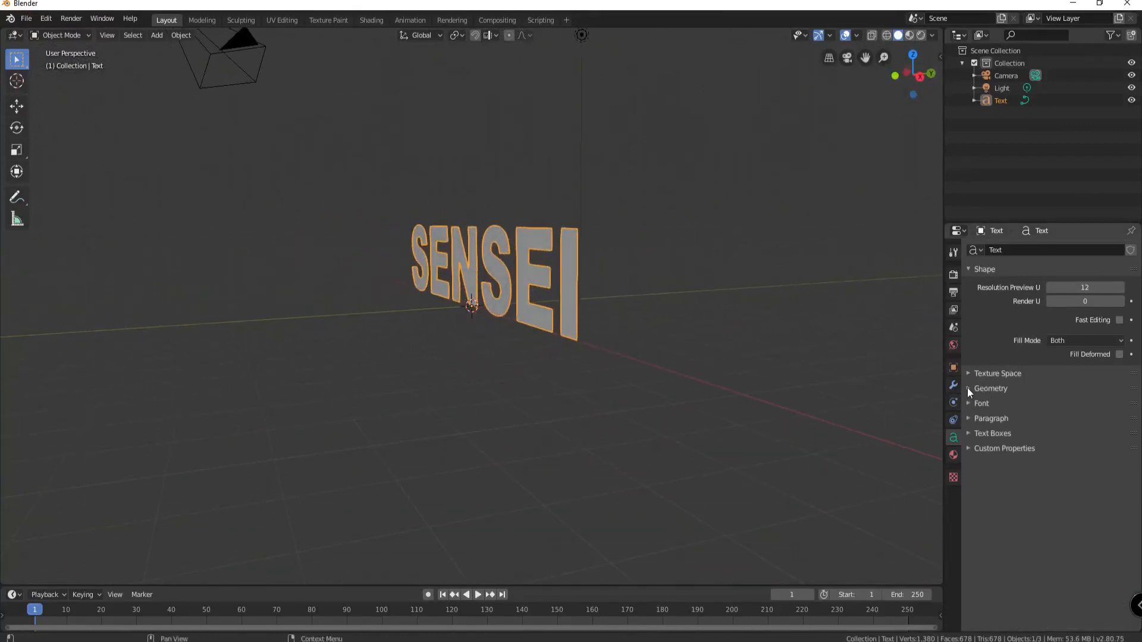
click(990, 388)
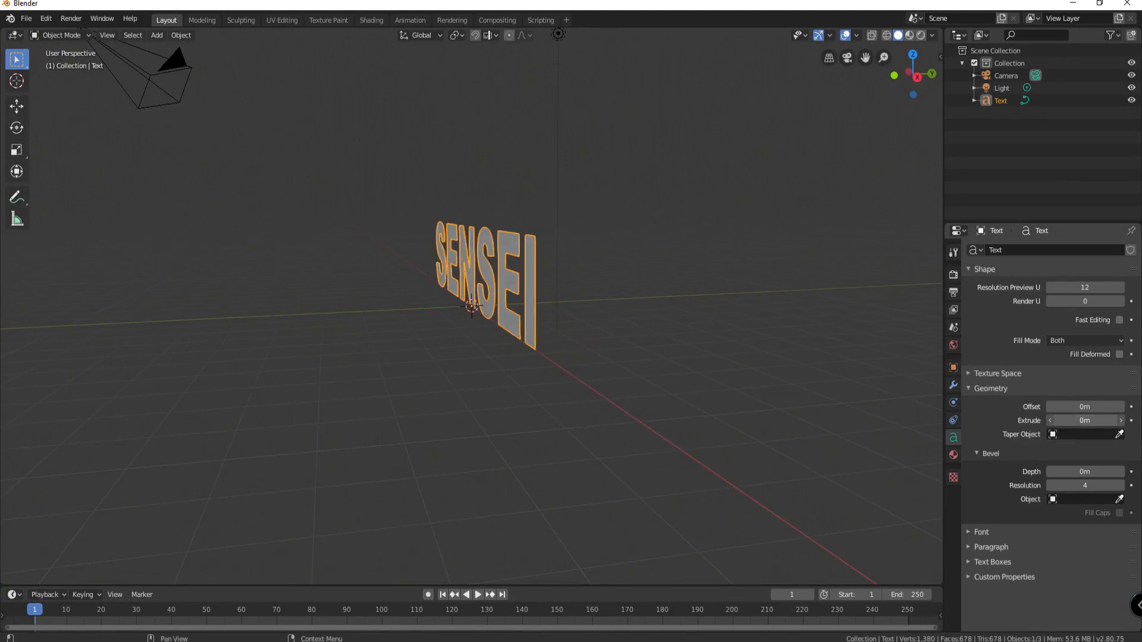
drag(1084, 420, 1106, 421)
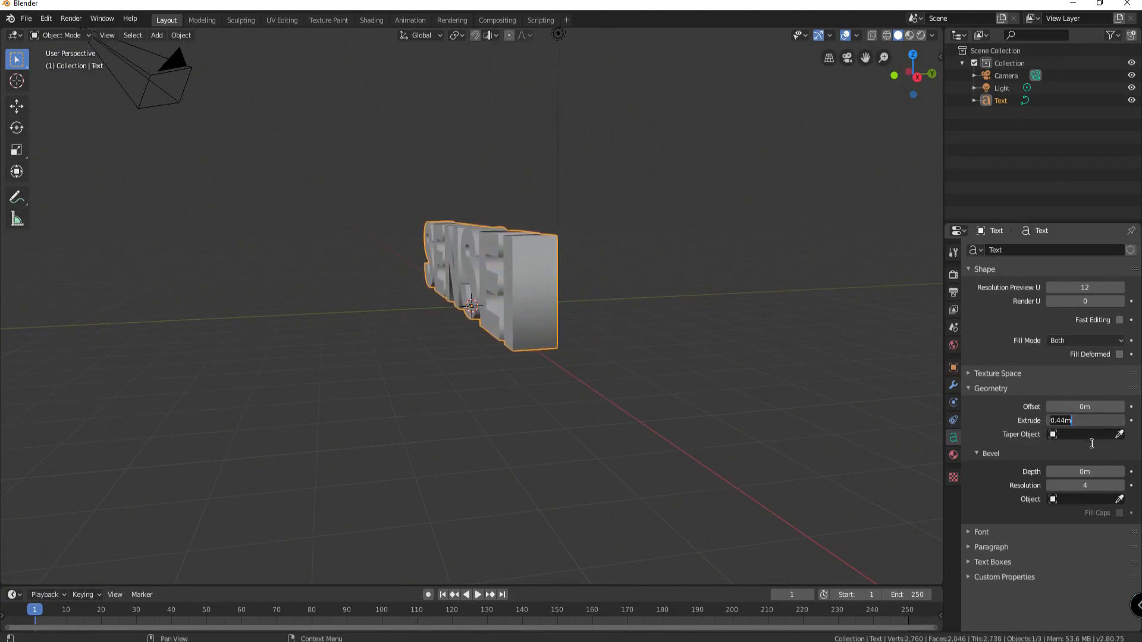
text(0.5)
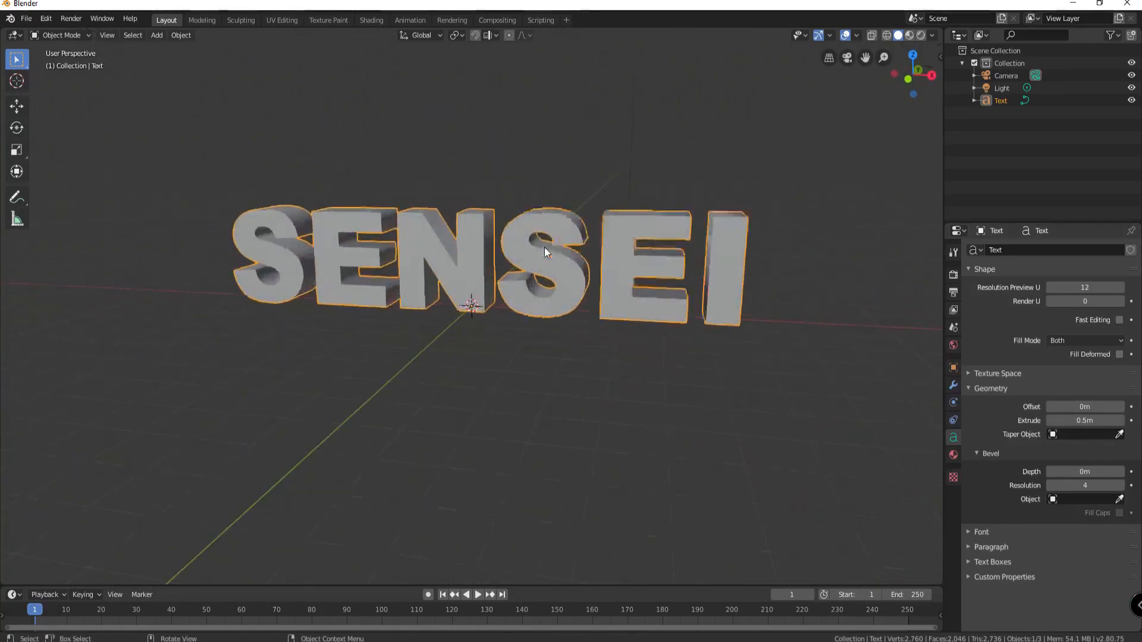
scroll(up, 3)
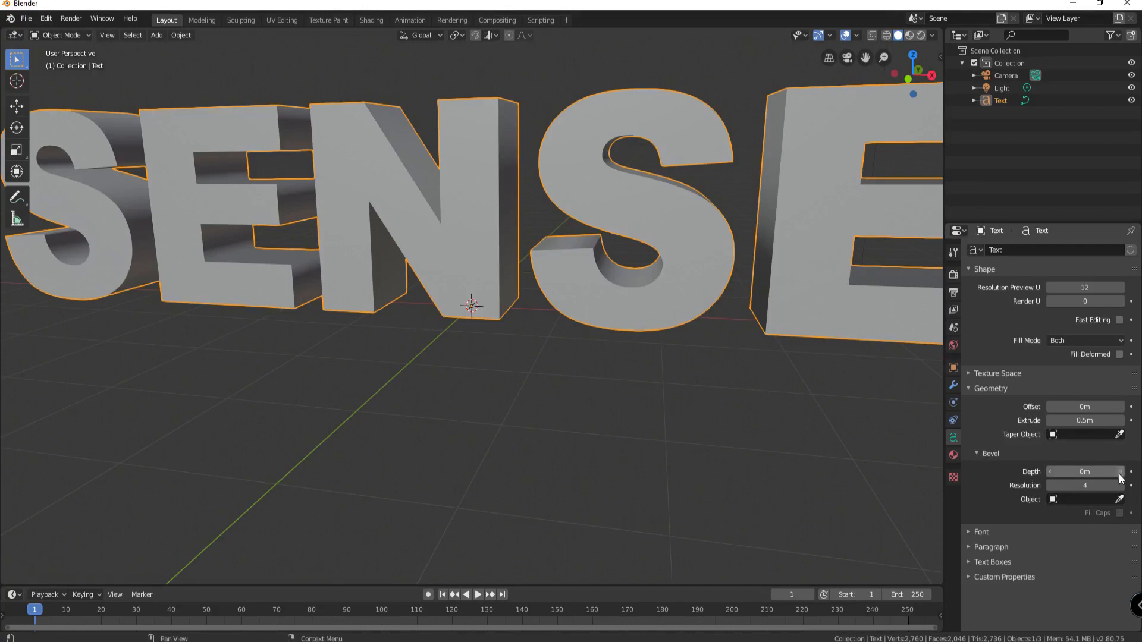
Give the letters a 0.05 m rounded bevel with a -0.05 m outline offset.
drag(1084, 471, 1107, 471)
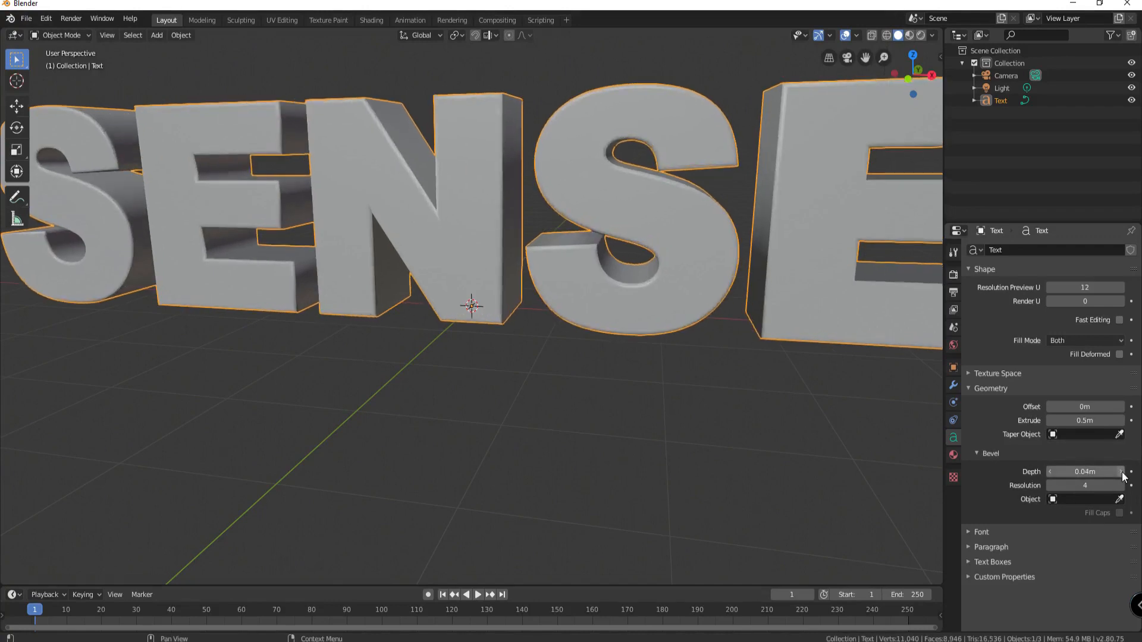
drag(1085, 471, 1078, 471)
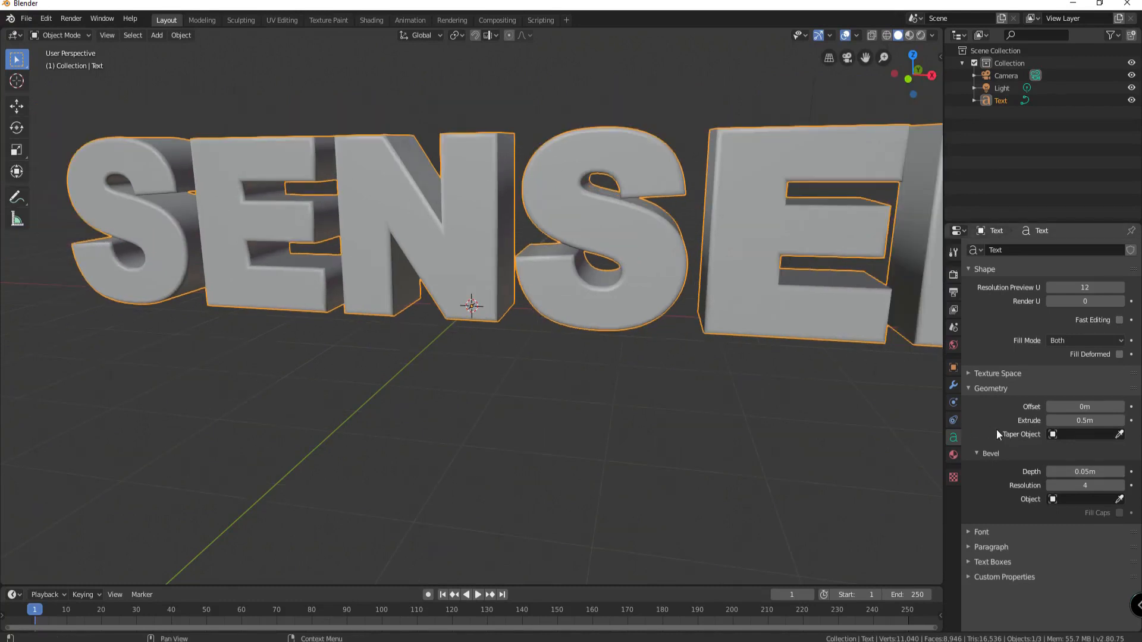
mouse_move(1083, 406)
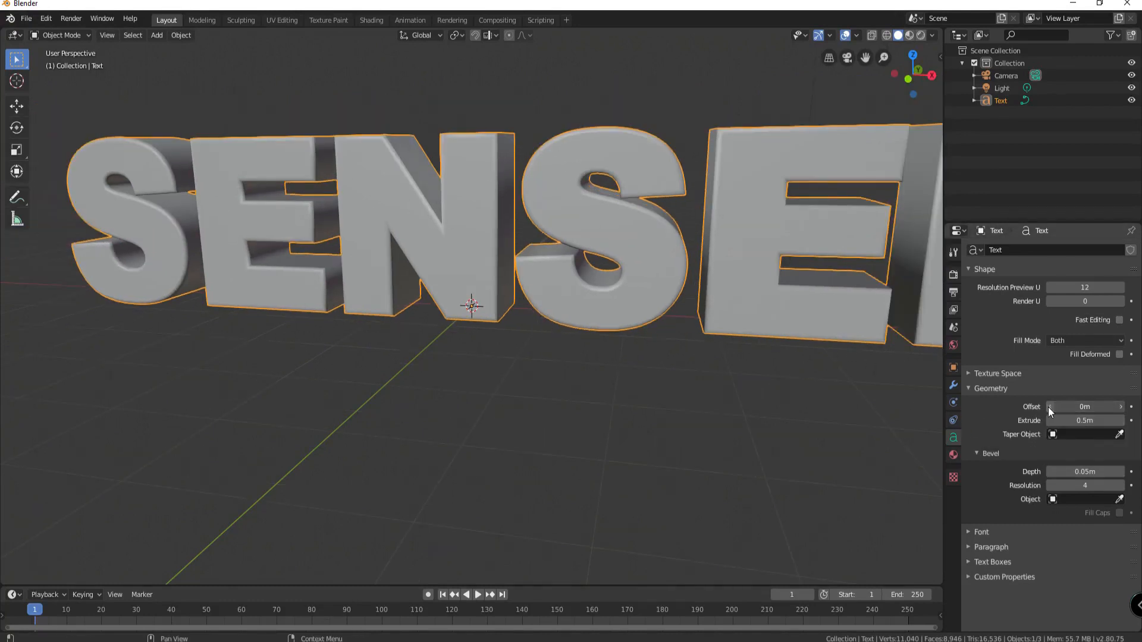
drag(1084, 406, 1070, 406)
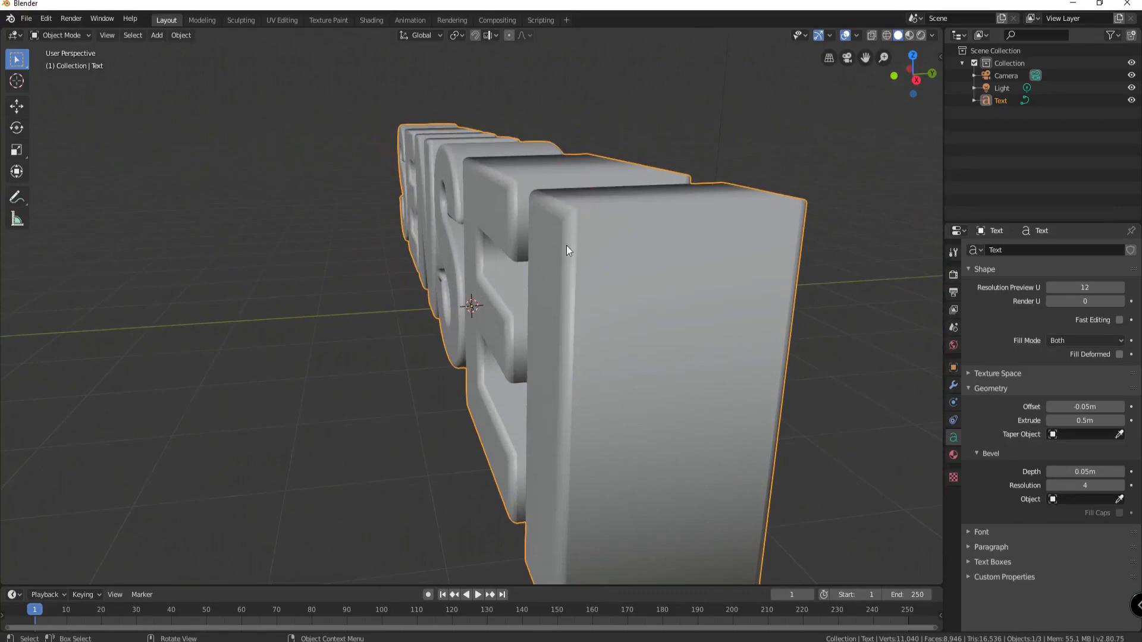
drag(568, 251, 426, 388)
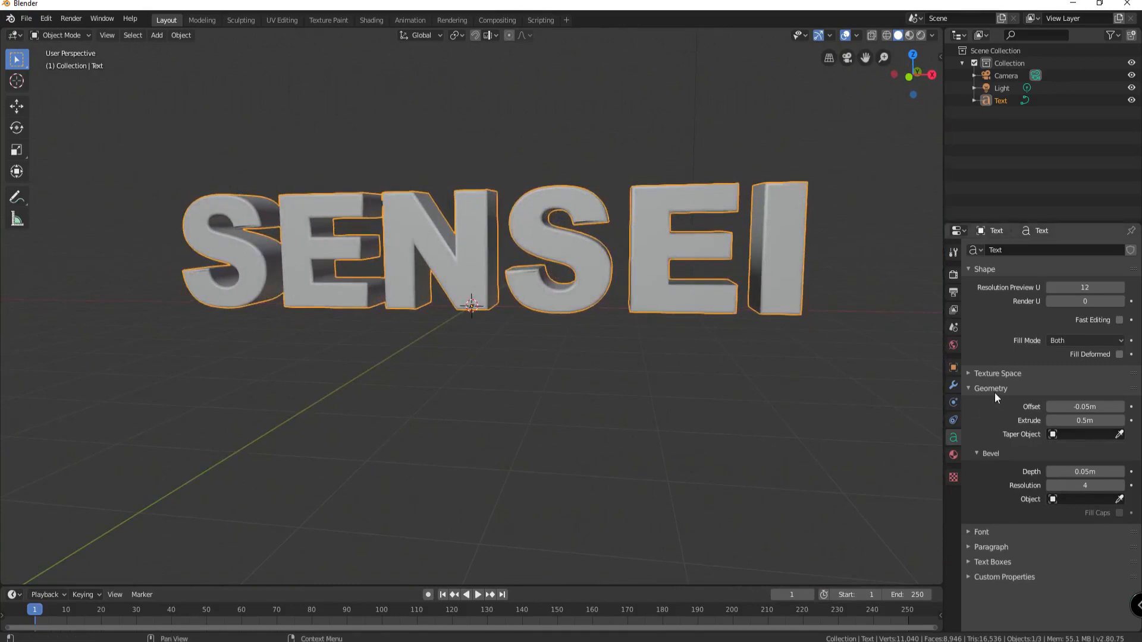
click(990, 388)
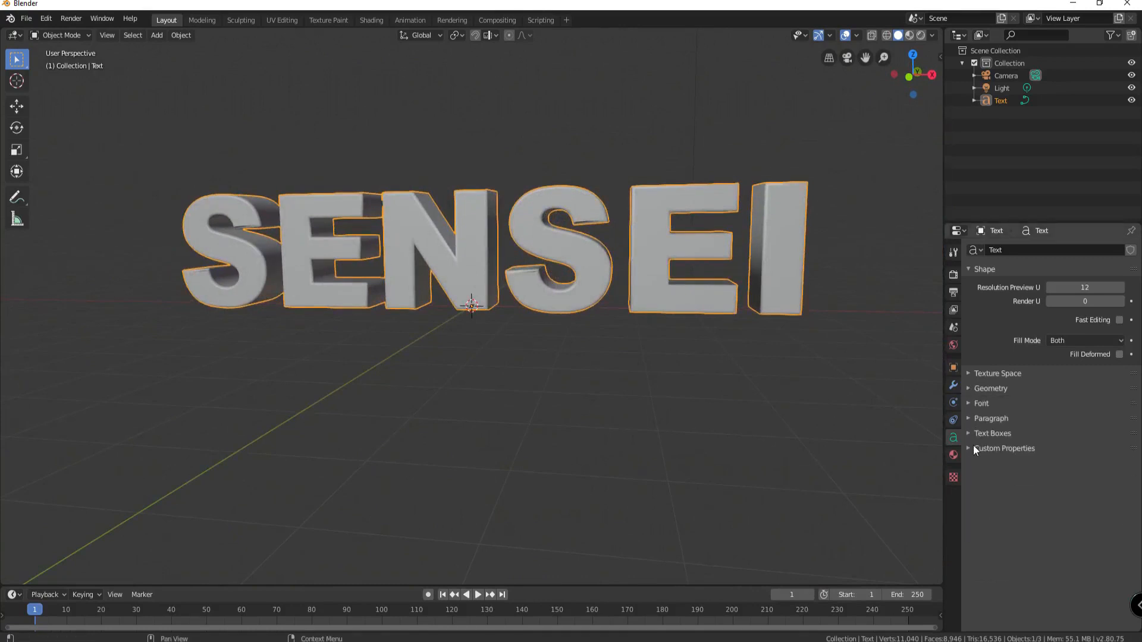
mouse_move(1009, 322)
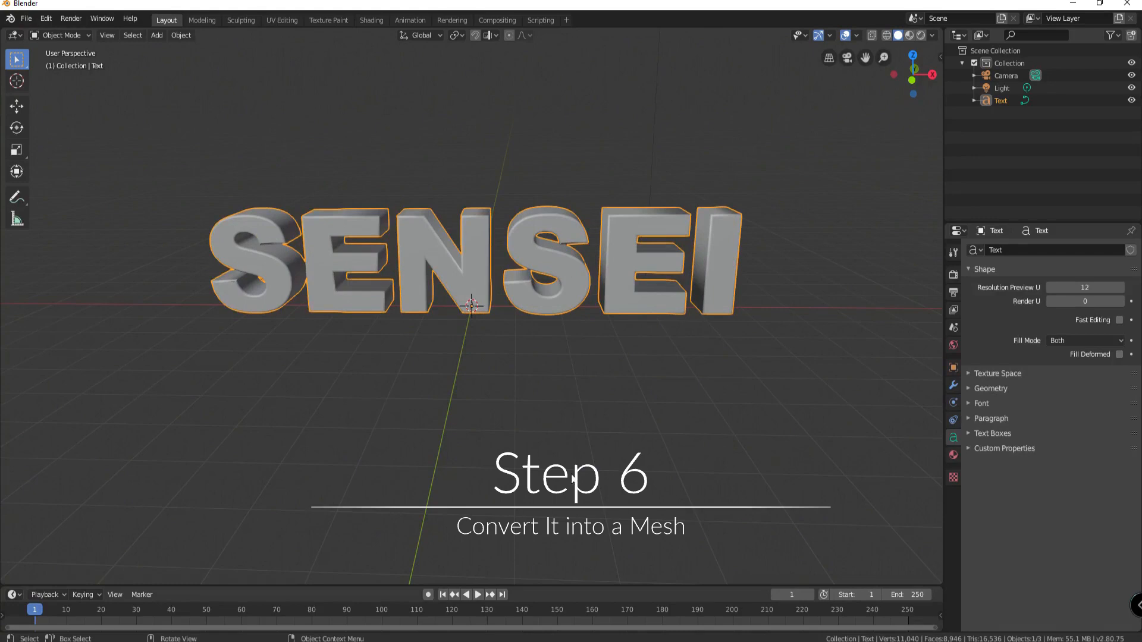
mouse_move(512, 443)
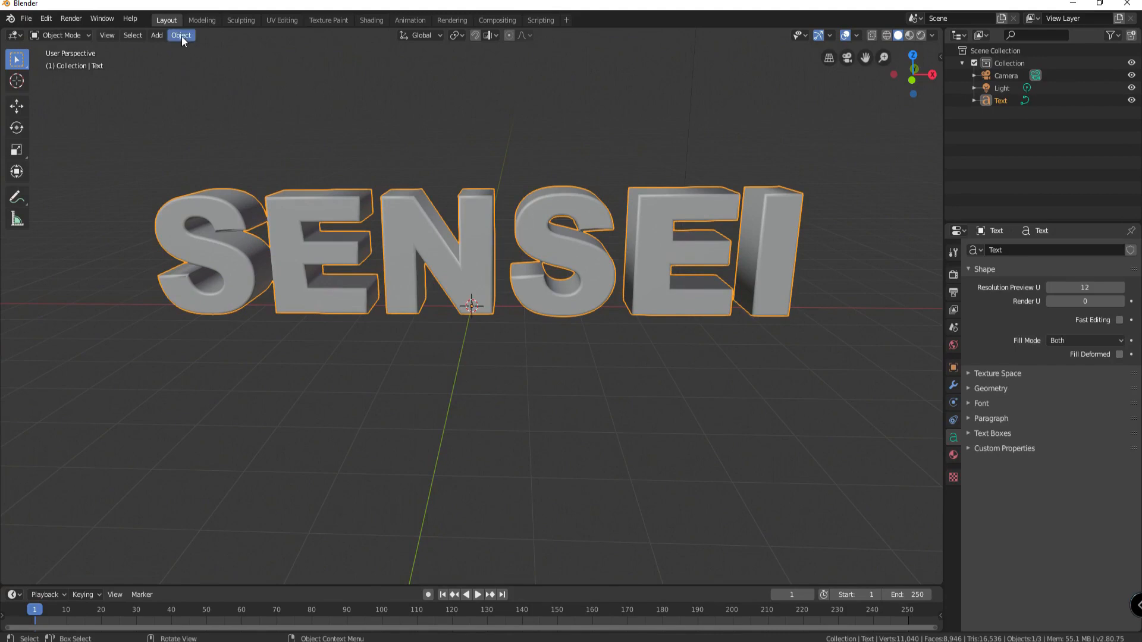
Convert the SENSEI text object into a mesh via Object > Convert to.
click(181, 35)
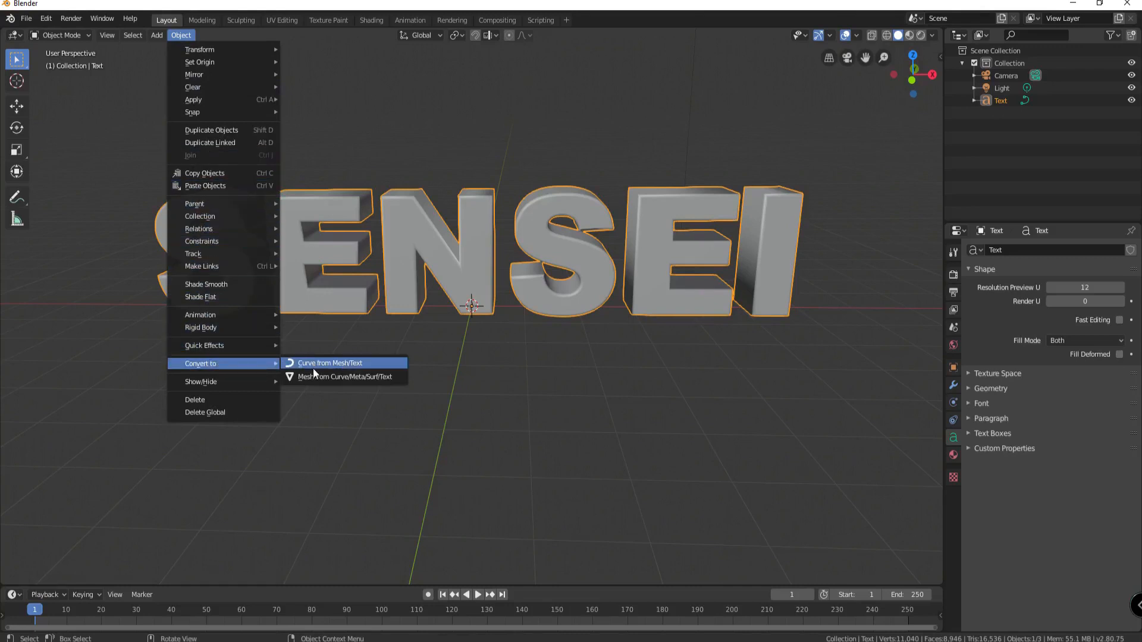
mouse_move(357, 377)
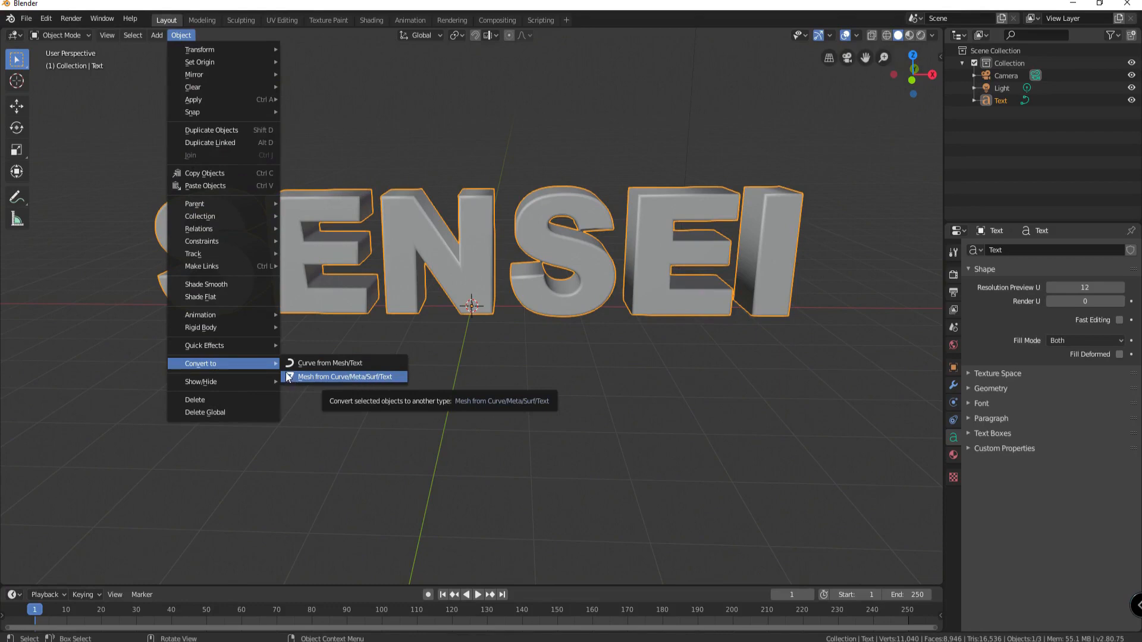
click(343, 377)
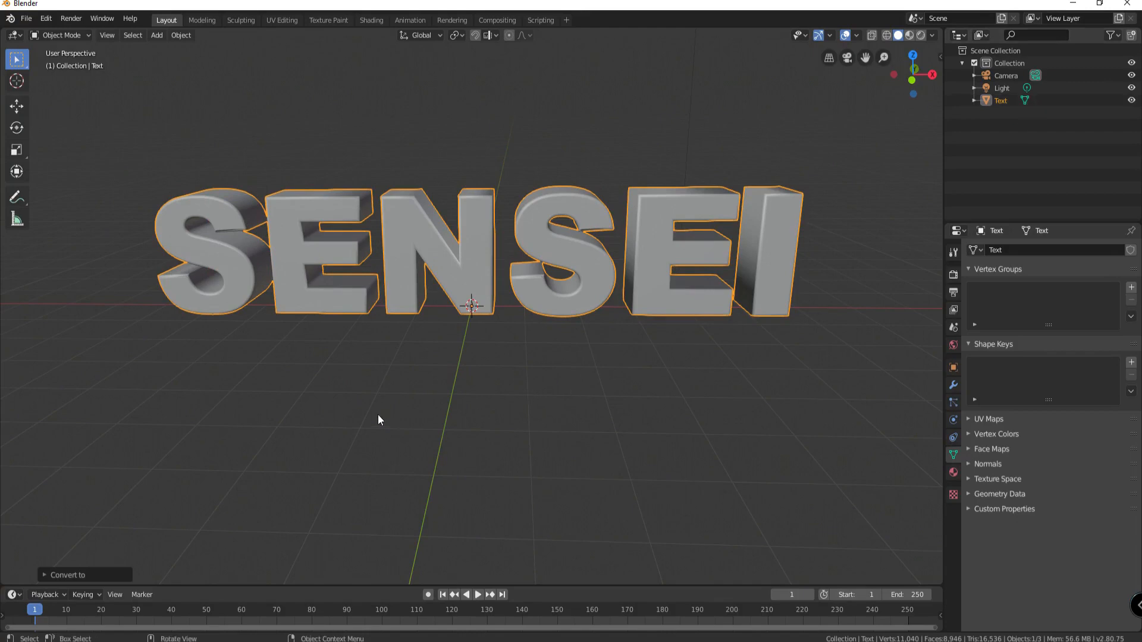
mouse_move(380, 345)
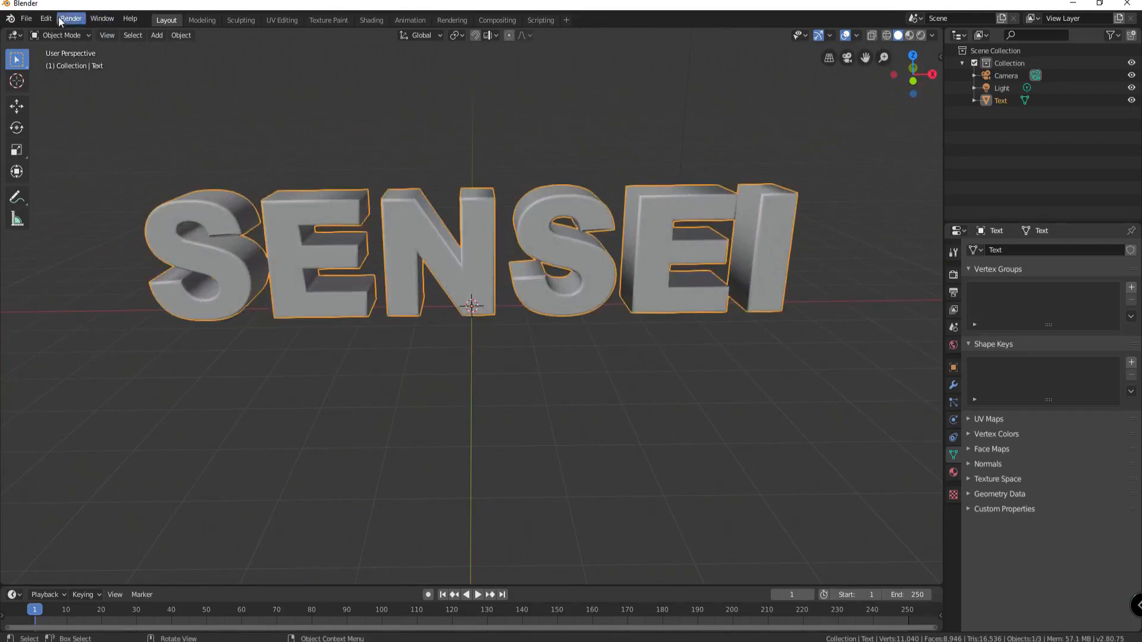
click(26, 18)
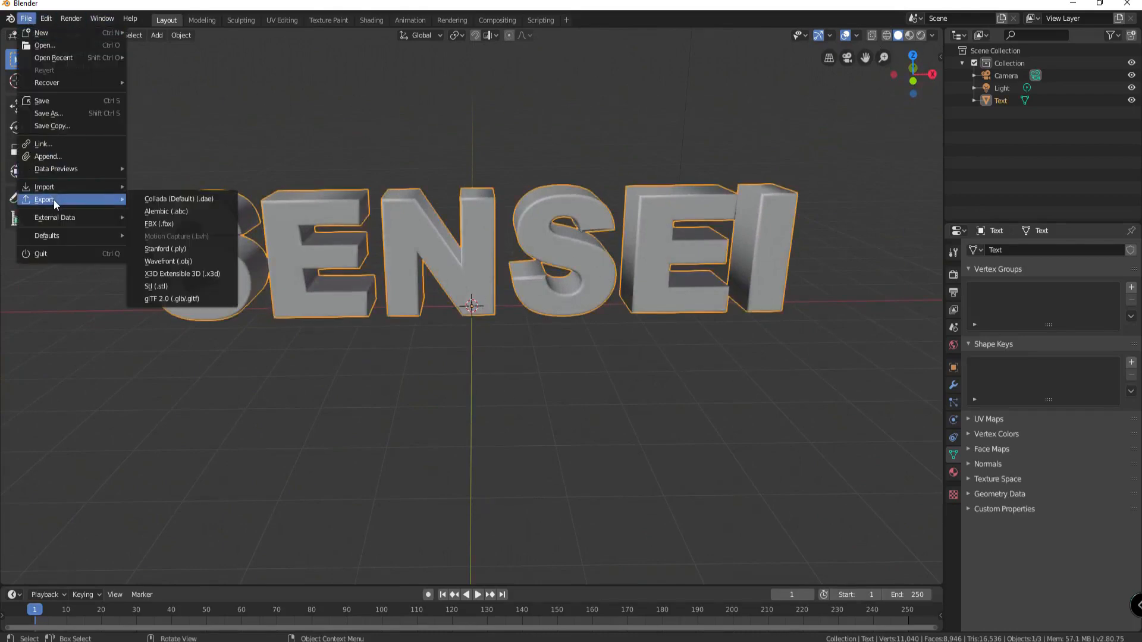
mouse_move(173, 223)
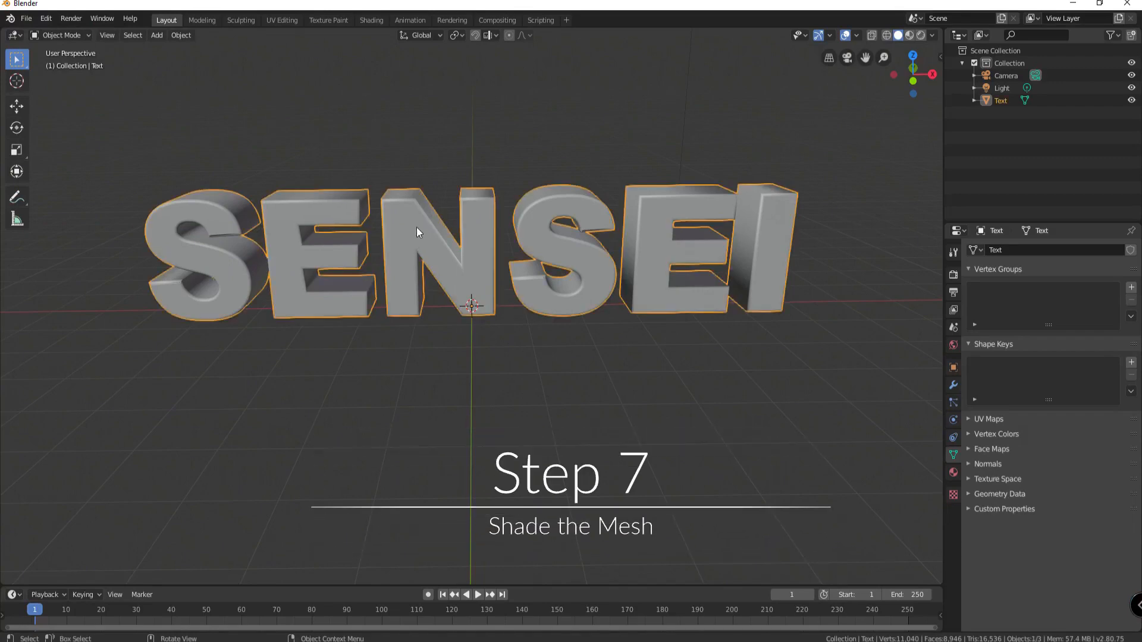
mouse_move(371, 20)
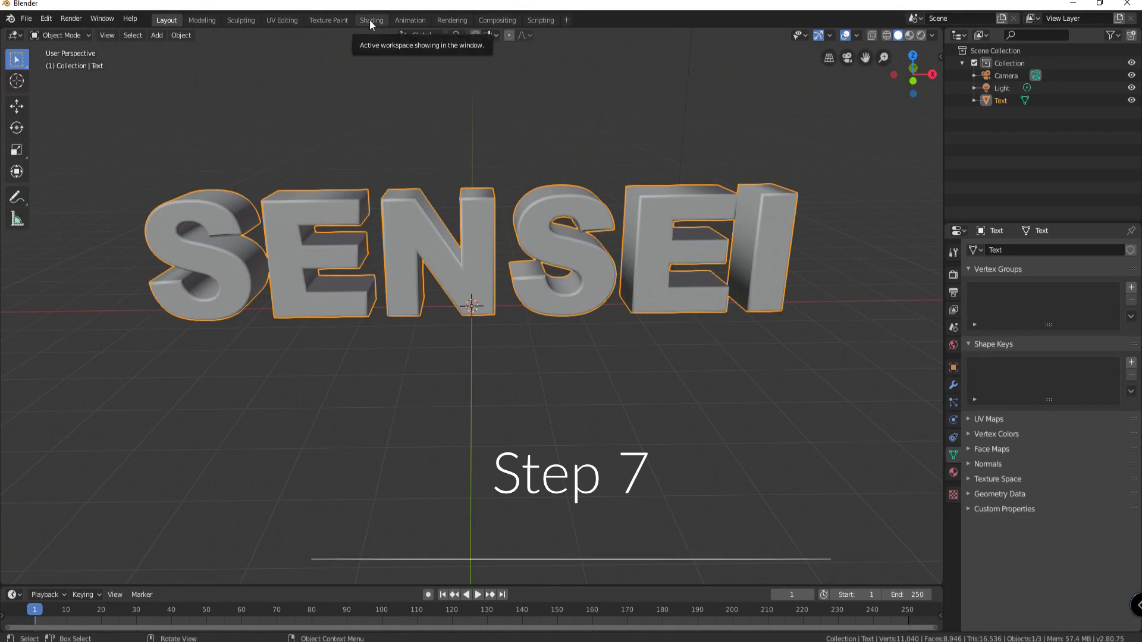
In Shading create Material.001 for the text and set its Principled BSDF base colour to white.
click(371, 19)
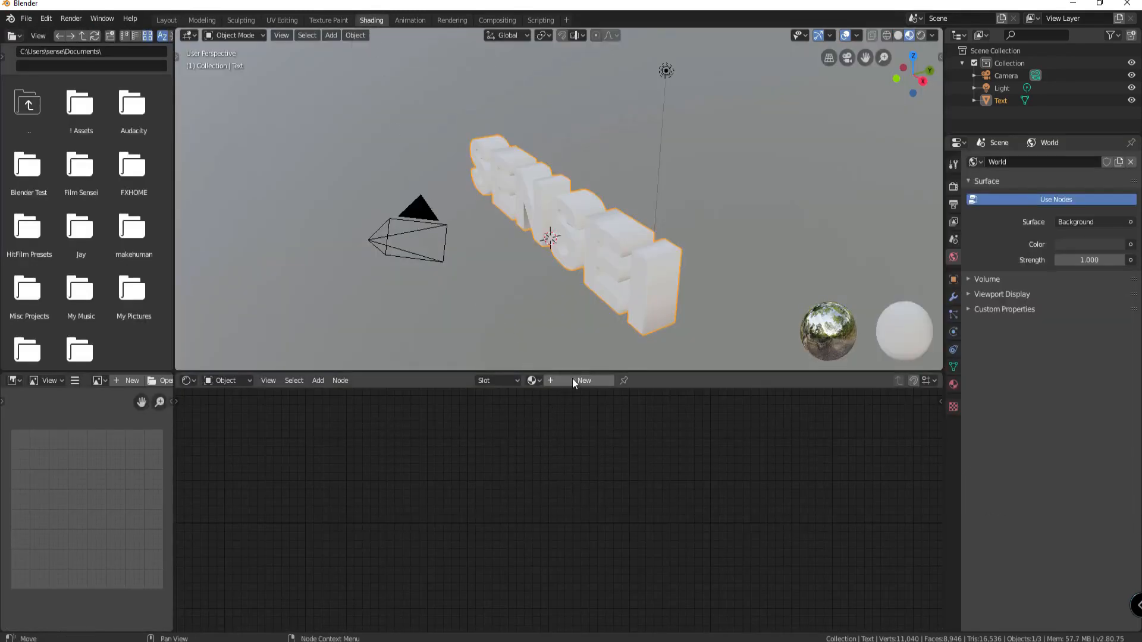
click(583, 379)
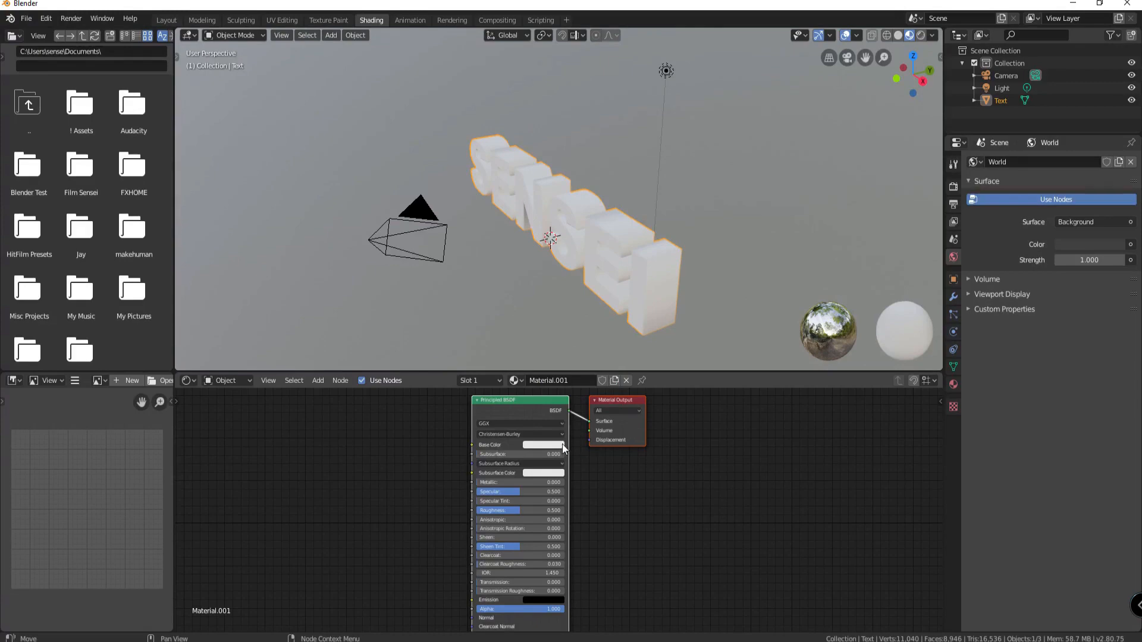
click(542, 445)
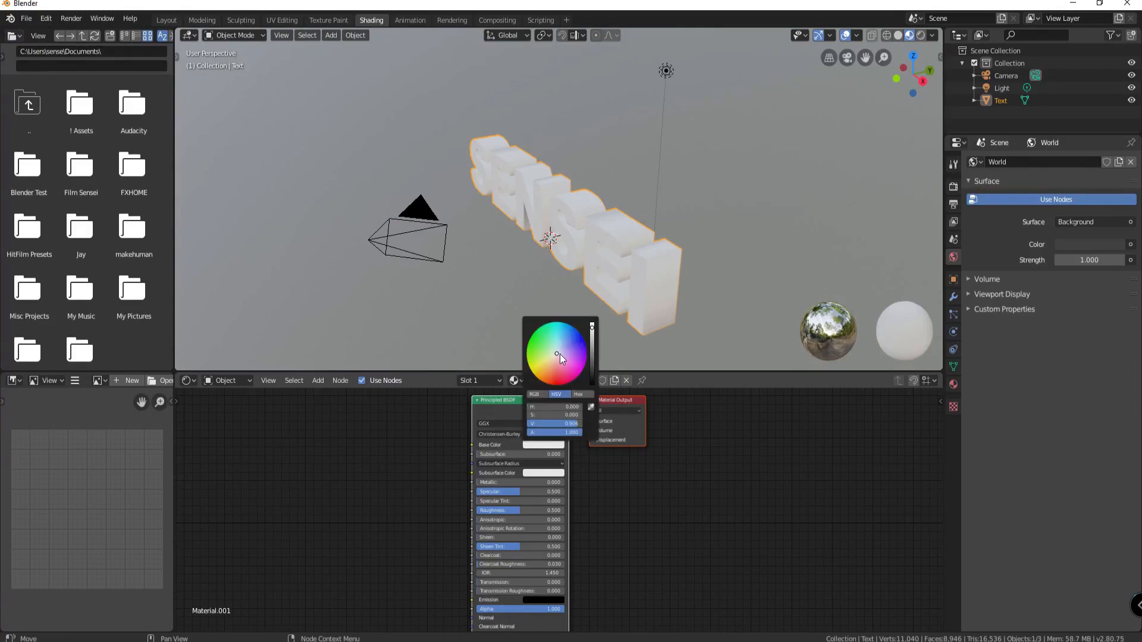
click(573, 347)
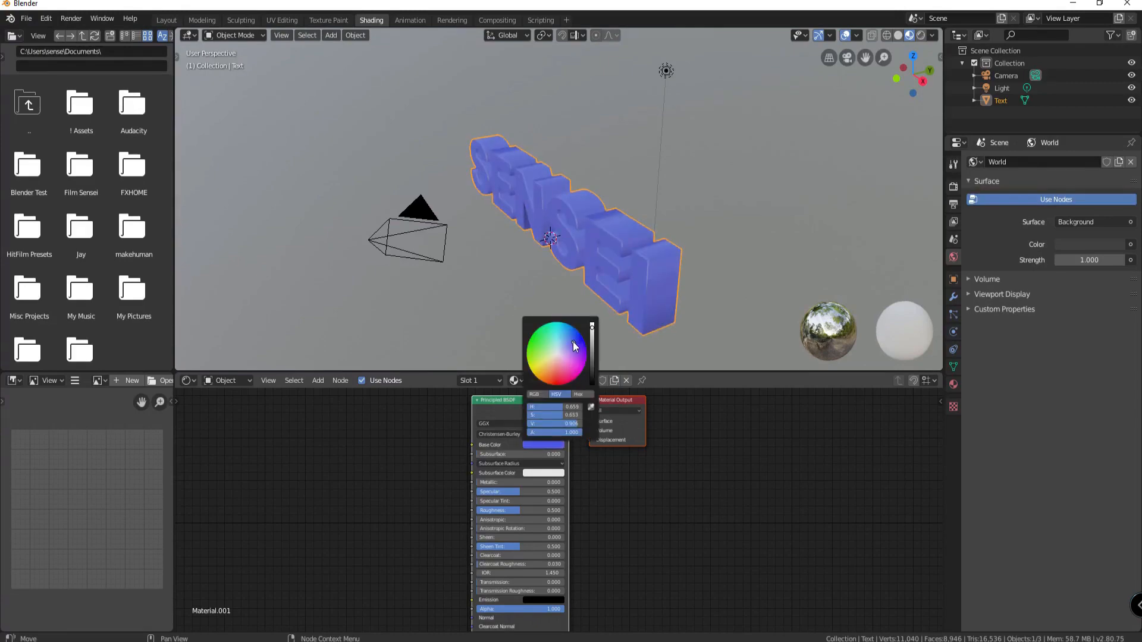
click(556, 355)
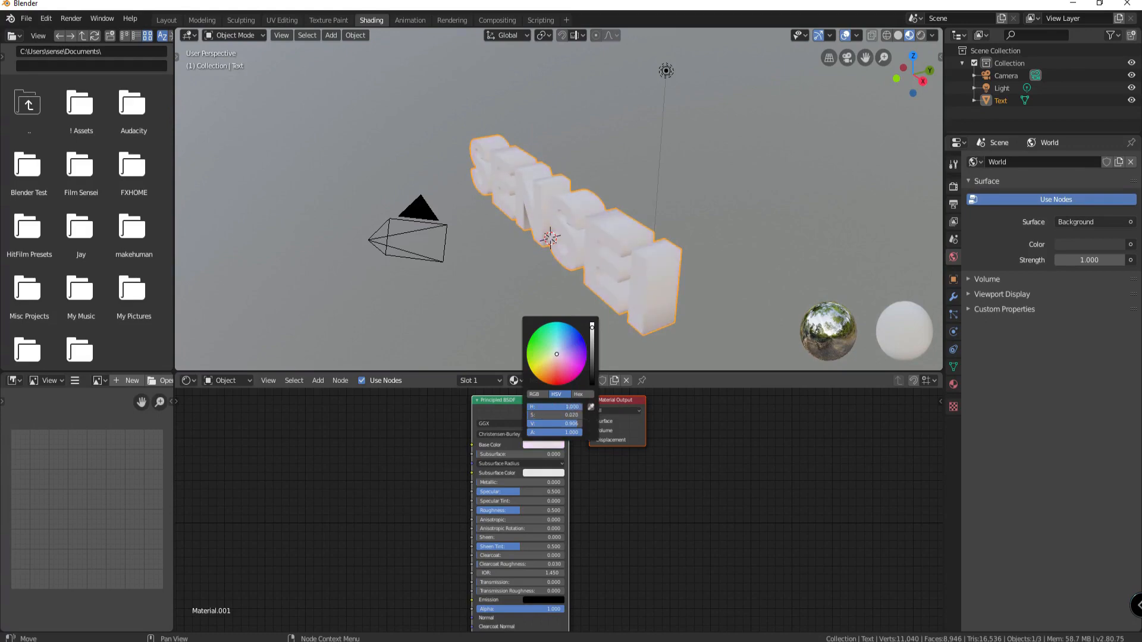
click(554, 415)
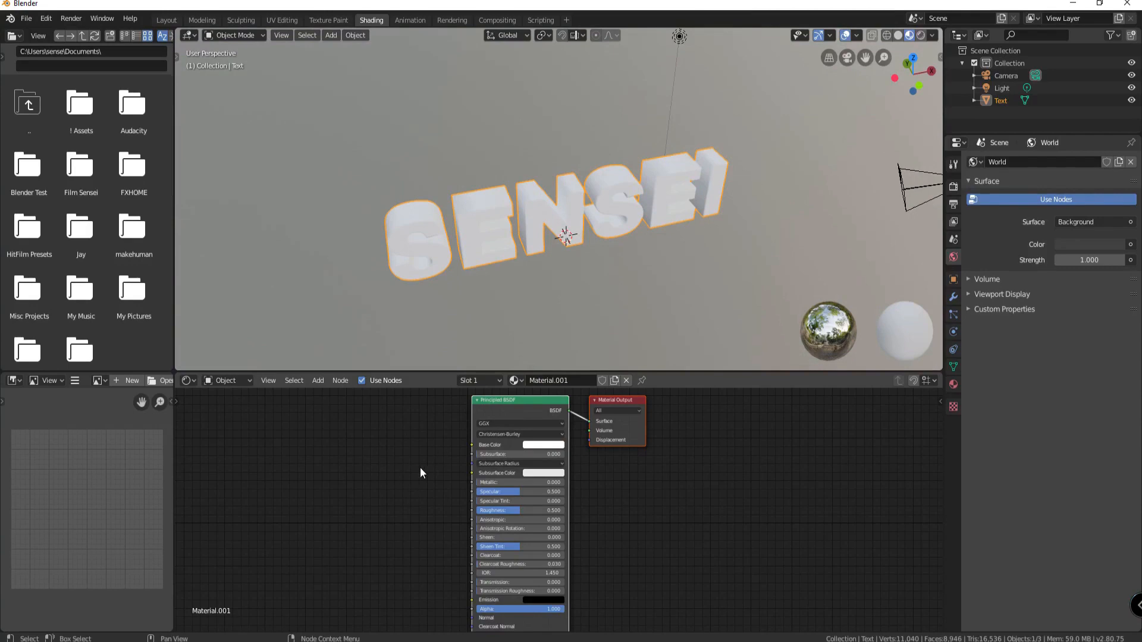
mouse_move(416, 470)
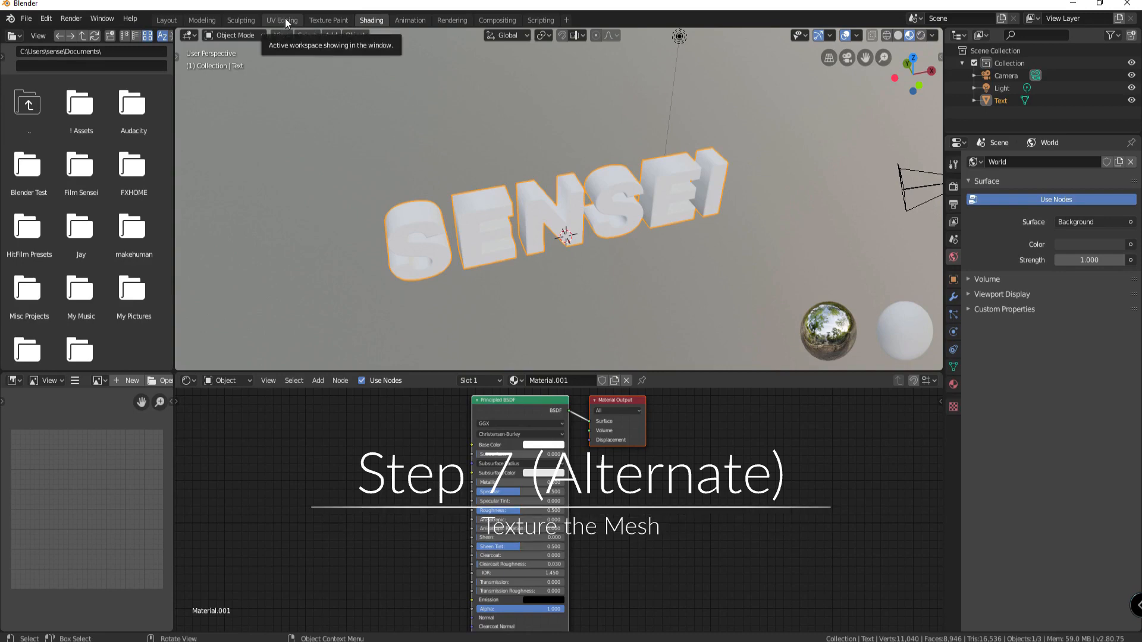
In UV Editing select all faces and unwrap the mesh with Smart UV Project.
click(281, 19)
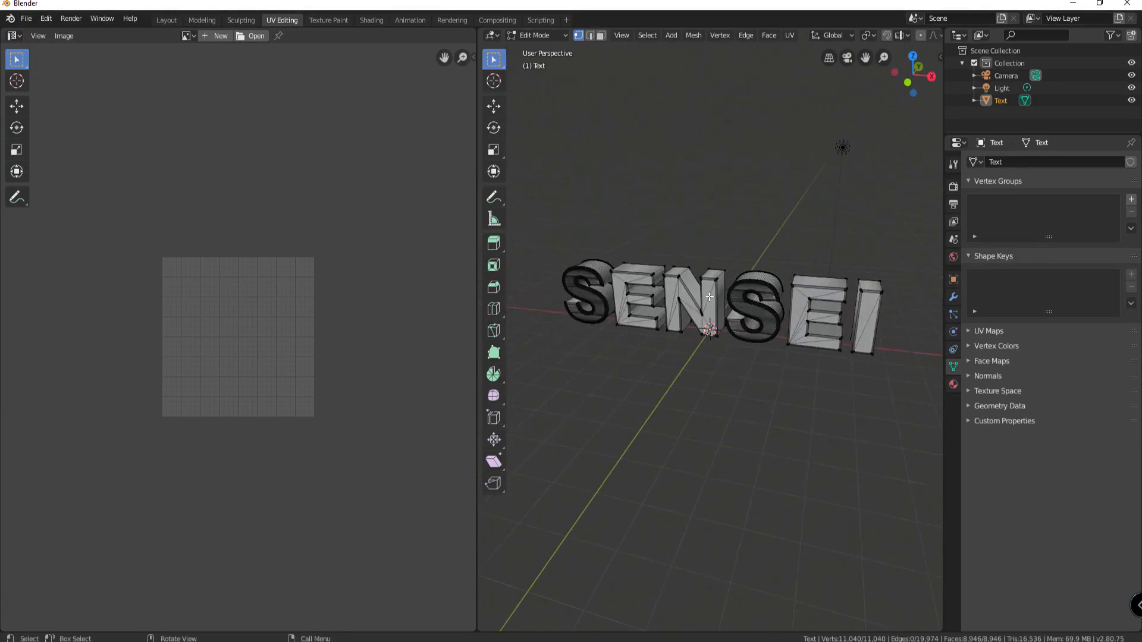
key(a)
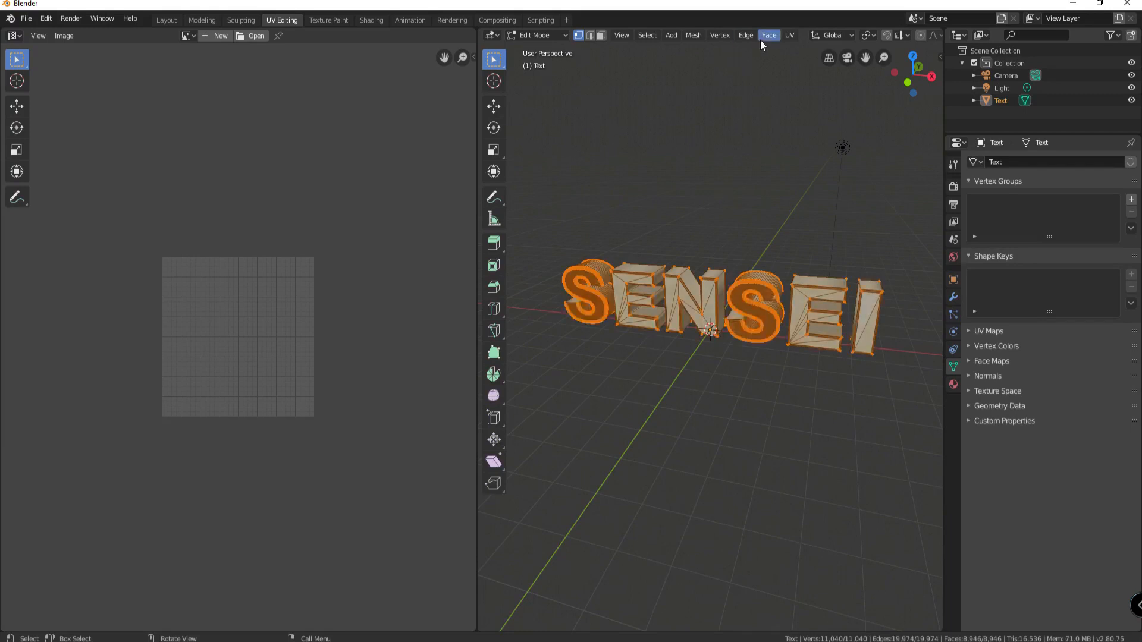
click(788, 35)
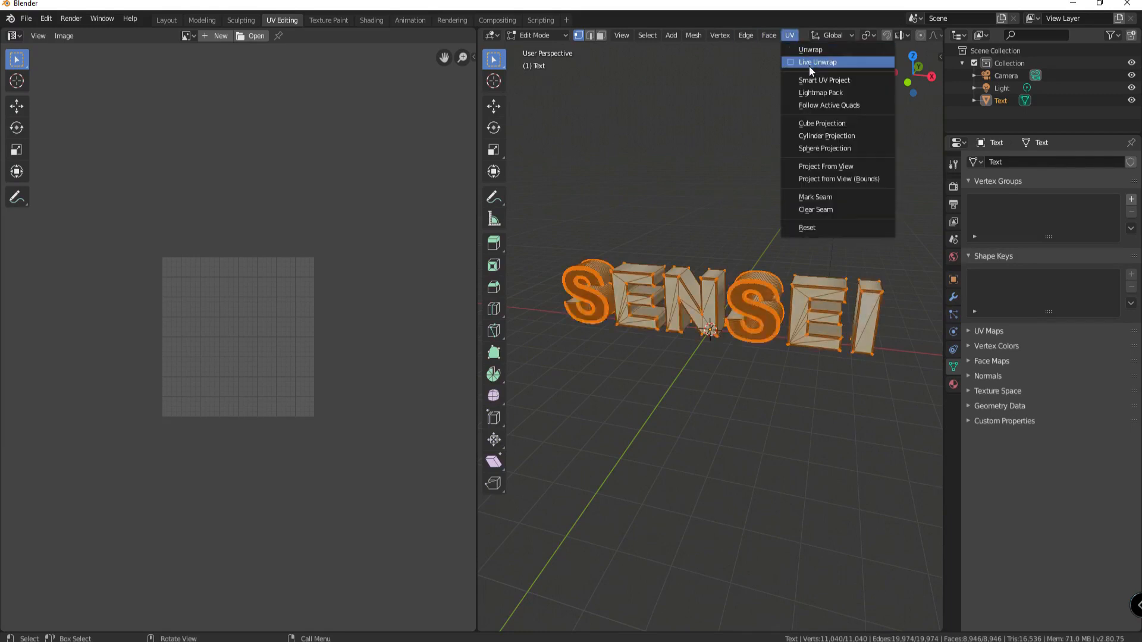
mouse_move(815, 81)
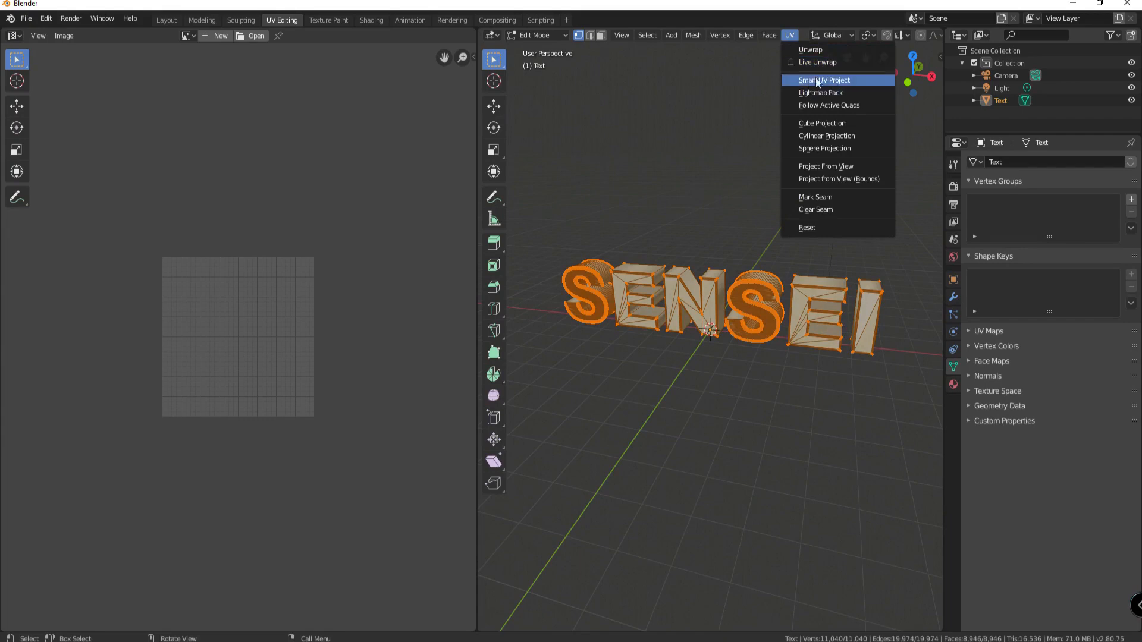
click(820, 80)
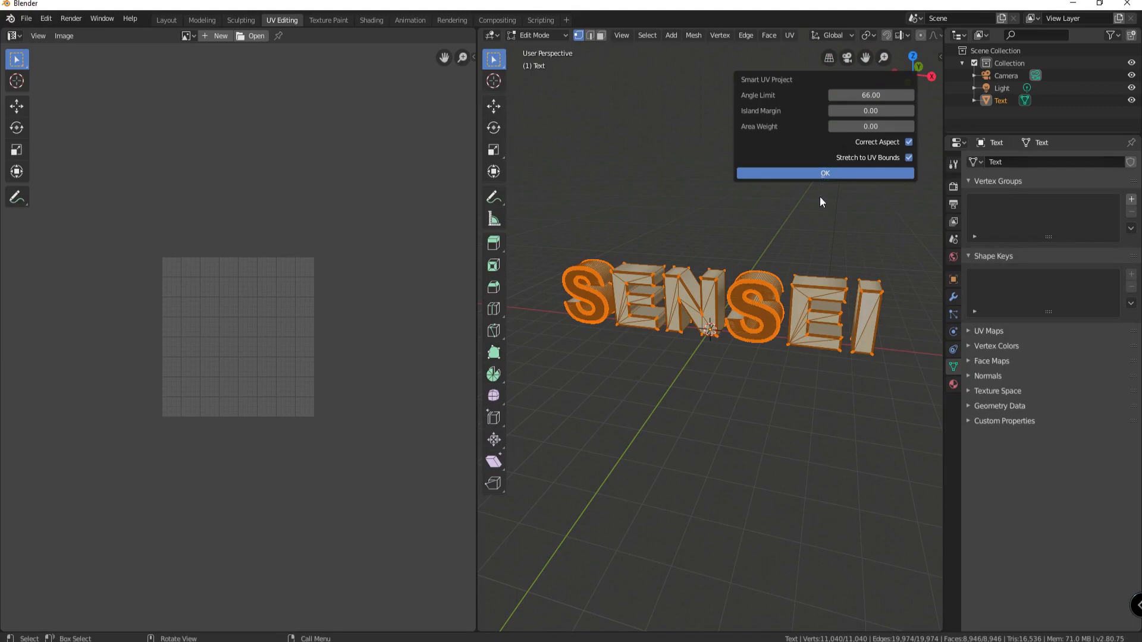
click(823, 173)
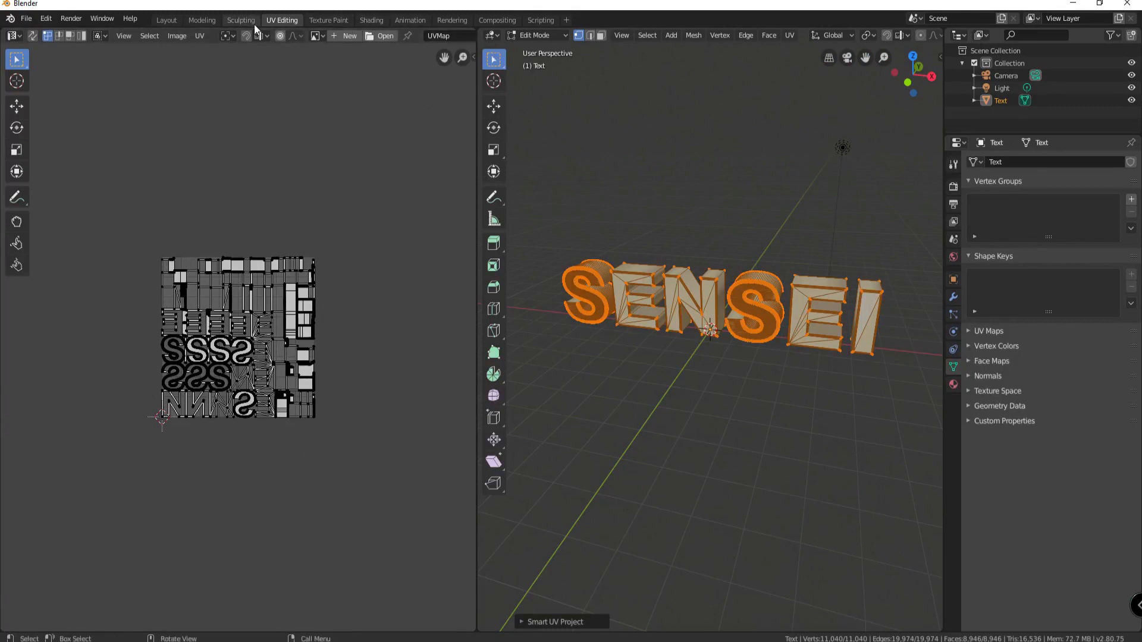
mouse_move(371, 19)
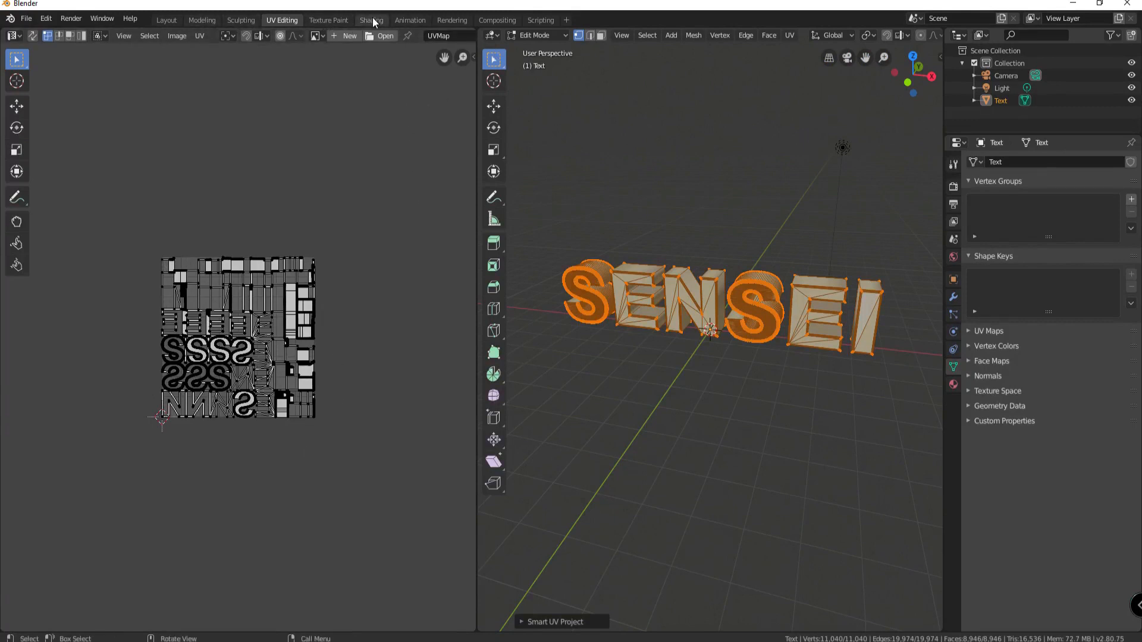
Feed a stone photo texture into the material's Base Color and inspect the letters from several angles.
click(371, 19)
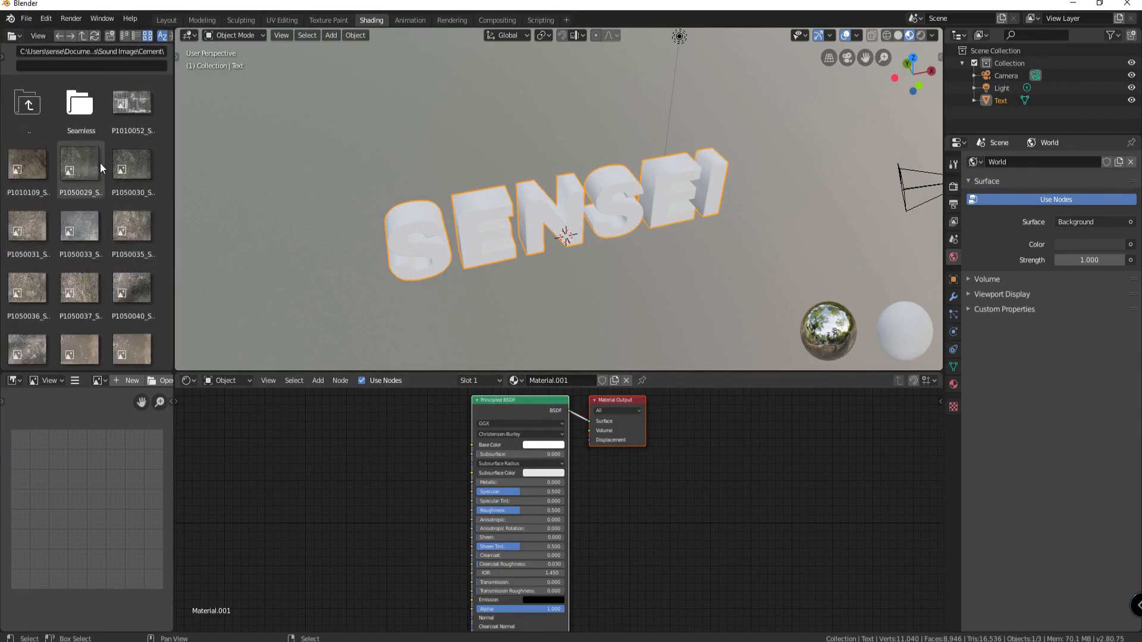
scroll(down, 3)
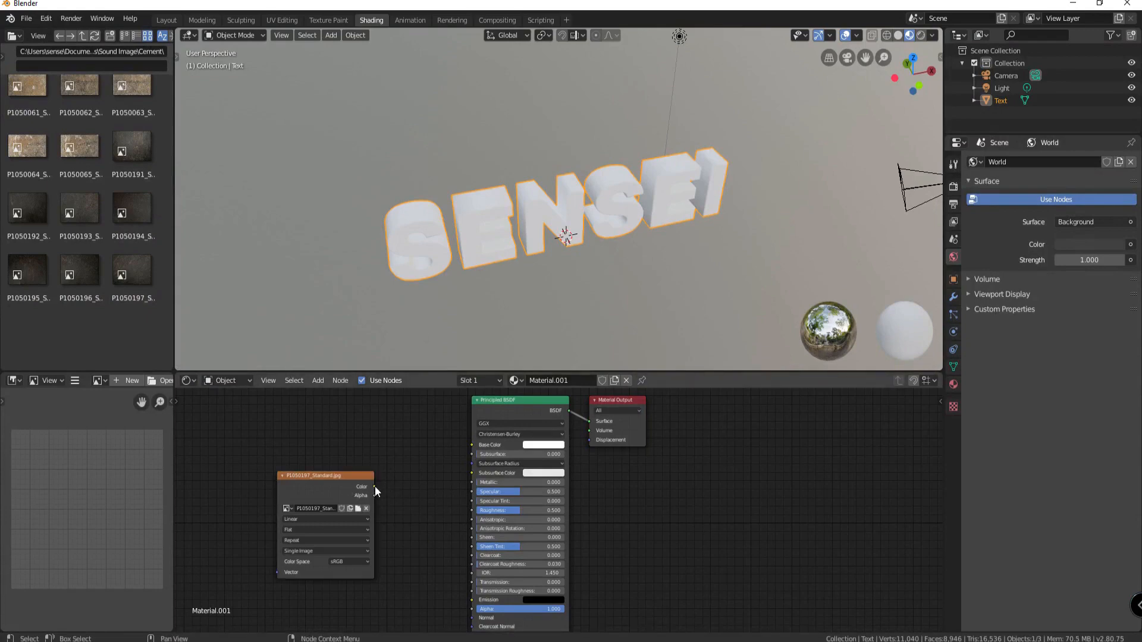
drag(373, 487, 461, 451)
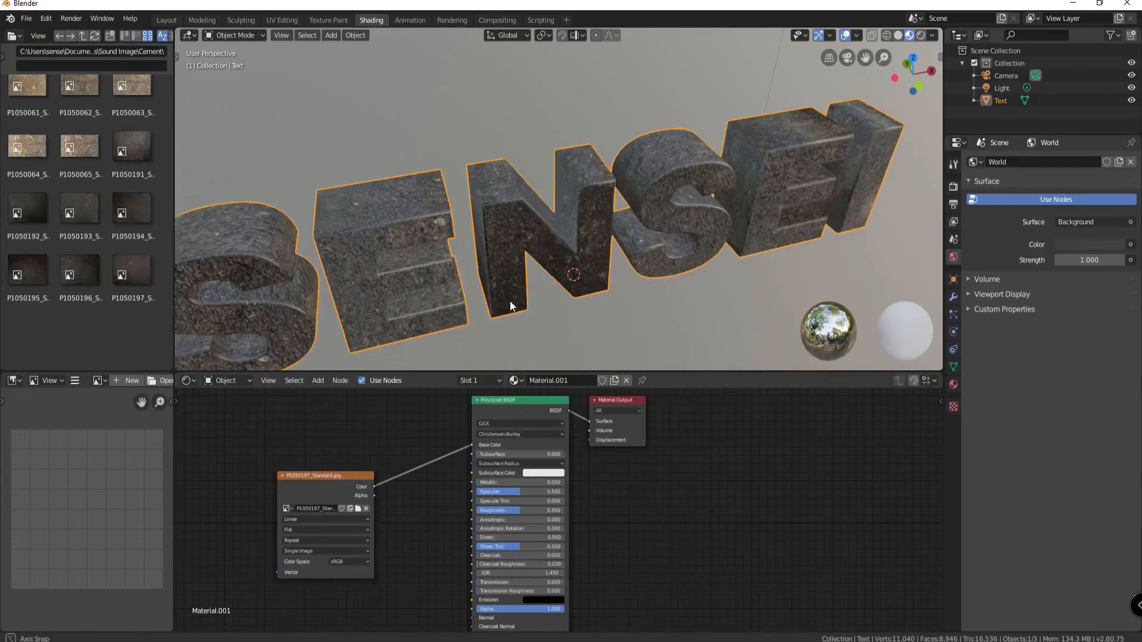
drag(510, 305, 571, 263)
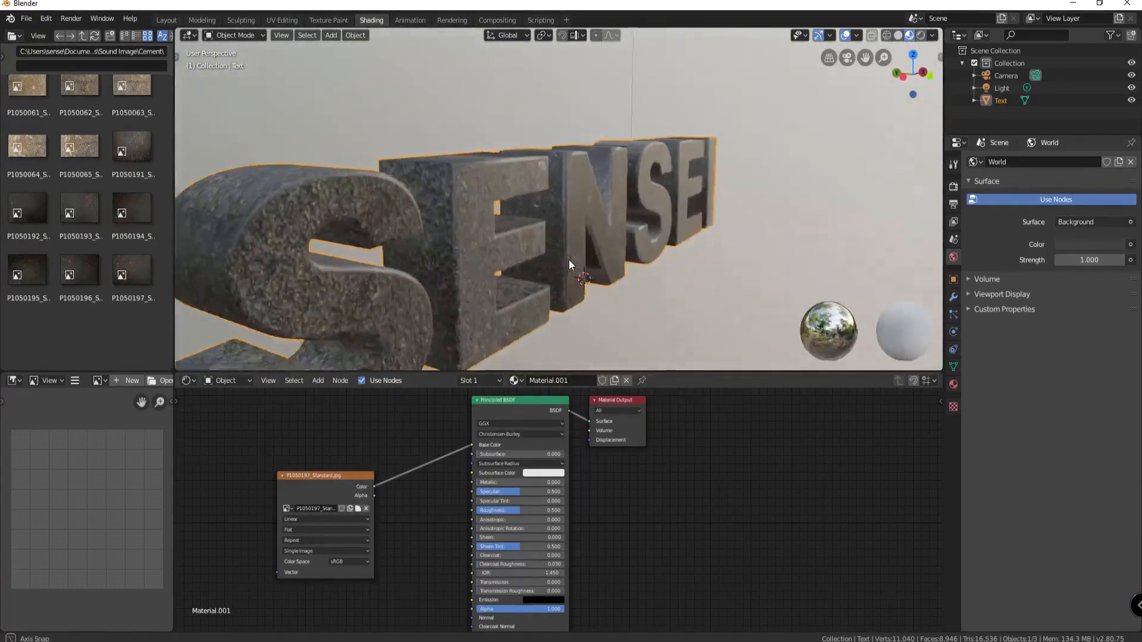
drag(567, 263, 548, 256)
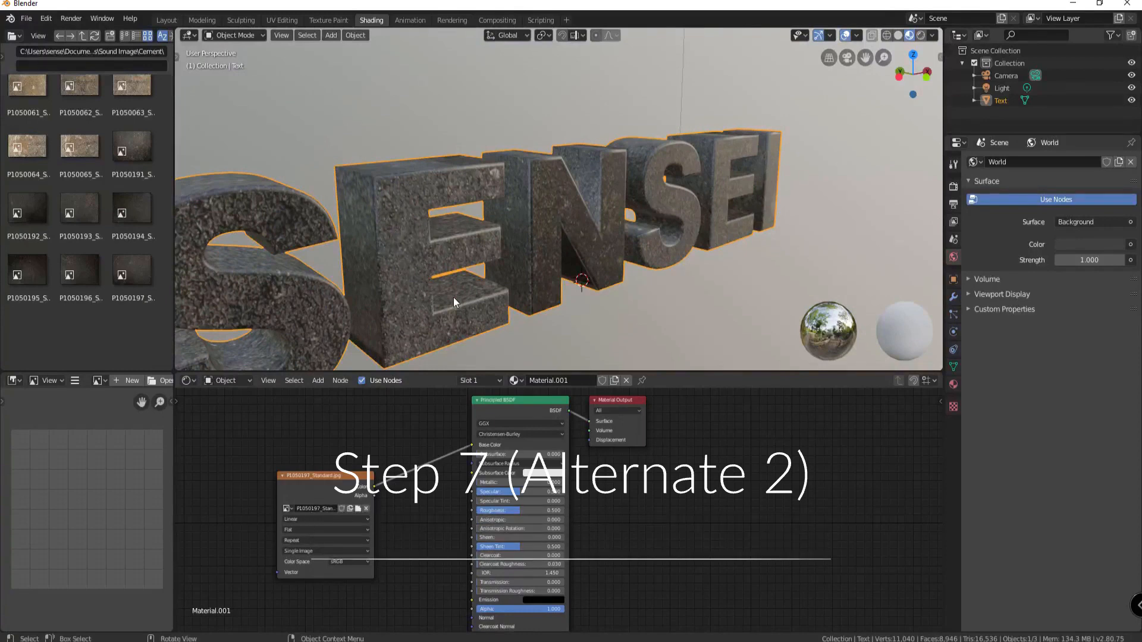
drag(454, 302, 611, 313)
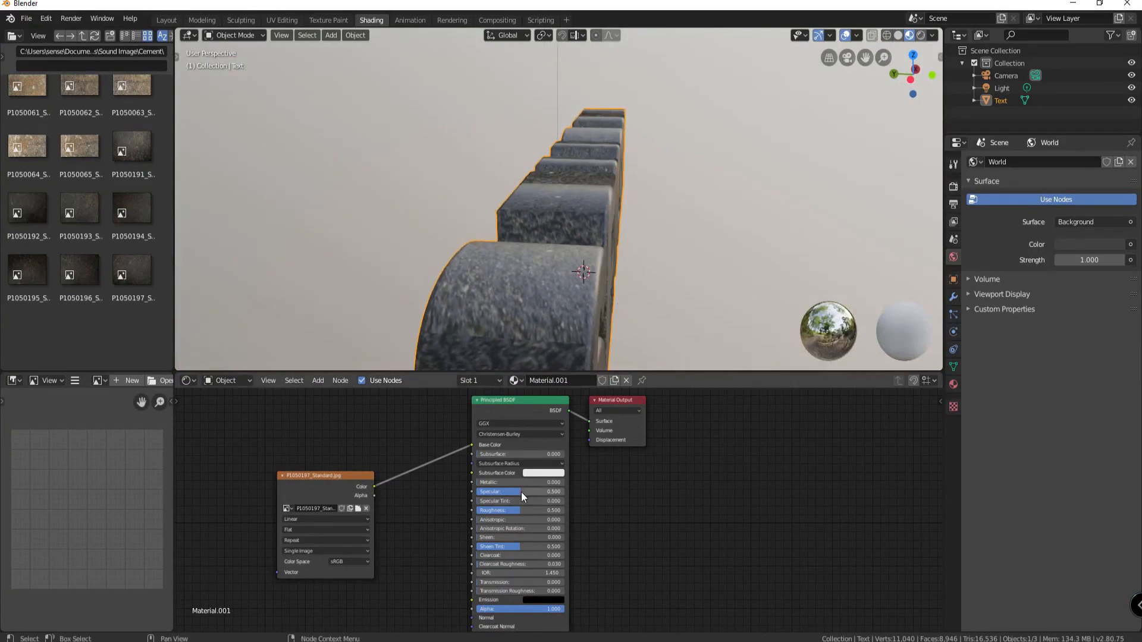
Lower Specular to about 0.495 and Roughness to about 0.455 on the stone material.
drag(521, 492, 516, 492)
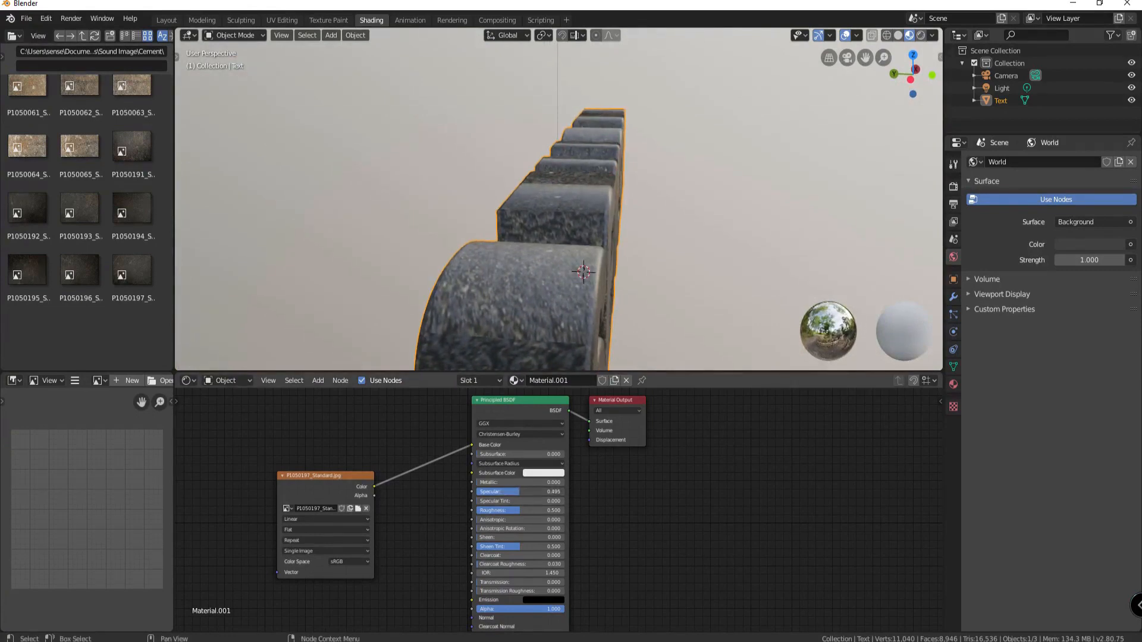
drag(532, 509, 520, 510)
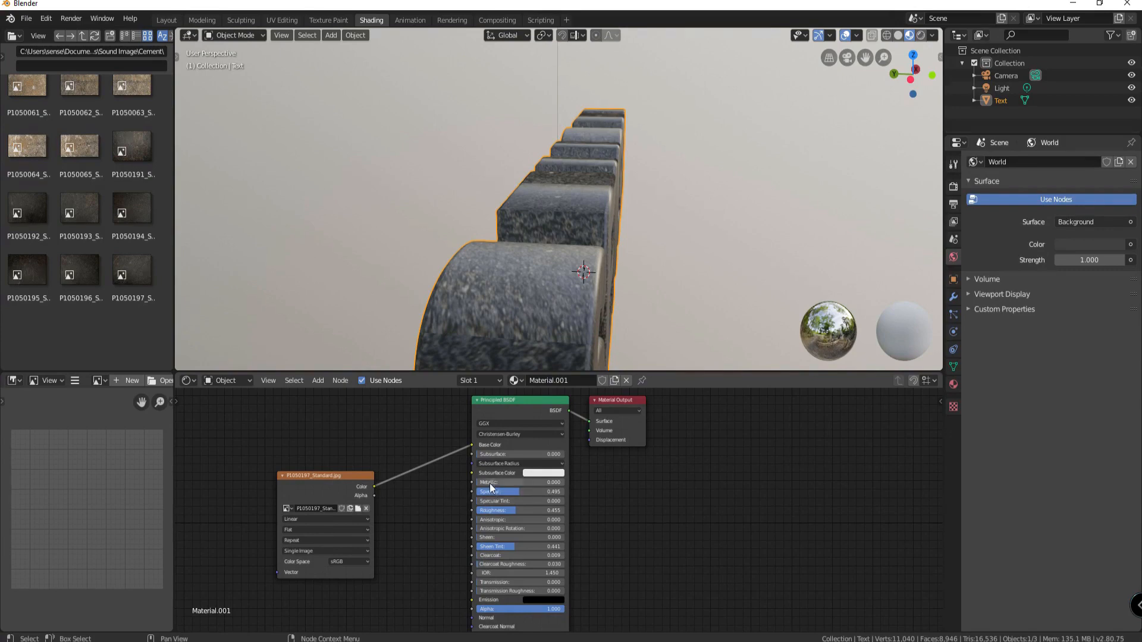
drag(495, 481, 519, 481)
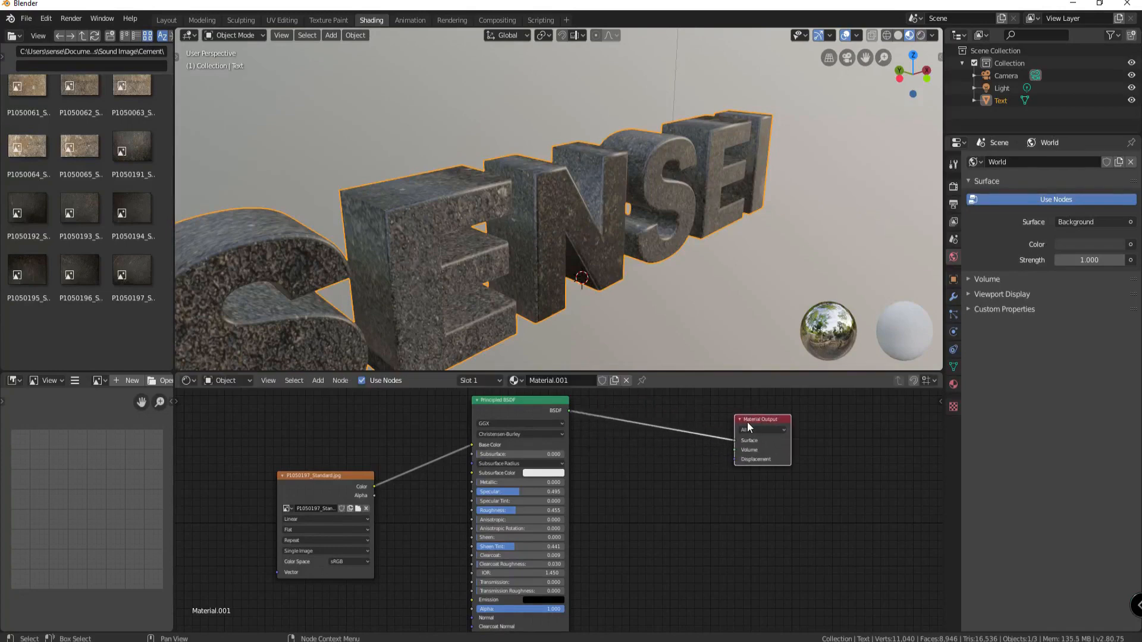
Add a Displacement node to the SENSEI material via node search for 'disp'.
click(317, 380)
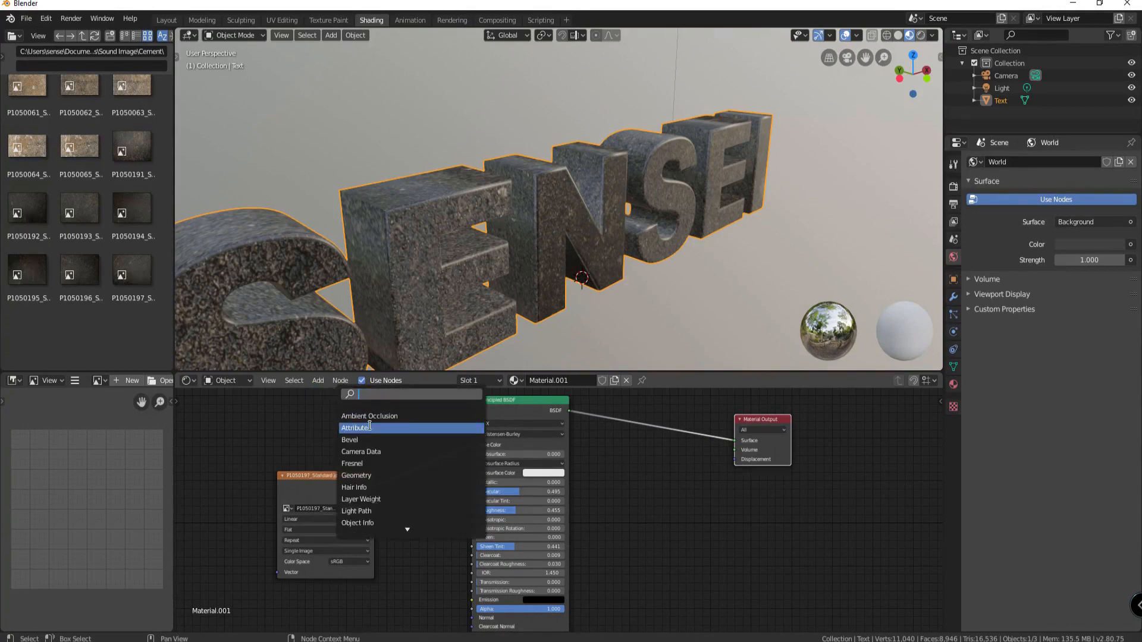
text(disp)
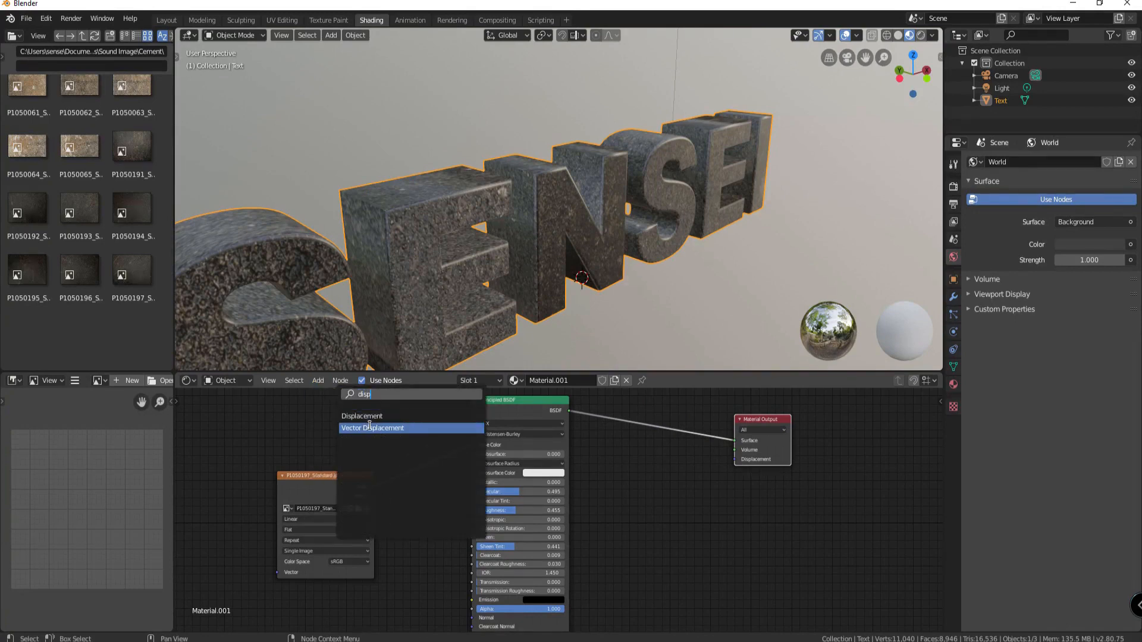
click(360, 416)
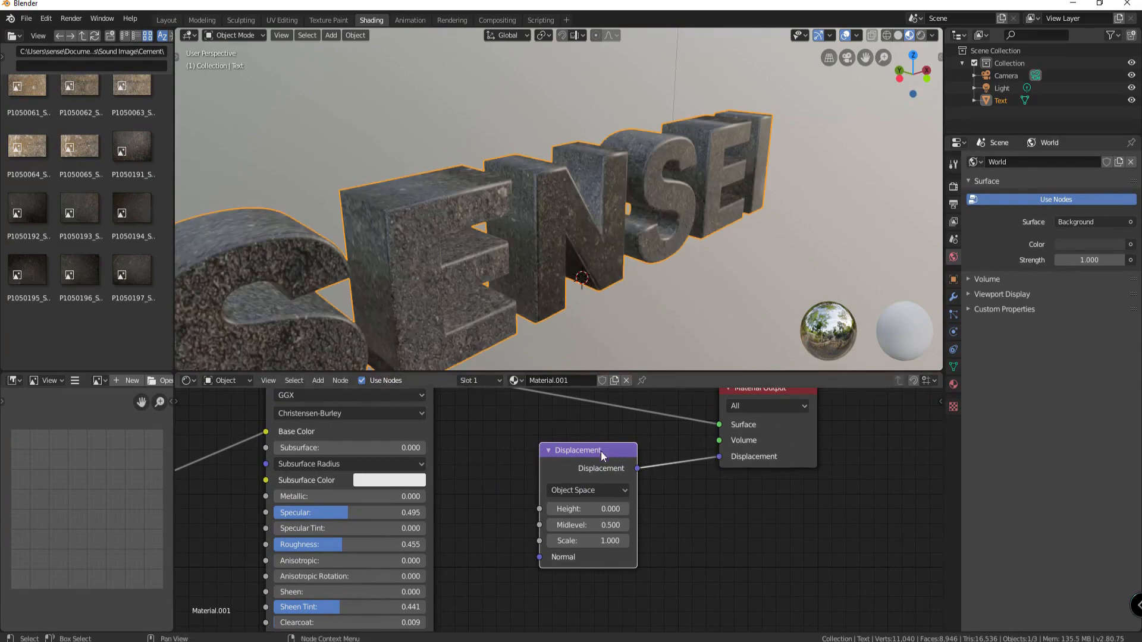
Wire the Displacement node's output into the Material Output's Displacement socket.
drag(579, 450, 628, 475)
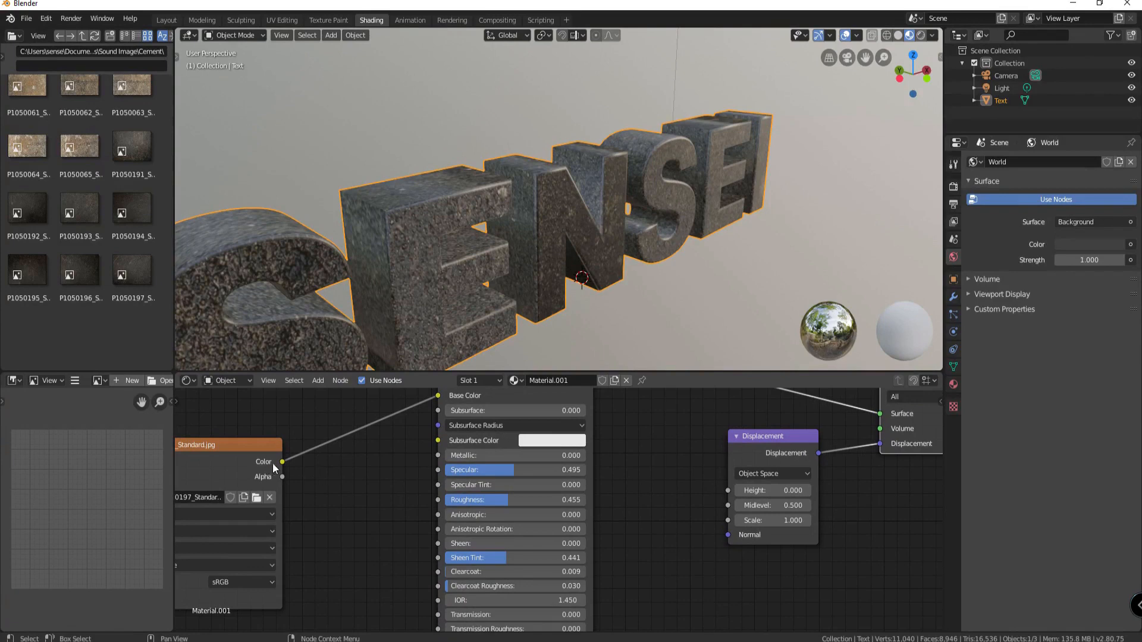
mouse_move(695, 463)
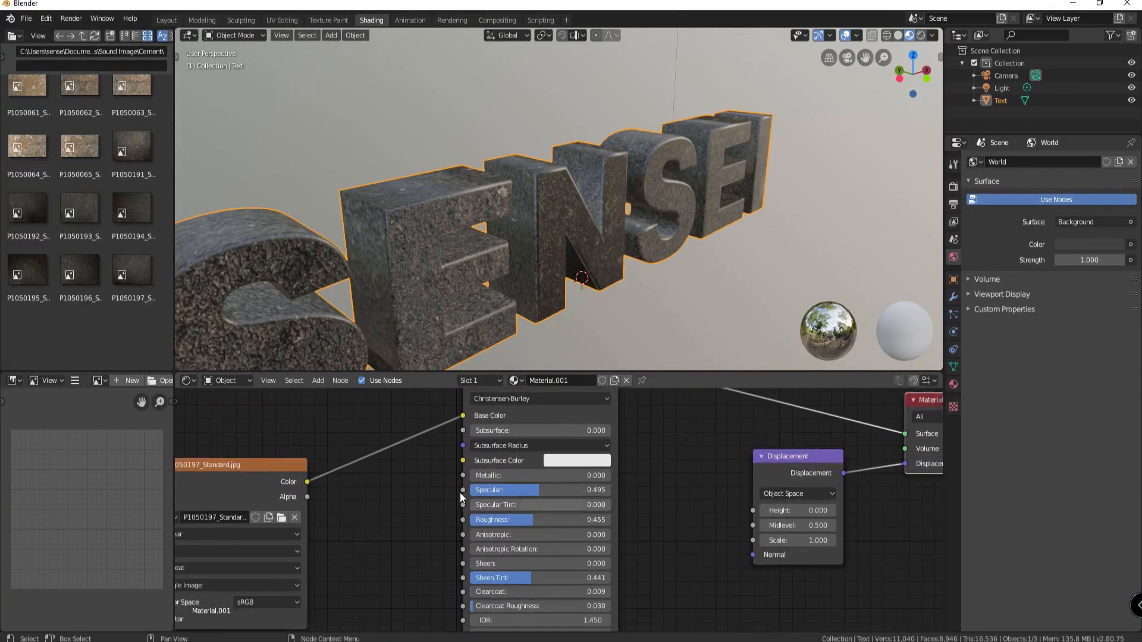
drag(306, 482, 753, 513)
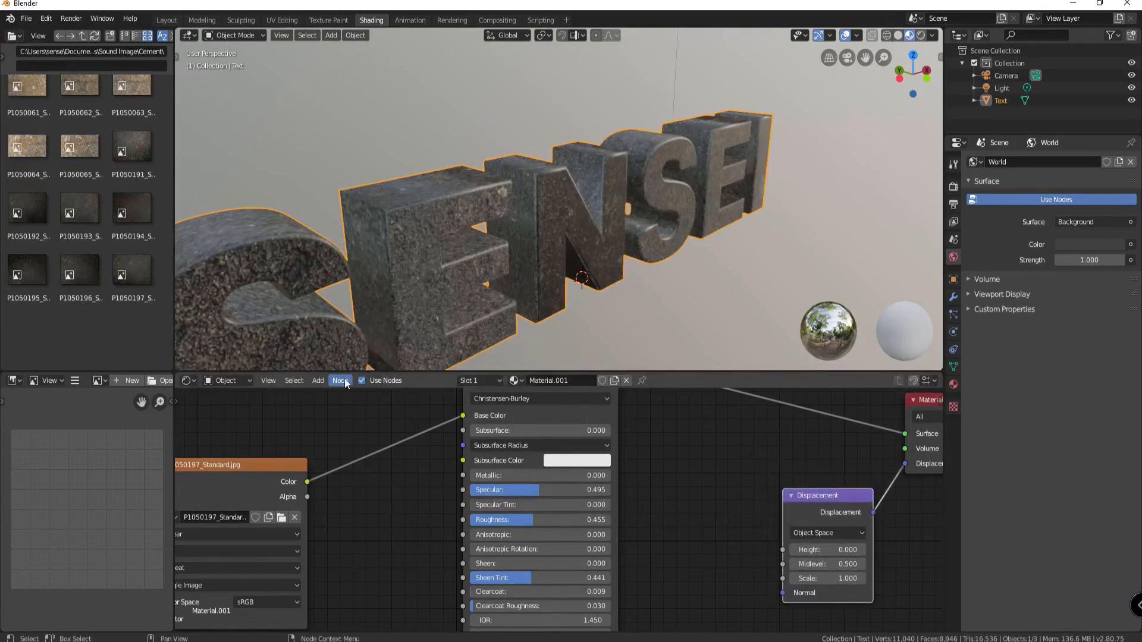
Convert the stone image colour with RGB to BW into displacement height, scale 0.1.
click(318, 380)
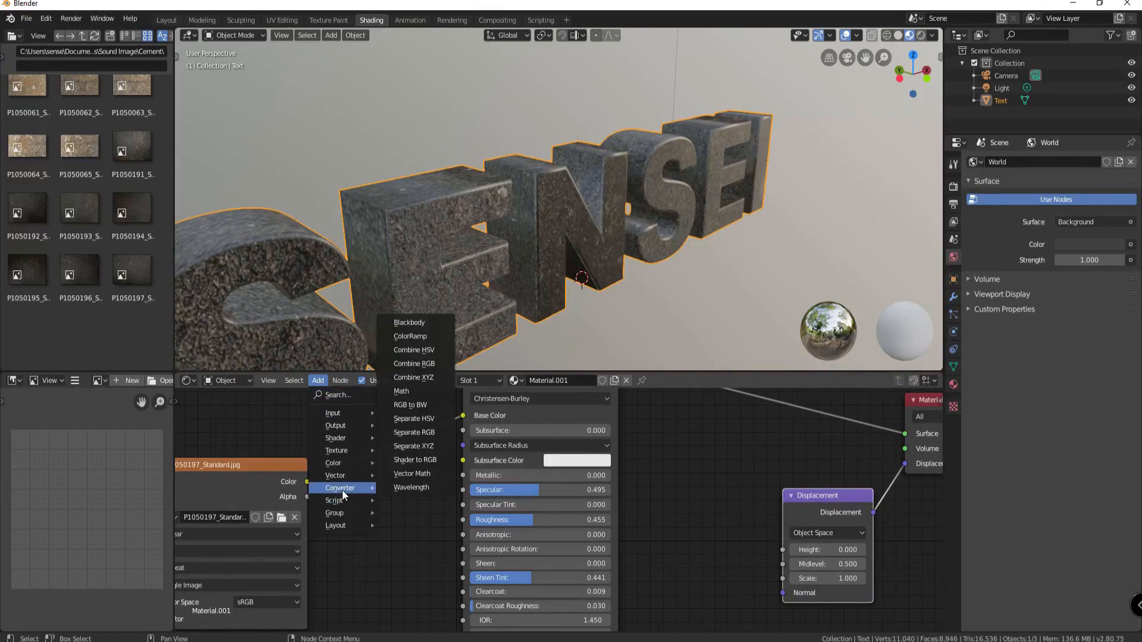
mouse_move(409, 405)
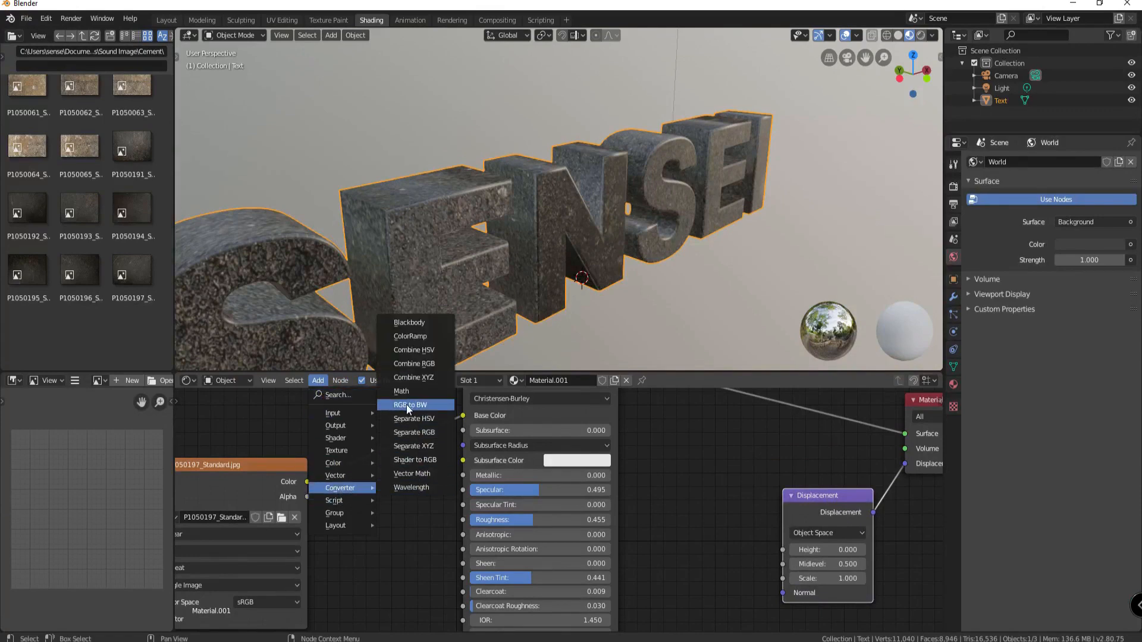
click(411, 405)
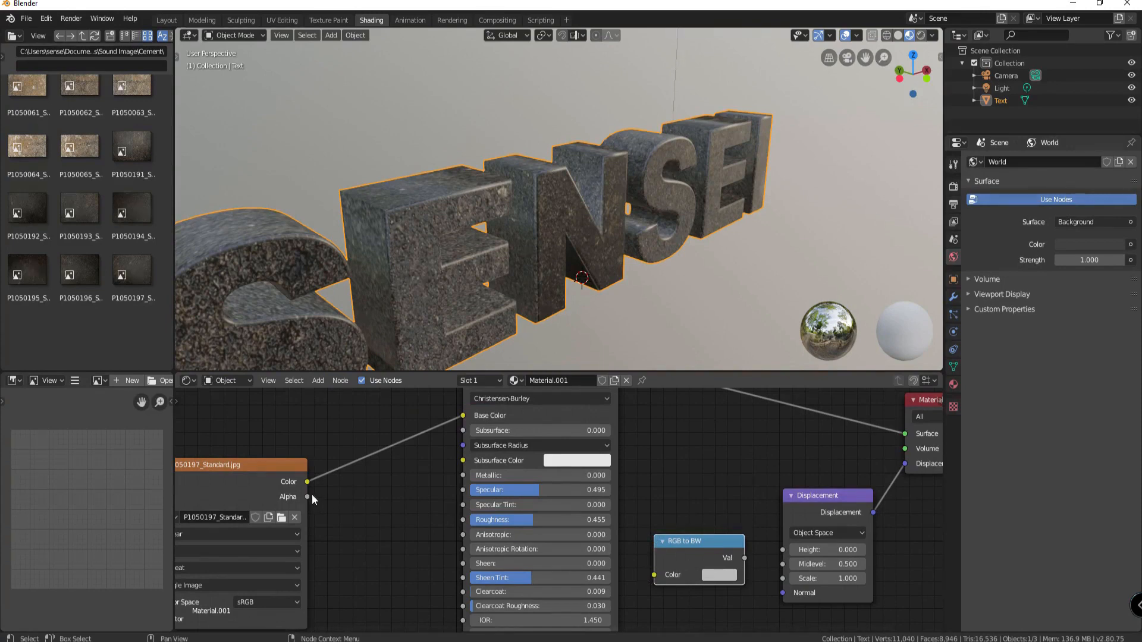
mouse_move(745, 563)
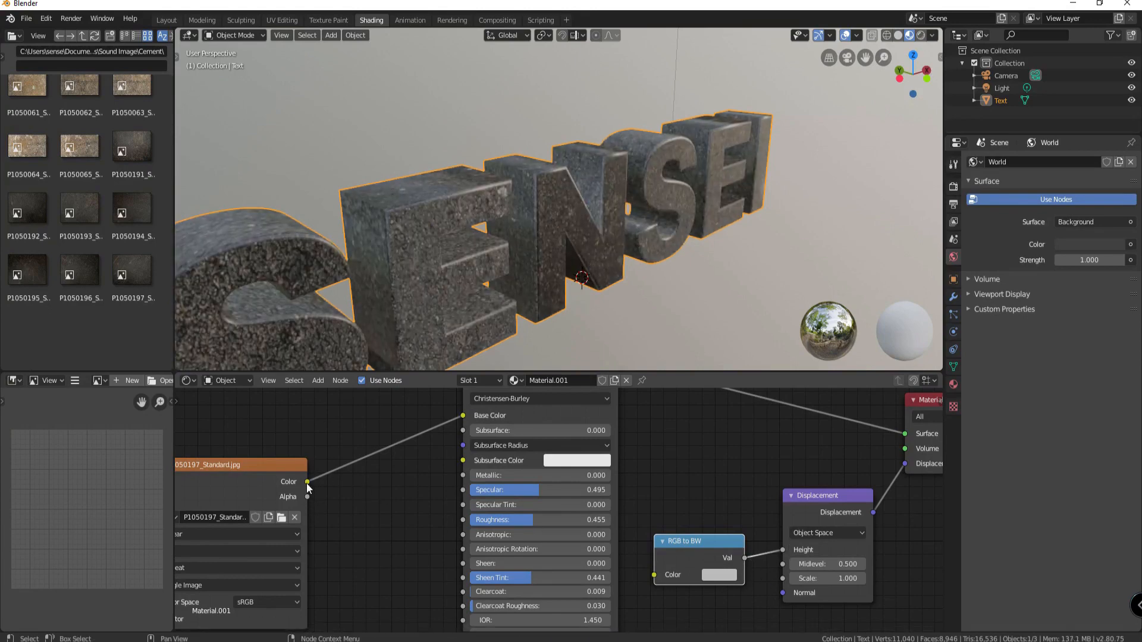
drag(305, 483, 651, 578)
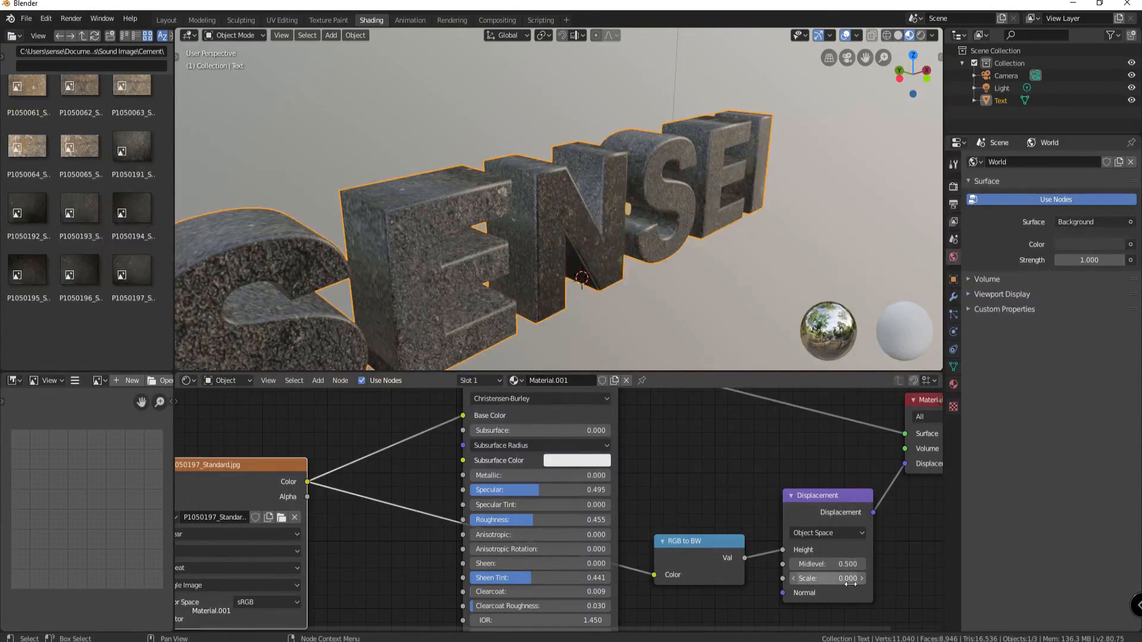
drag(826, 578, 848, 577)
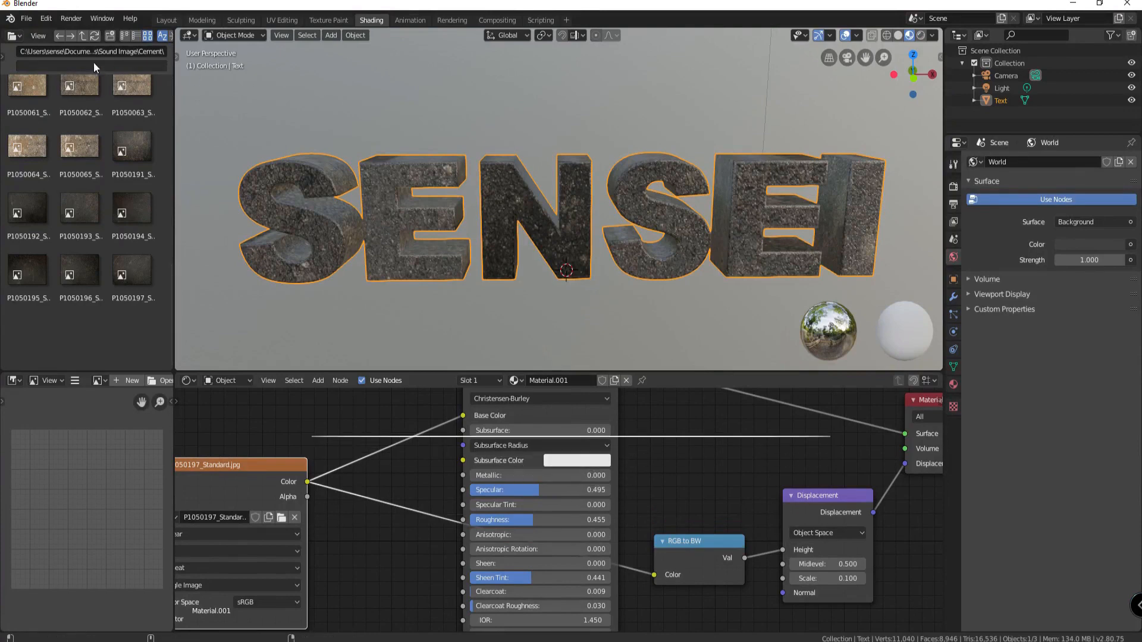
Start the Wavefront OBJ export from the File menu.
click(26, 18)
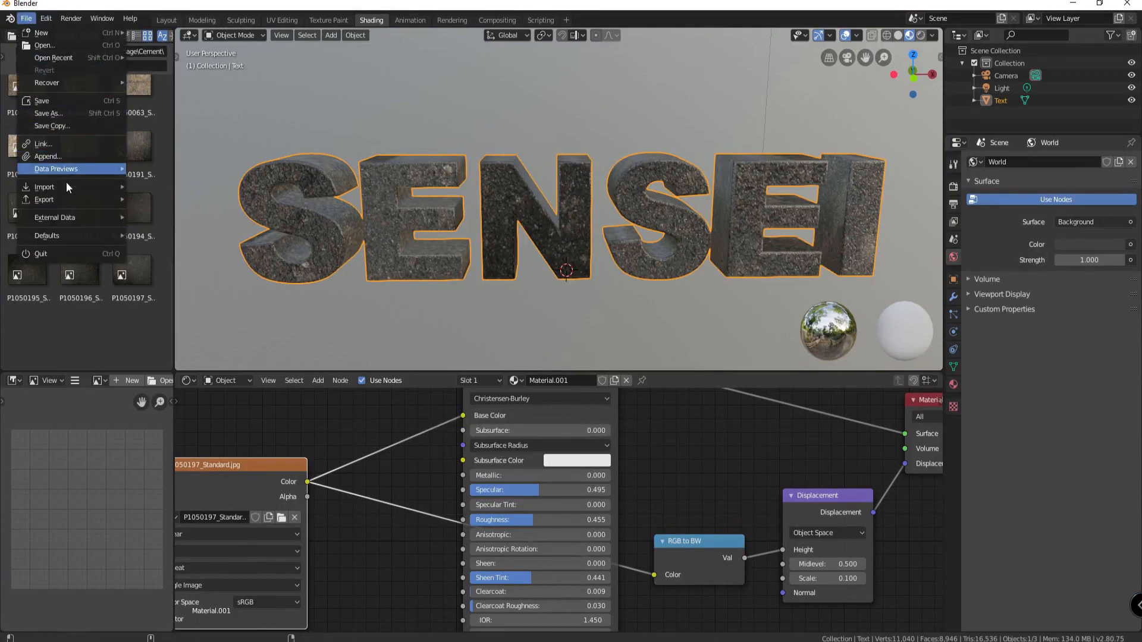
mouse_move(43, 198)
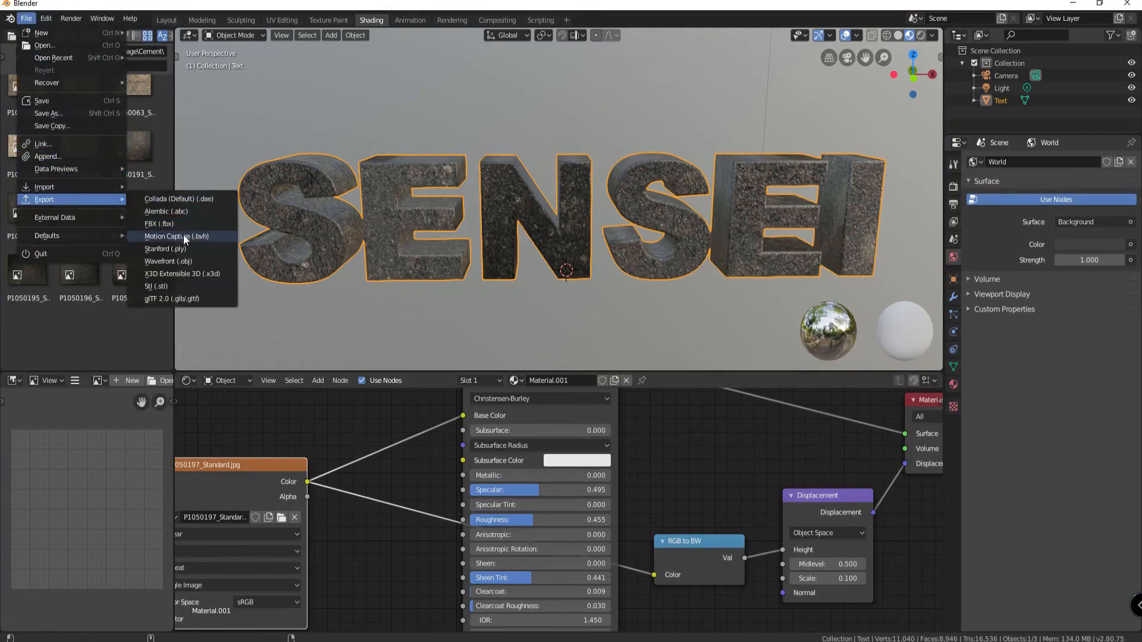
mouse_move(166, 260)
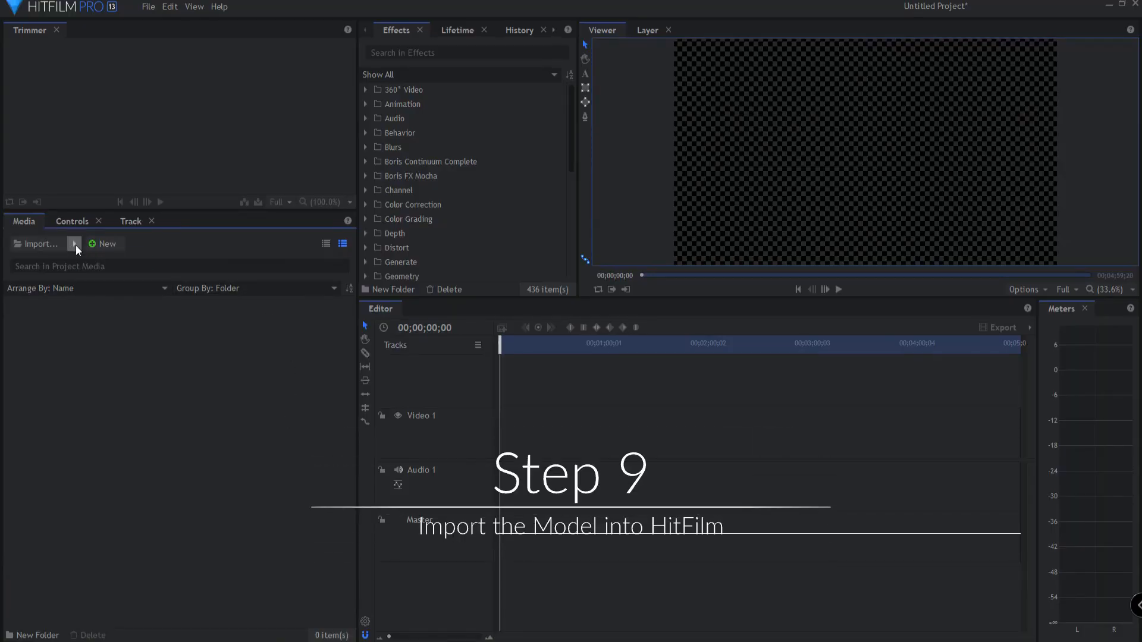
Import SENSEI.obj through the Media panel's 3D Model import type.
click(75, 244)
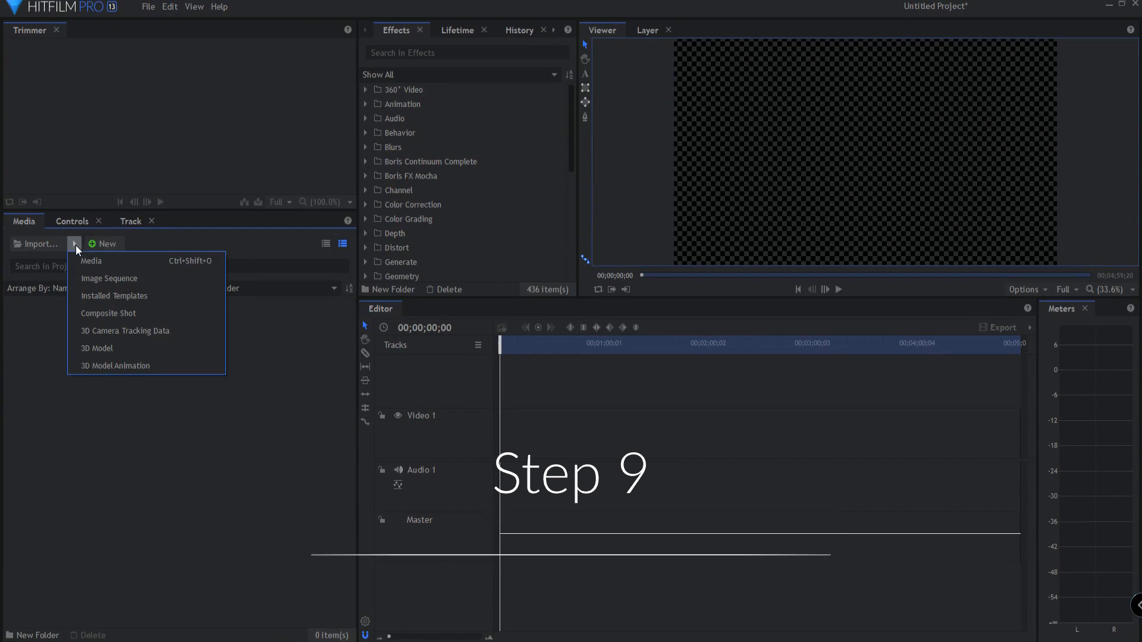
mouse_move(123, 348)
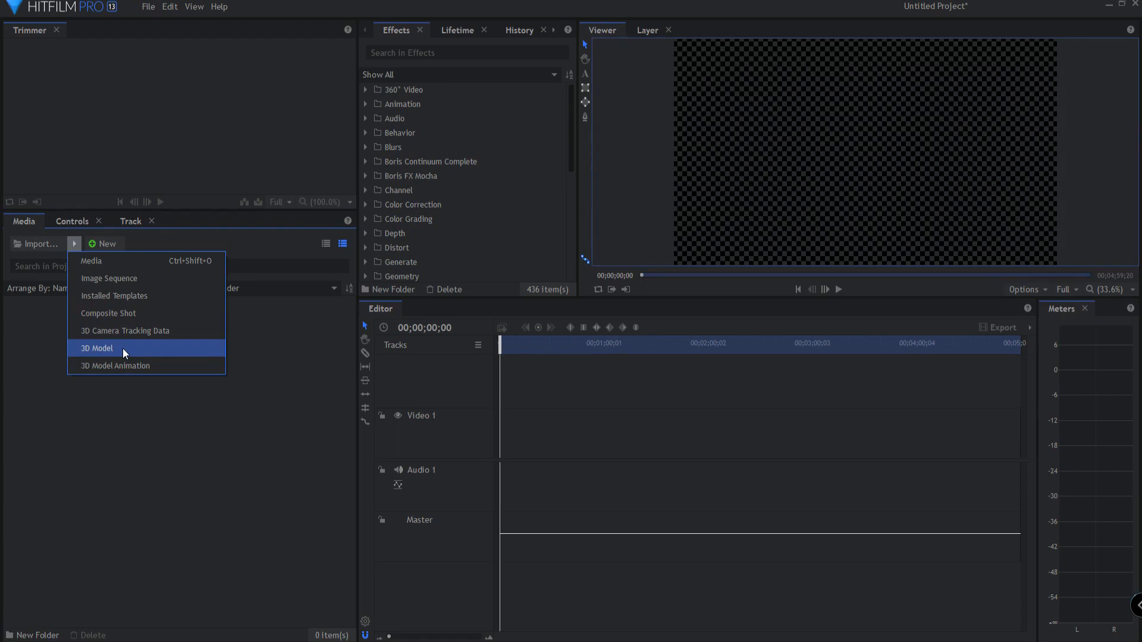
click(97, 347)
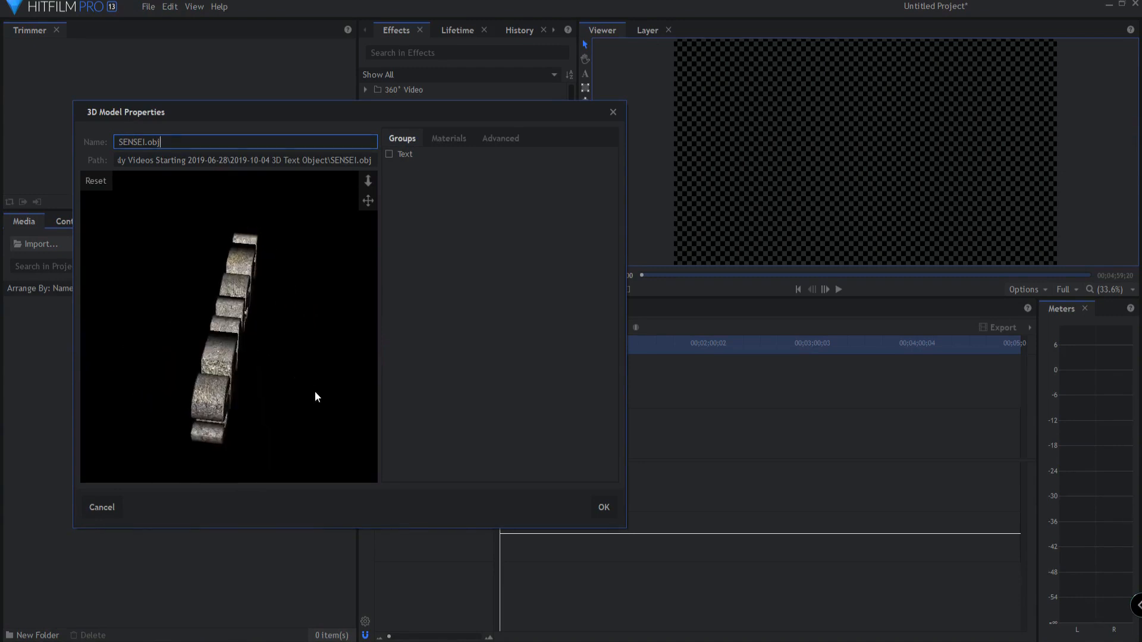
Set Material.001 to Planar reflections and 32% roughness, then confirm the import.
click(448, 139)
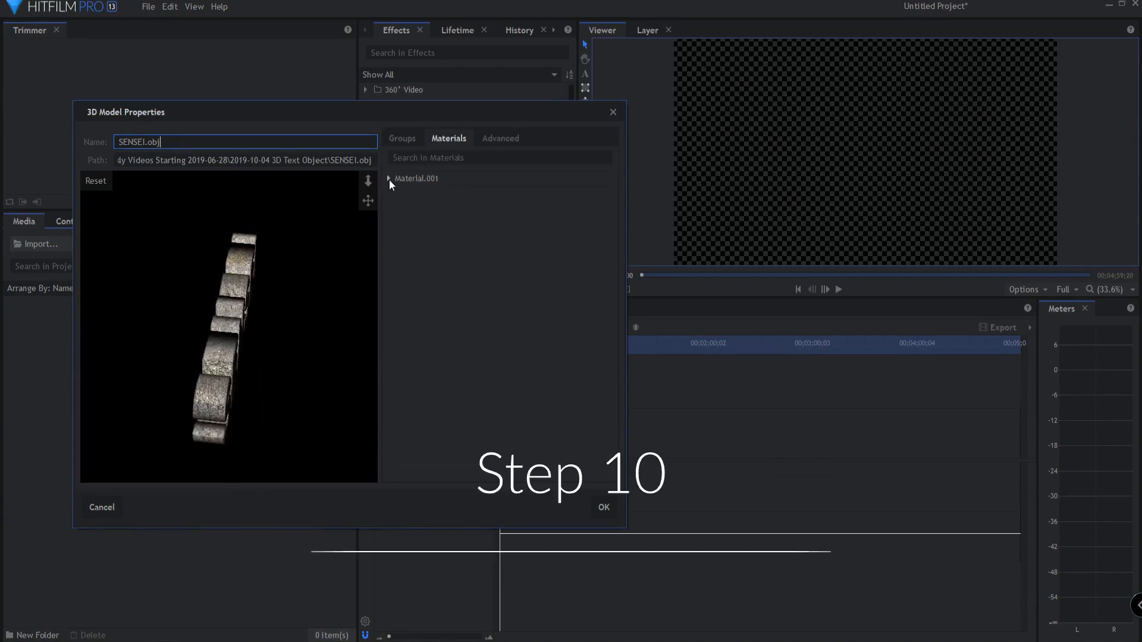
click(388, 178)
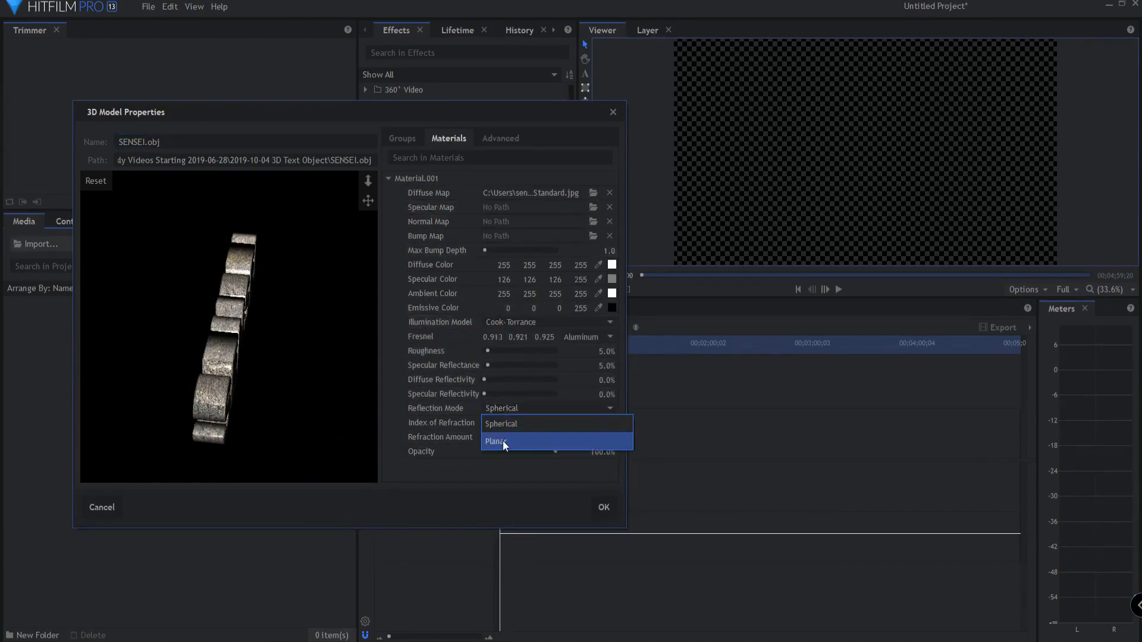
click(497, 441)
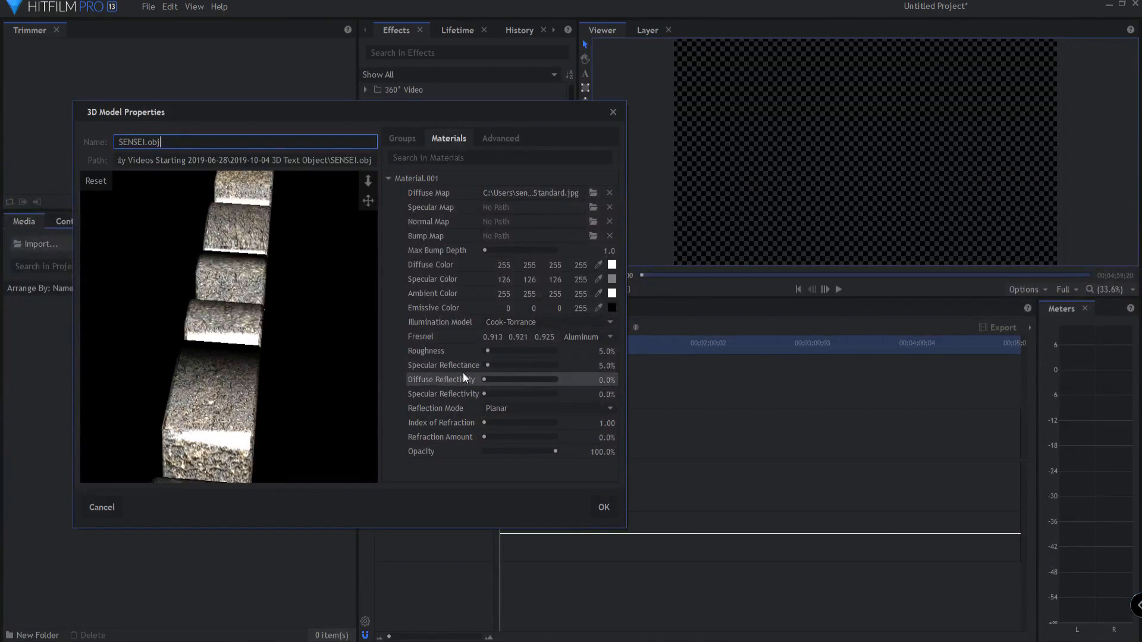
drag(486, 350, 508, 350)
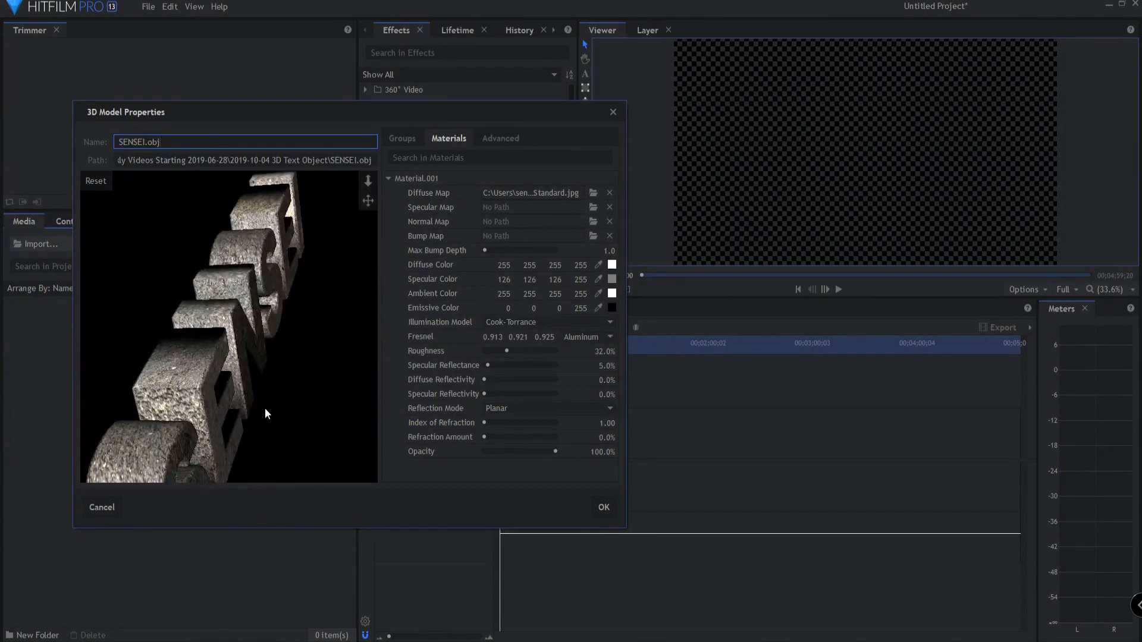
click(603, 507)
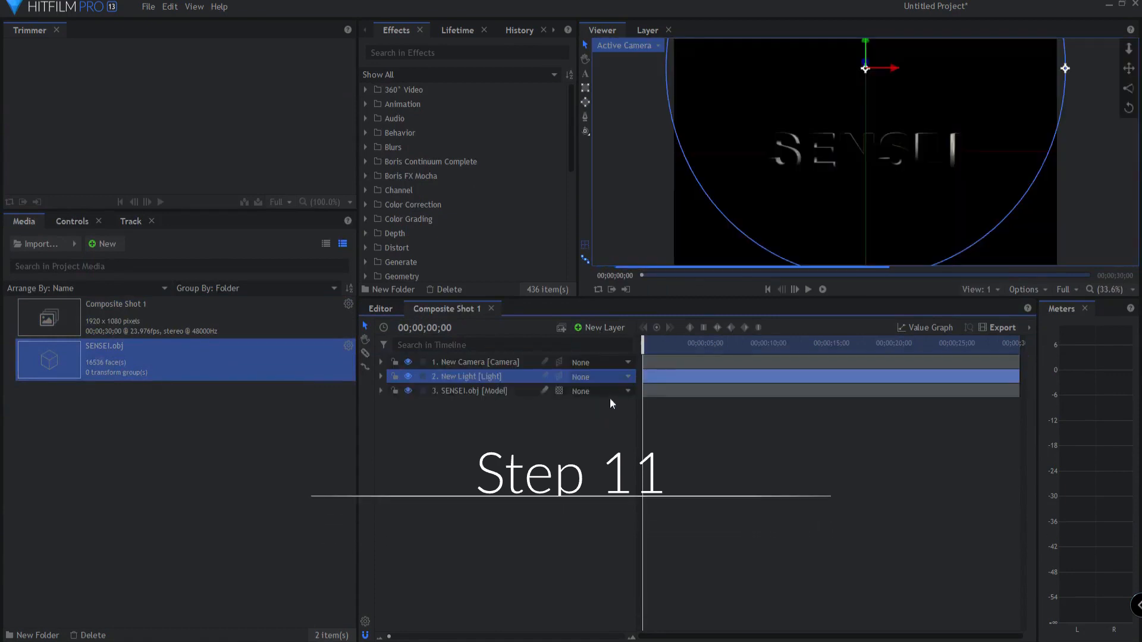
Adjust the light's transform position to -774, 1096, 1111 so the text is lit.
click(381, 362)
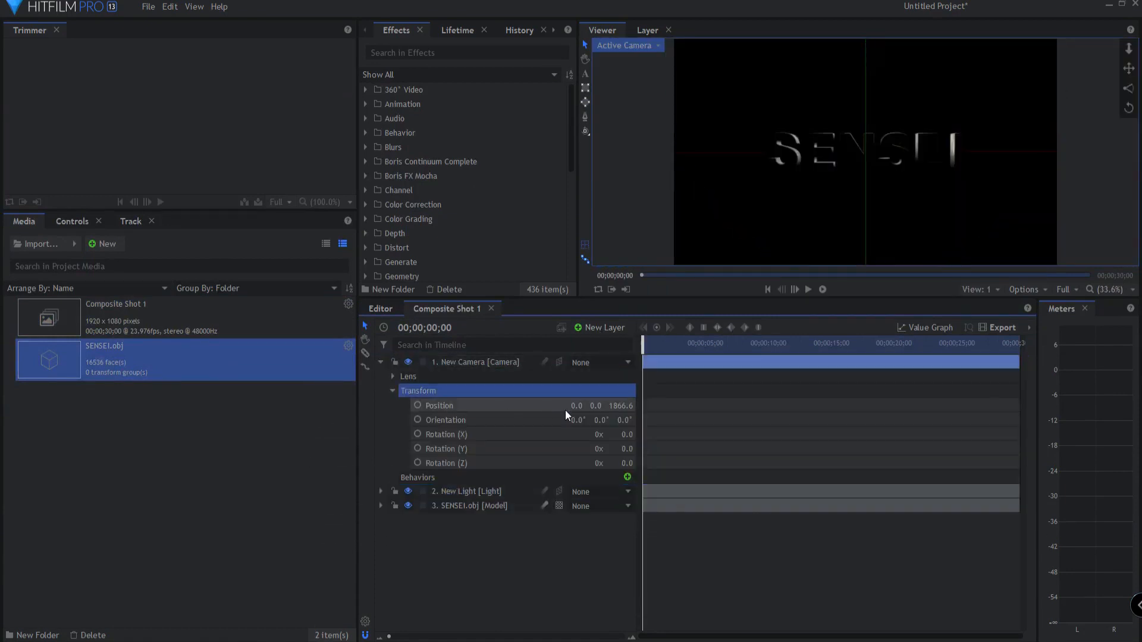
drag(575, 404, 554, 405)
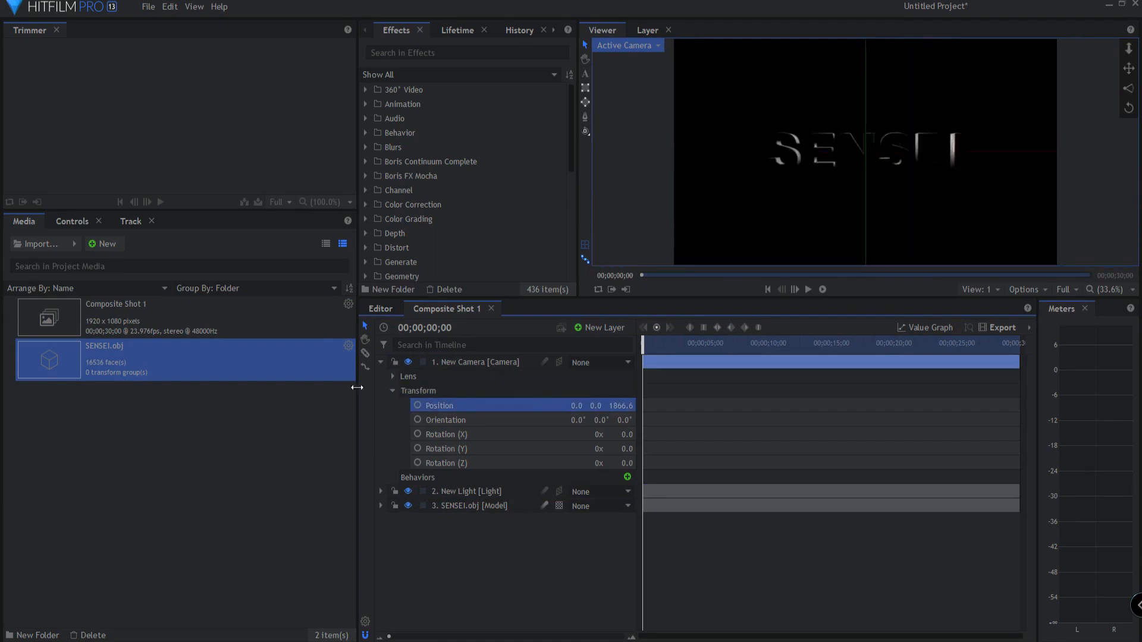
click(381, 362)
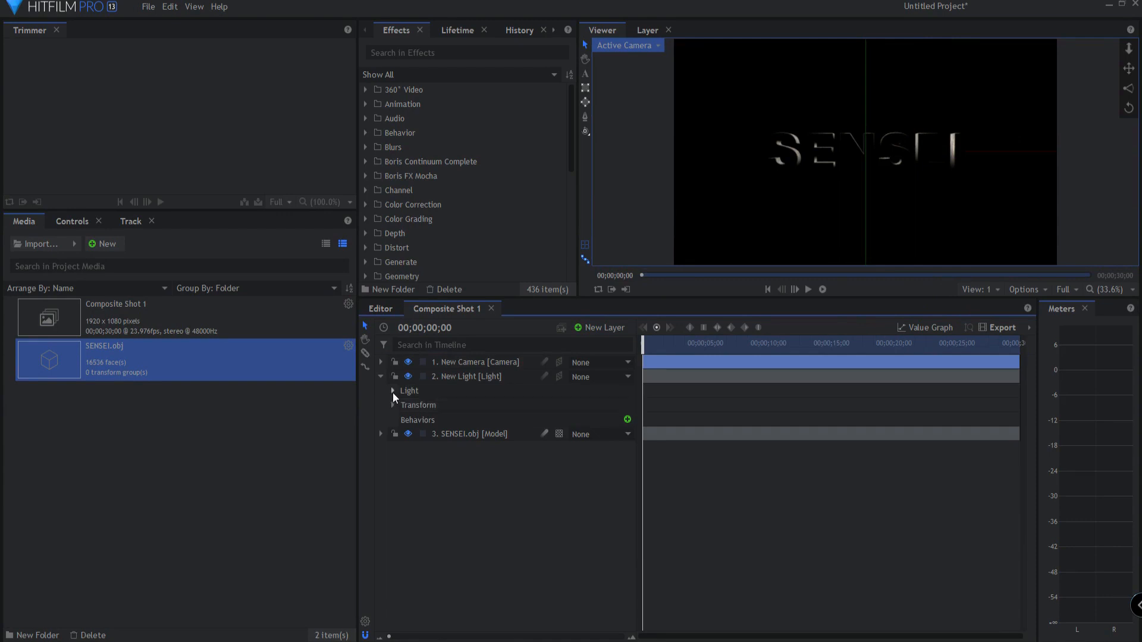
click(393, 405)
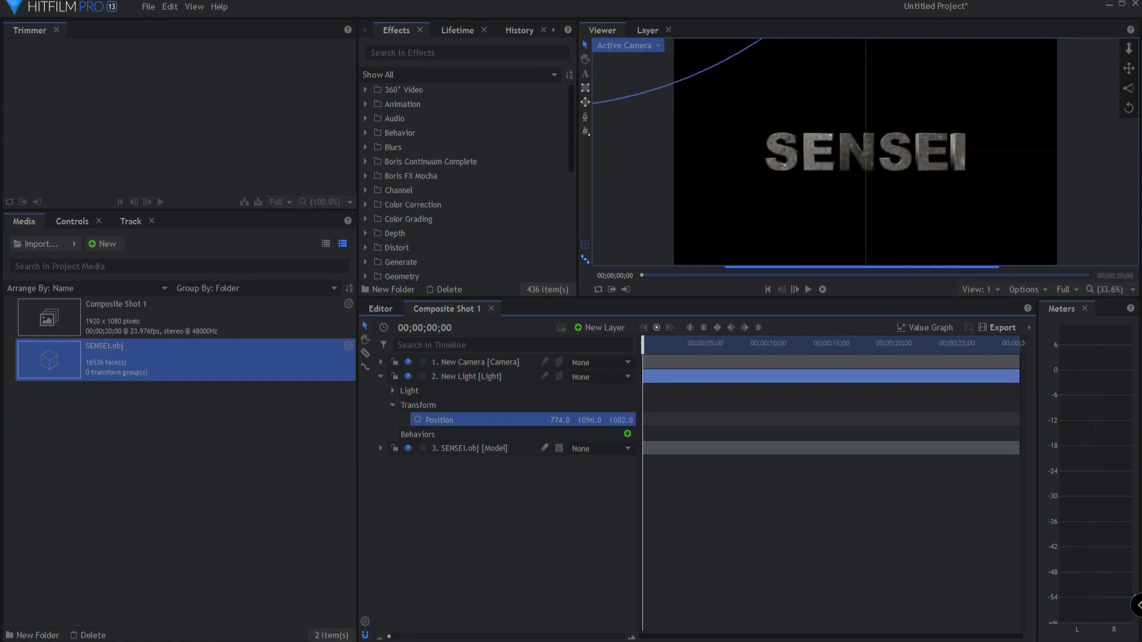
click(380, 448)
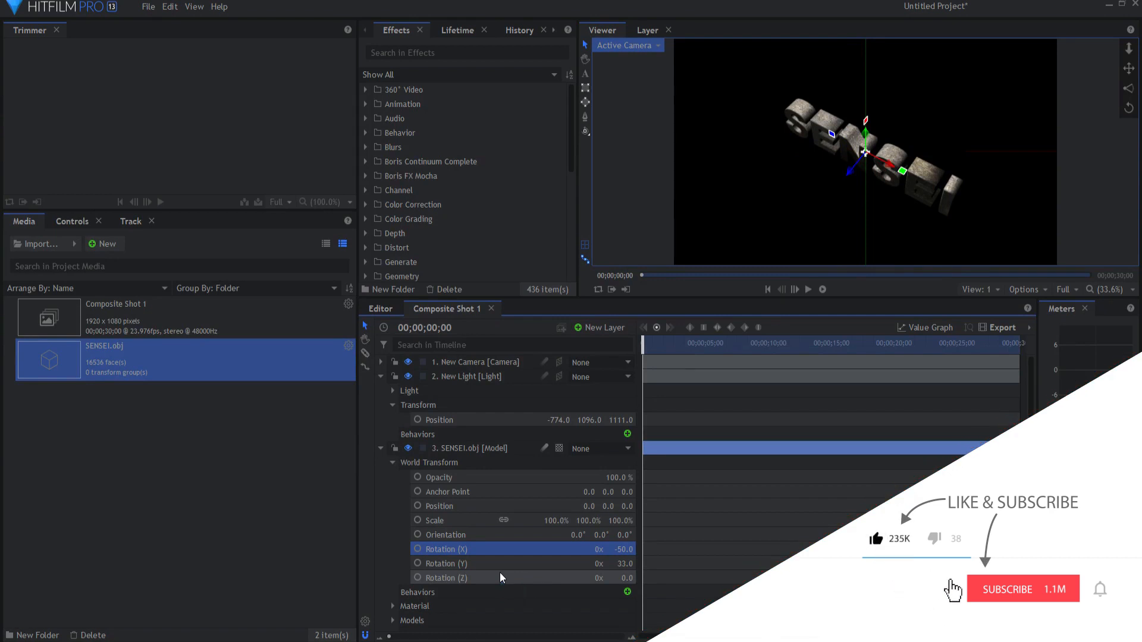
click(1022, 589)
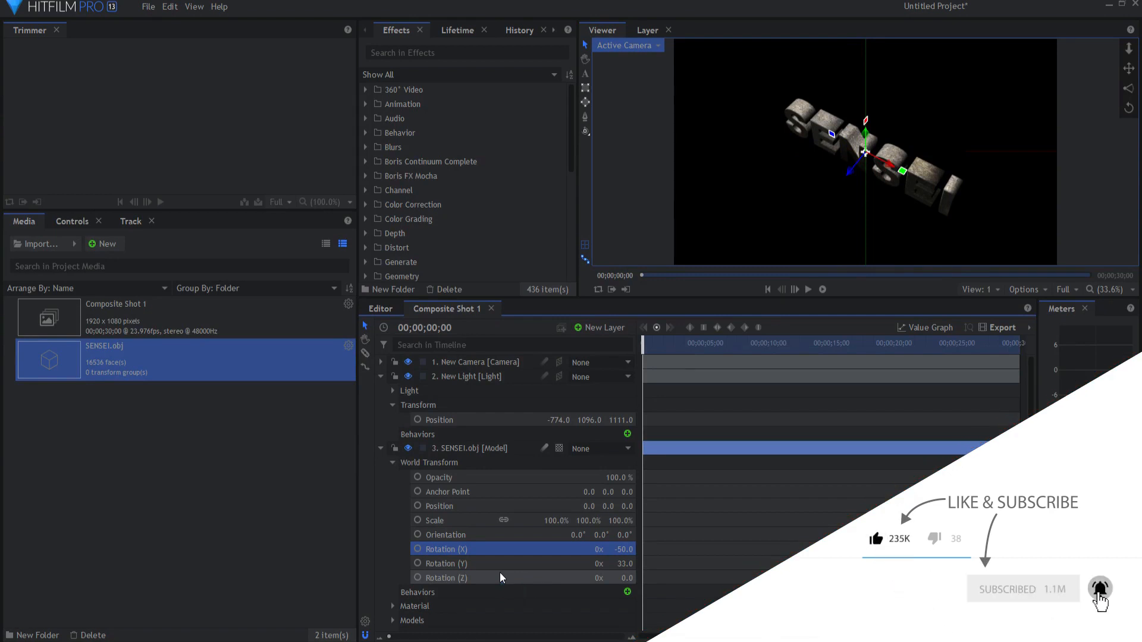